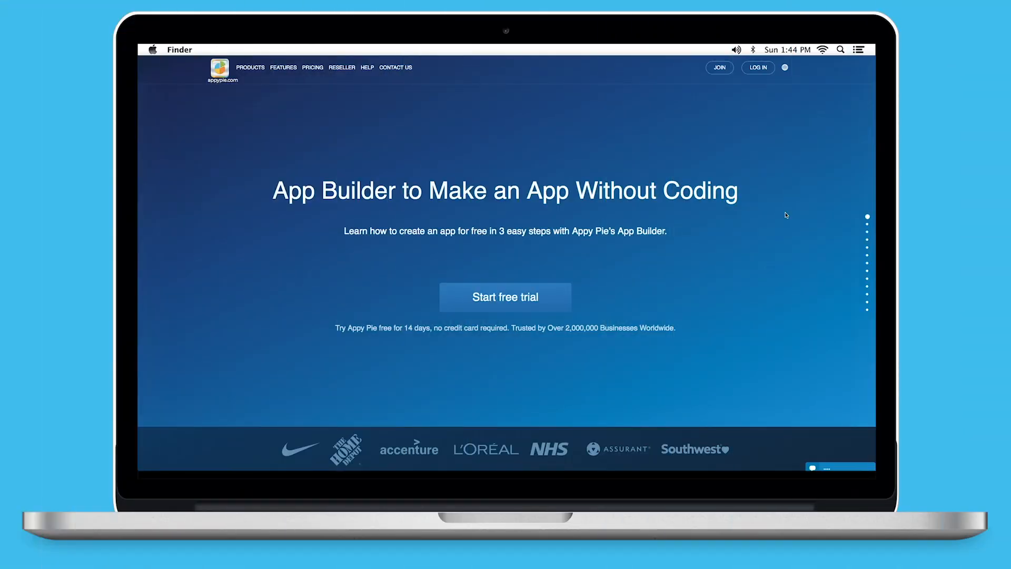
{"action": "mouse_move", "coordinate": [767, 143]}
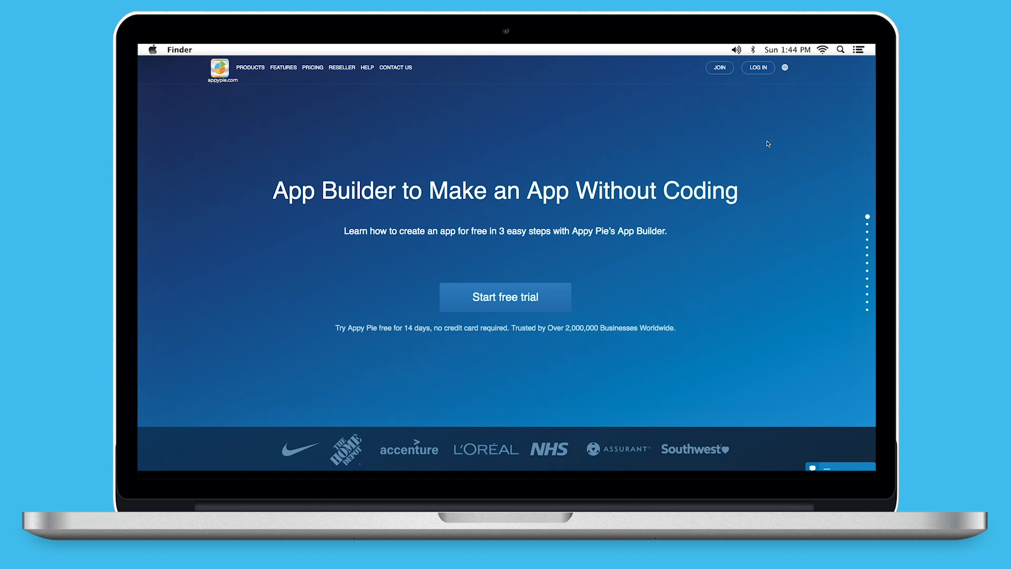
{"action": "mouse_move", "coordinate": [729, 102]}
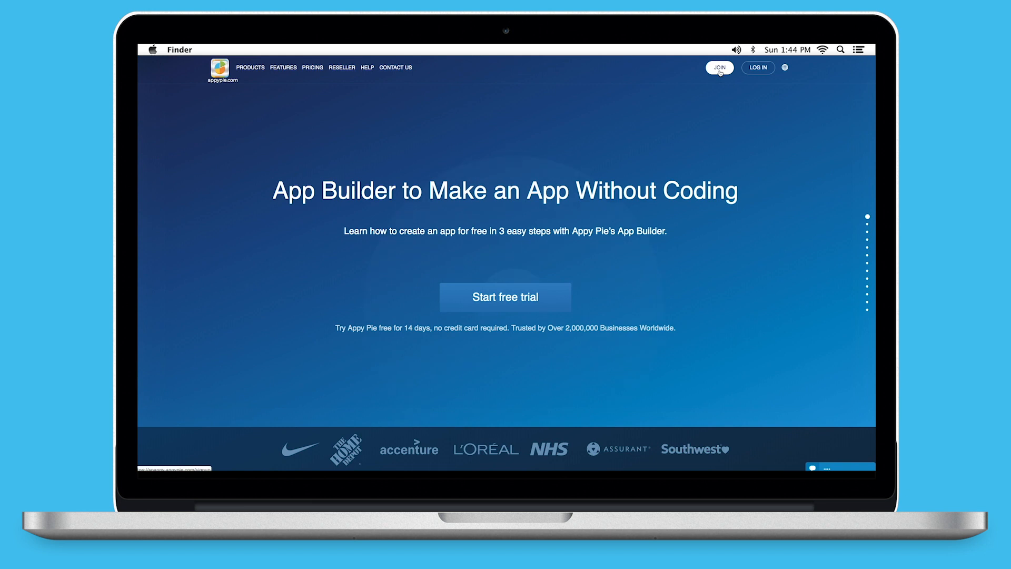
{"action": "mouse_move", "coordinate": [757, 67]}
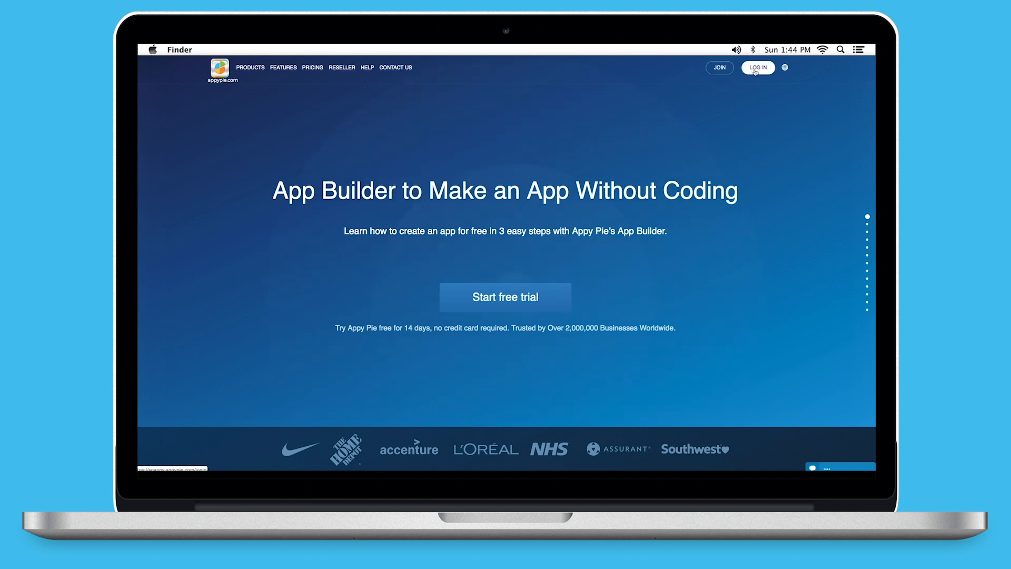
{"action": "mouse_move", "coordinate": [699, 227]}
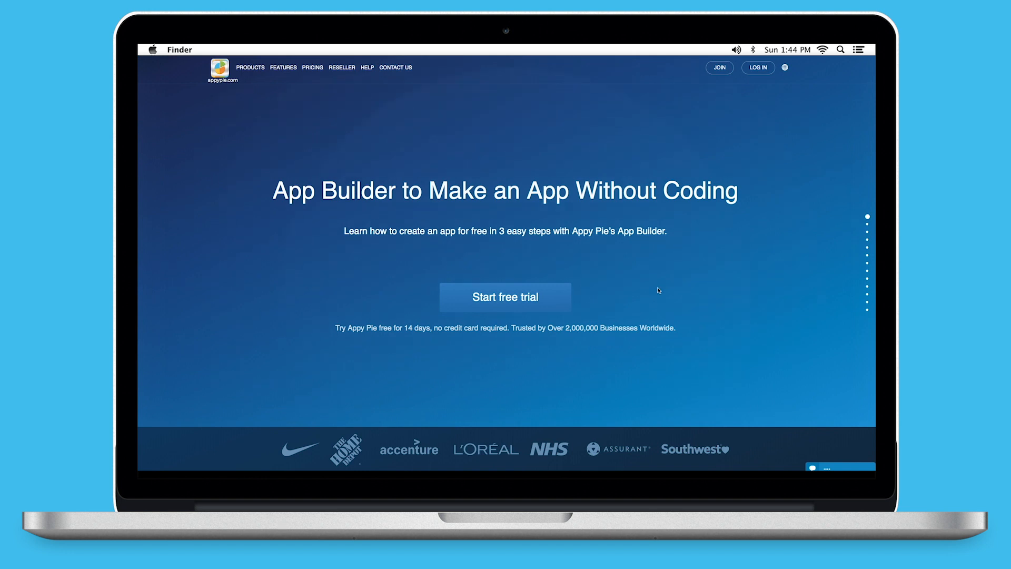
- Start the free app creation and name the business 'Demo App'
{"action": "left_click", "coordinate": [504, 297]}
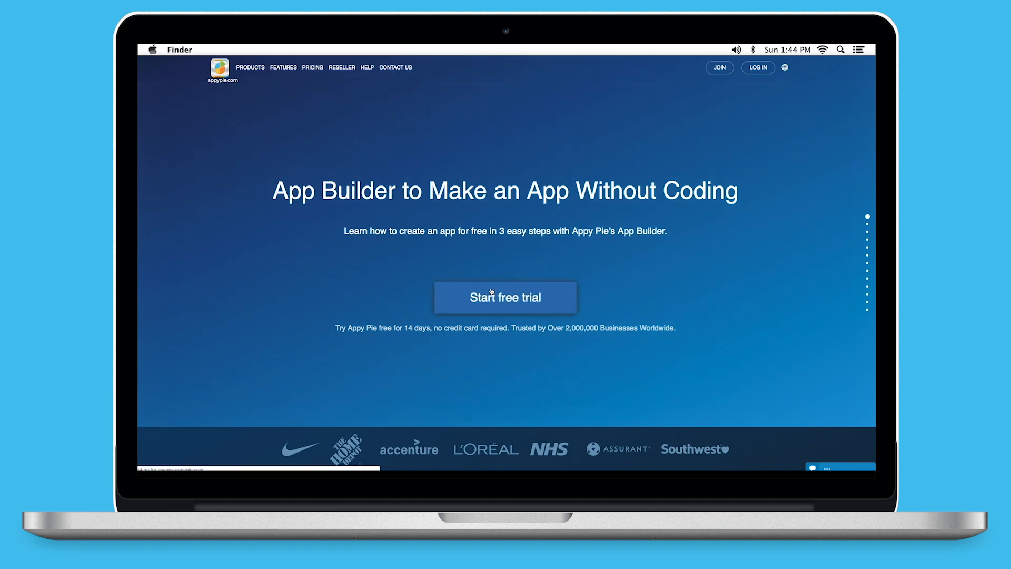
{"action": "left_click", "coordinate": [504, 297]}
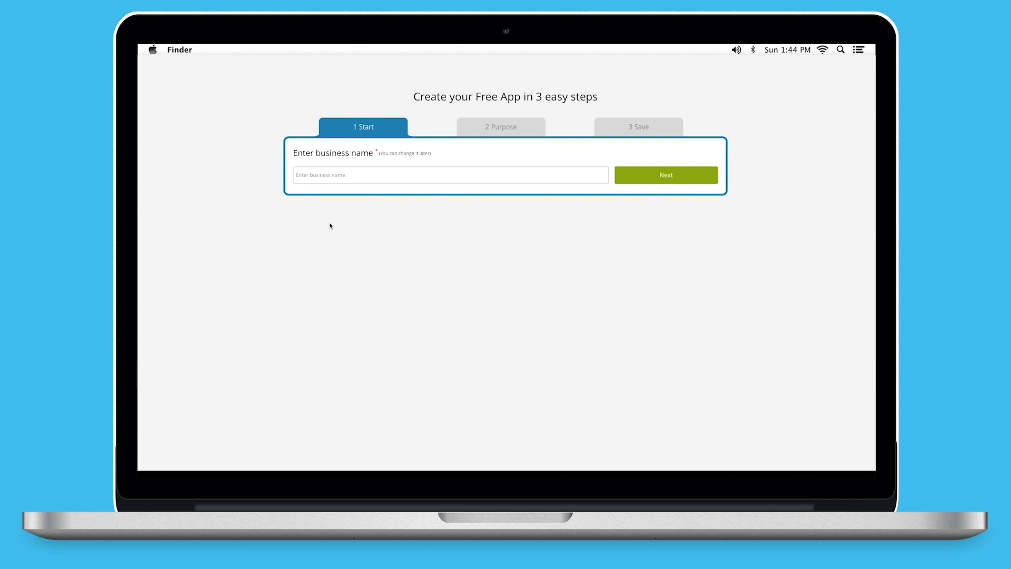
{"action": "type", "text": "Demo"}
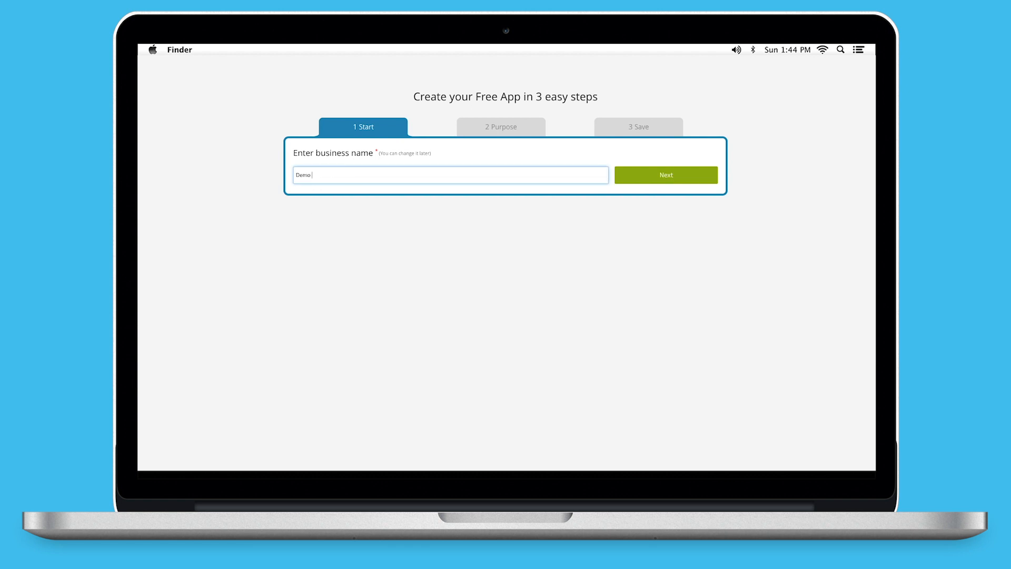
{"action": "type", "text": "App"}
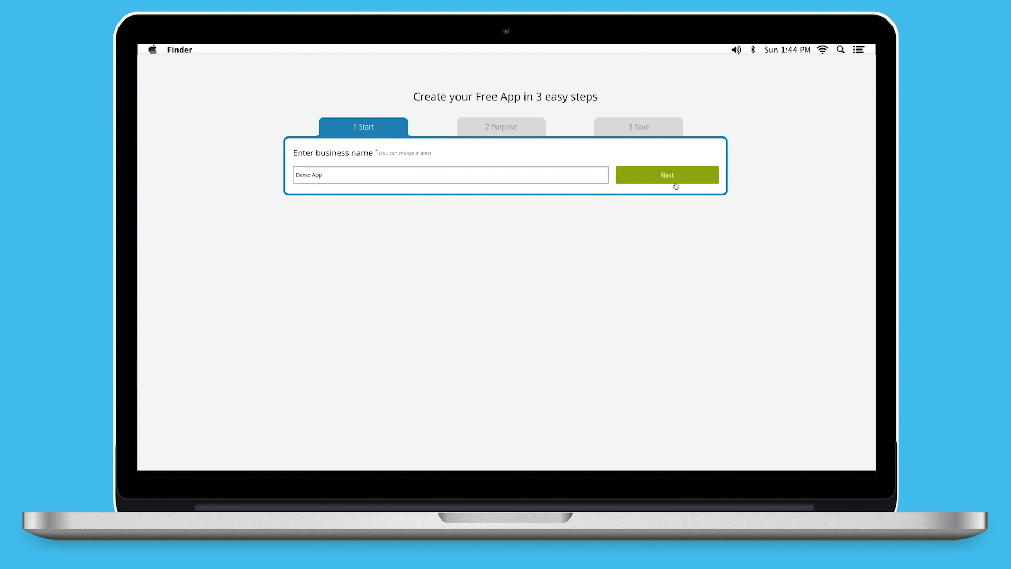
{"action": "left_click", "coordinate": [667, 175]}
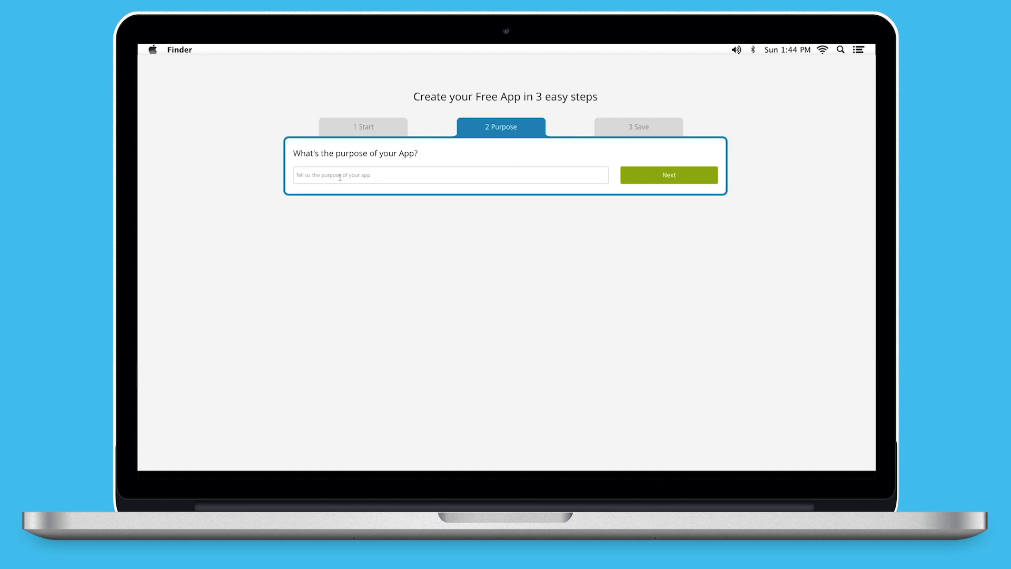
- Enter the app purpose and continue to the features page
{"action": "type", "text": "Demo"}
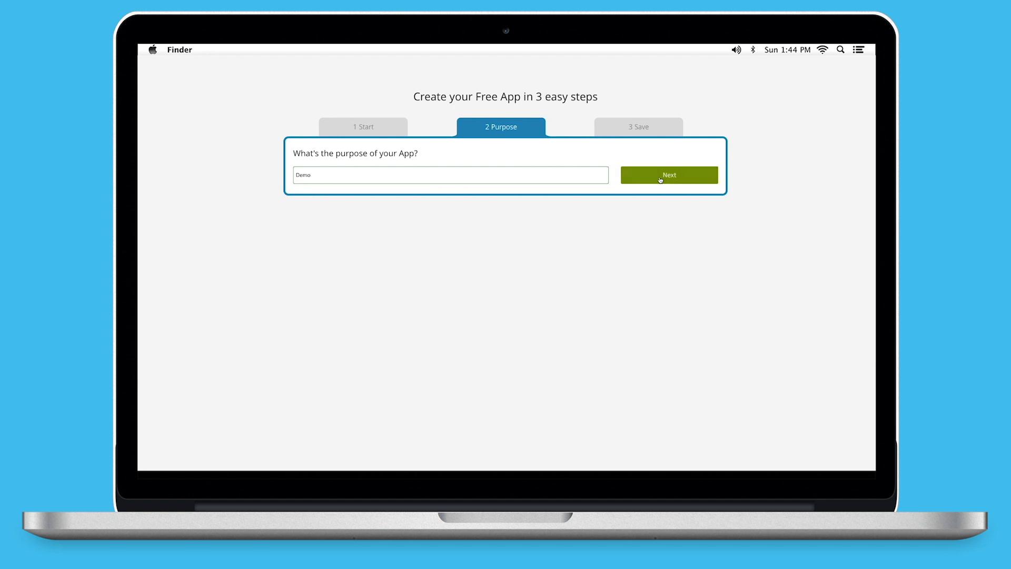
{"action": "left_click", "coordinate": [669, 174]}
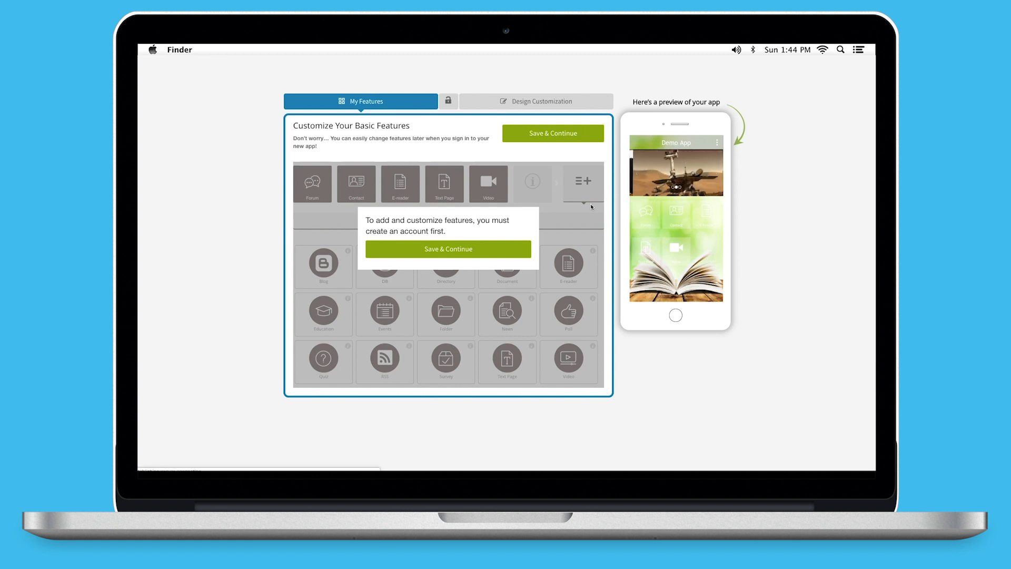
- Save the draft app and begin customizing its features
{"action": "left_click", "coordinate": [448, 248]}
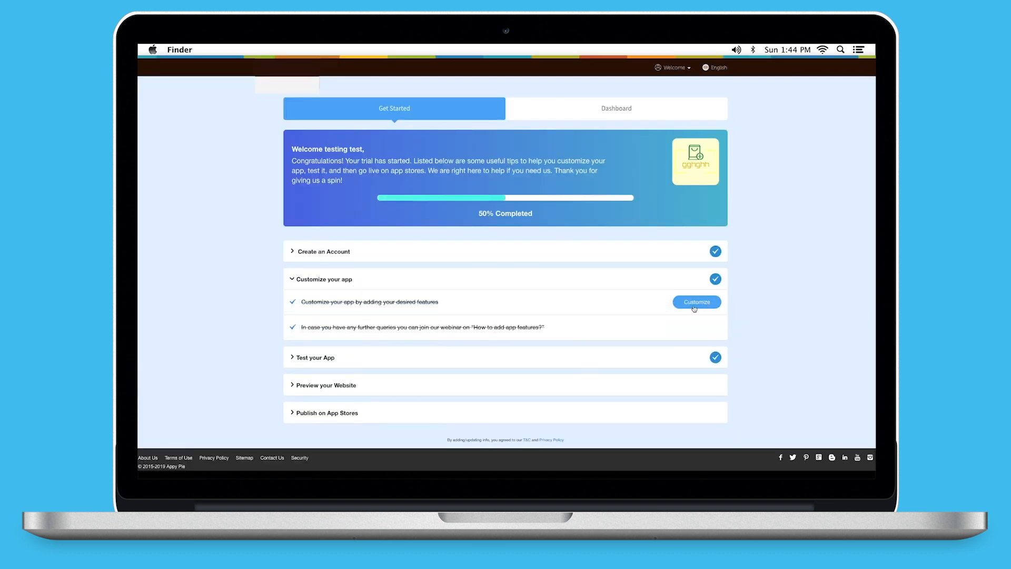
{"action": "left_click", "coordinate": [696, 302]}
{"action": "type", "text": "Auction"}
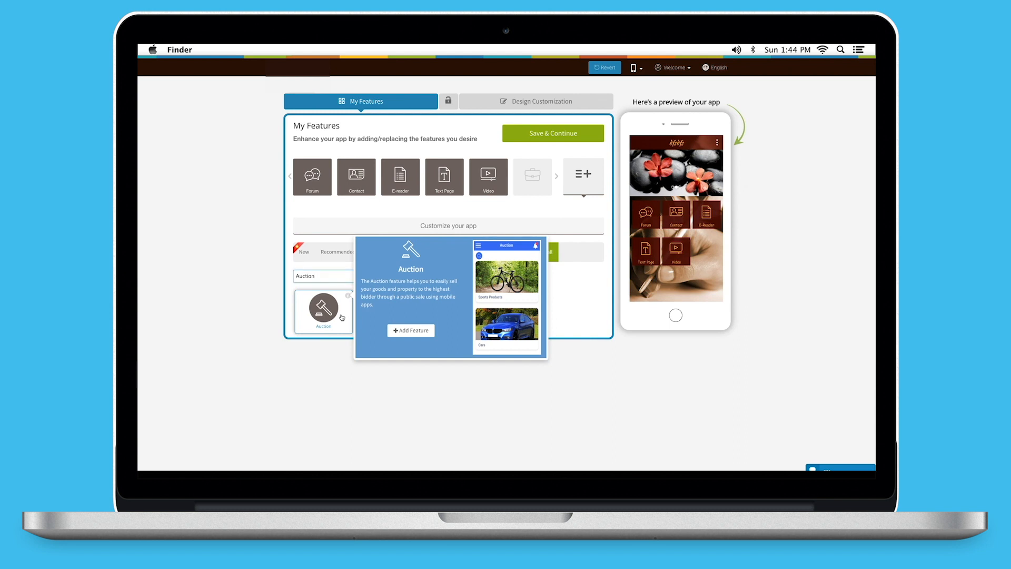
- Add the Auction feature so it appears in the app's feature list and preview
{"action": "left_click", "coordinate": [411, 330]}
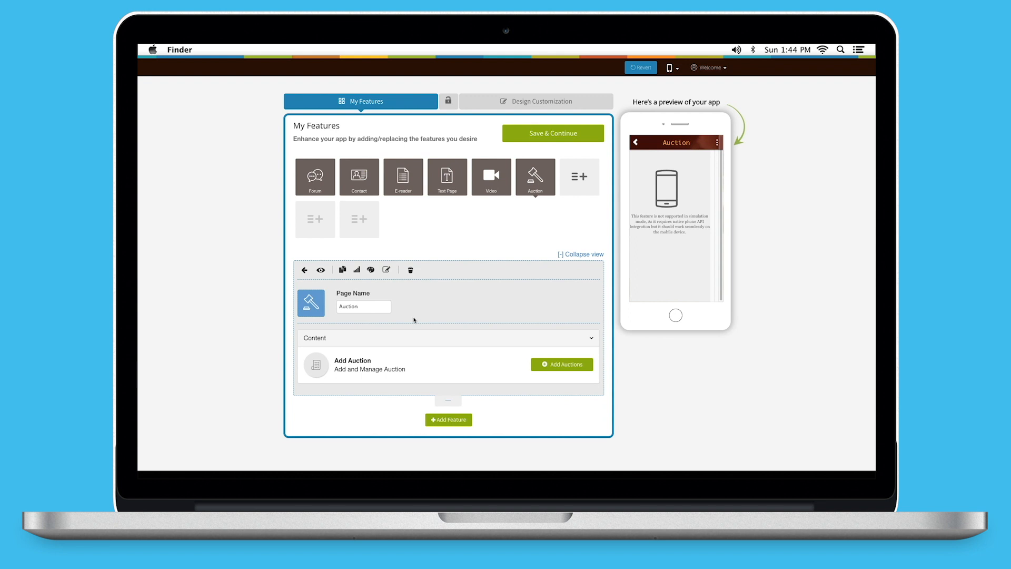
{"action": "mouse_move", "coordinate": [380, 322]}
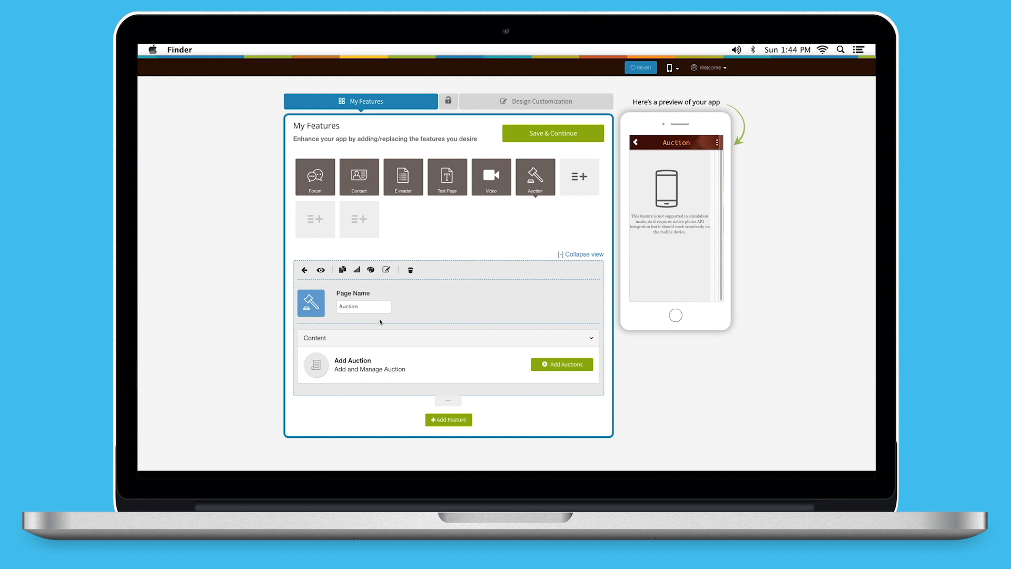
{"action": "left_click", "coordinate": [363, 306]}
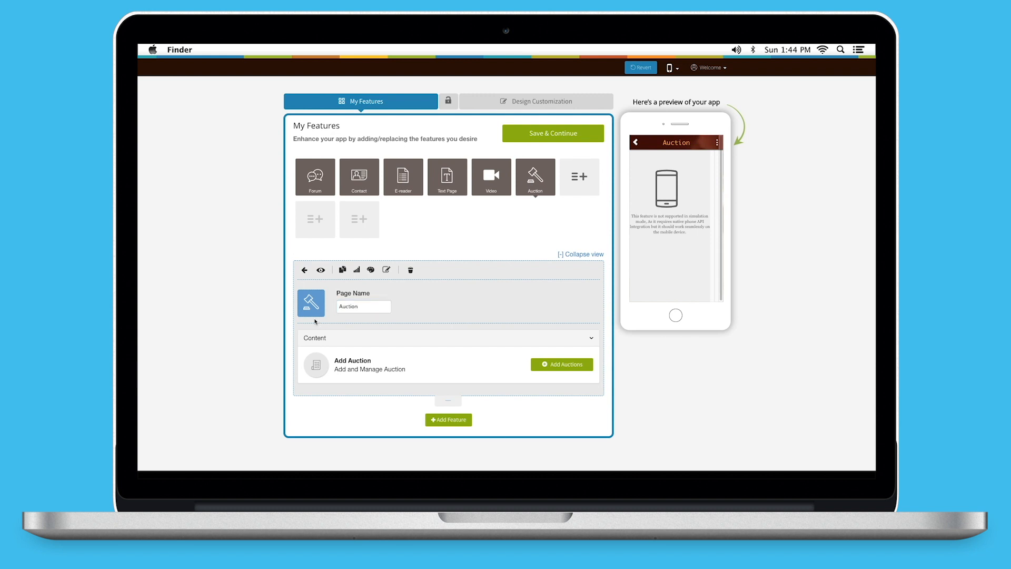
{"action": "left_click", "coordinate": [309, 303]}
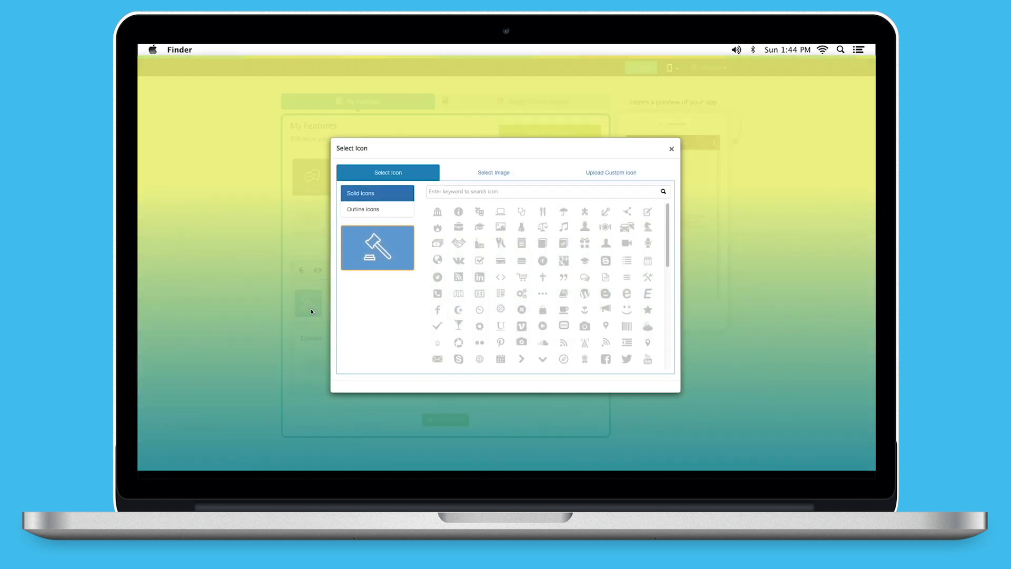
{"action": "mouse_move", "coordinate": [297, 268]}
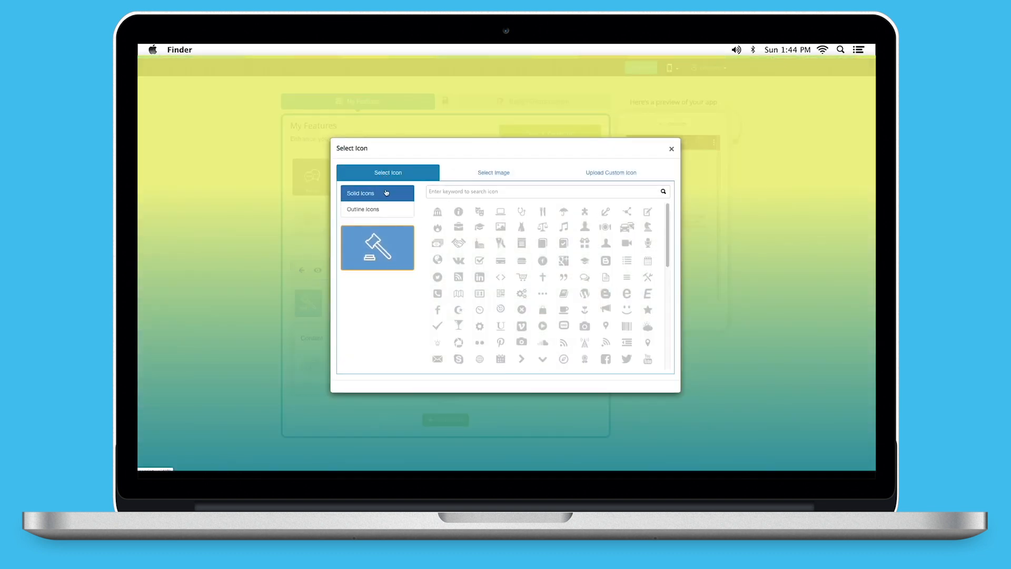
{"action": "left_click", "coordinate": [377, 208]}
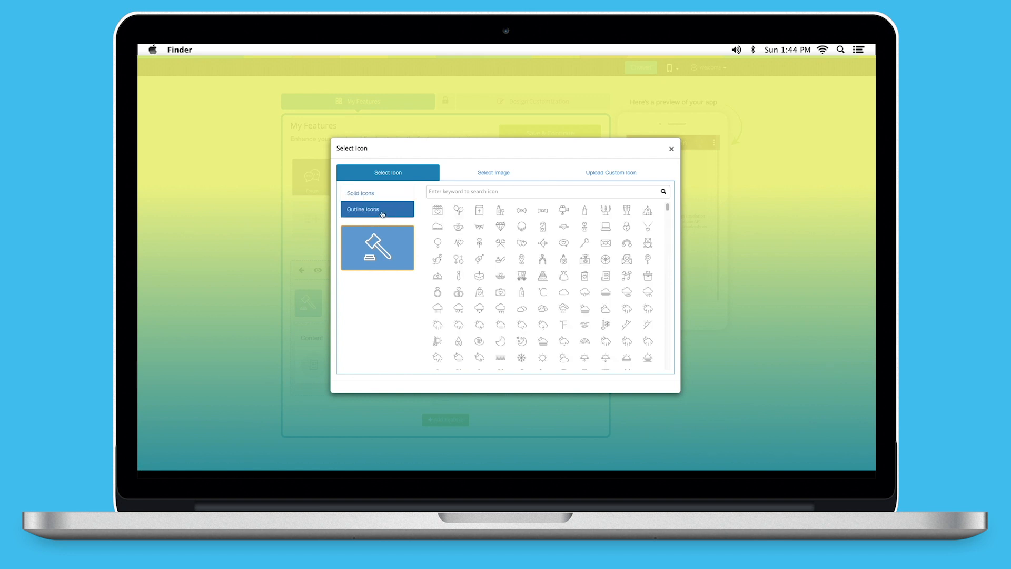
{"action": "left_click", "coordinate": [492, 172]}
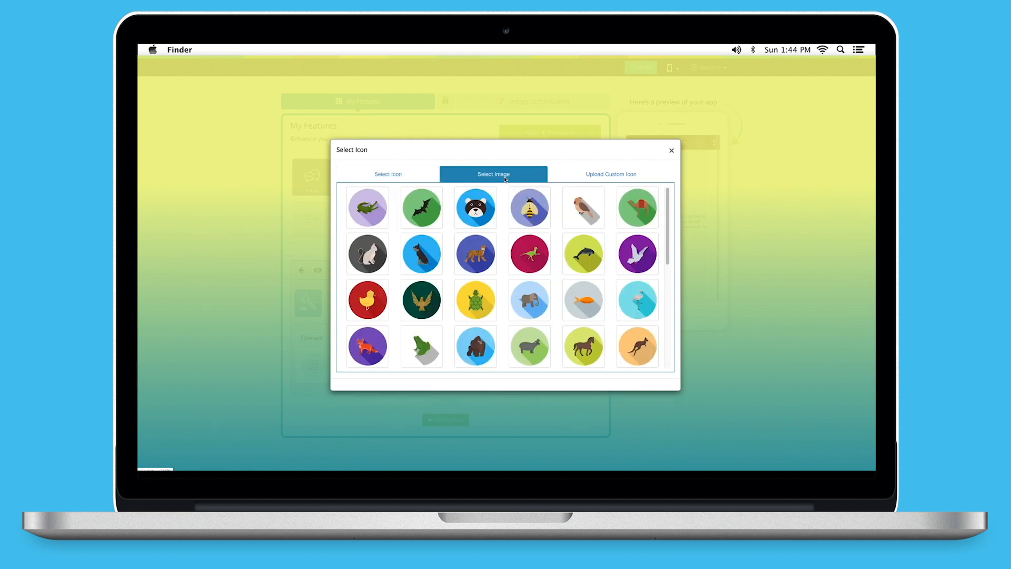
{"action": "left_click", "coordinate": [610, 174]}
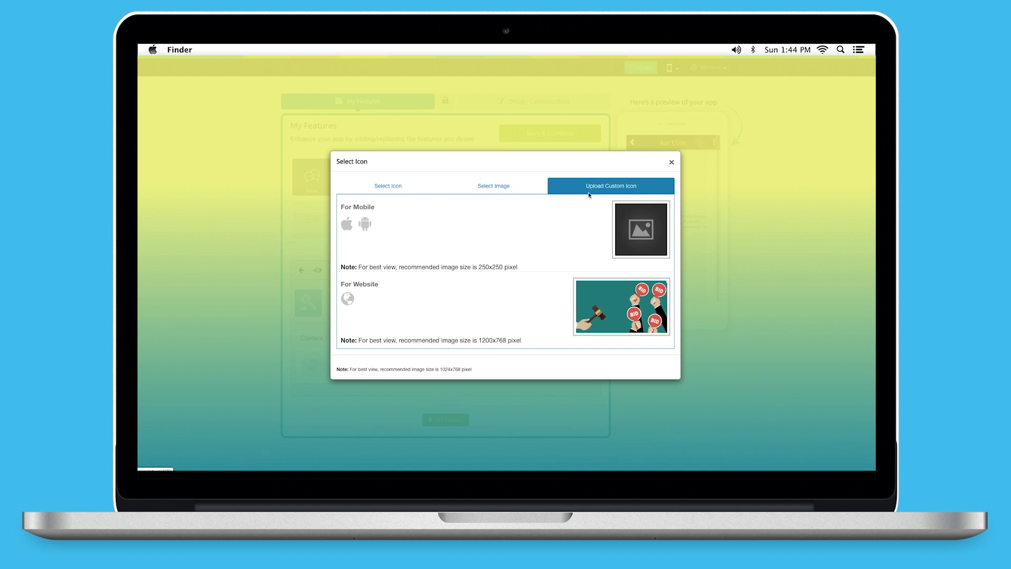
{"action": "mouse_move", "coordinate": [468, 234]}
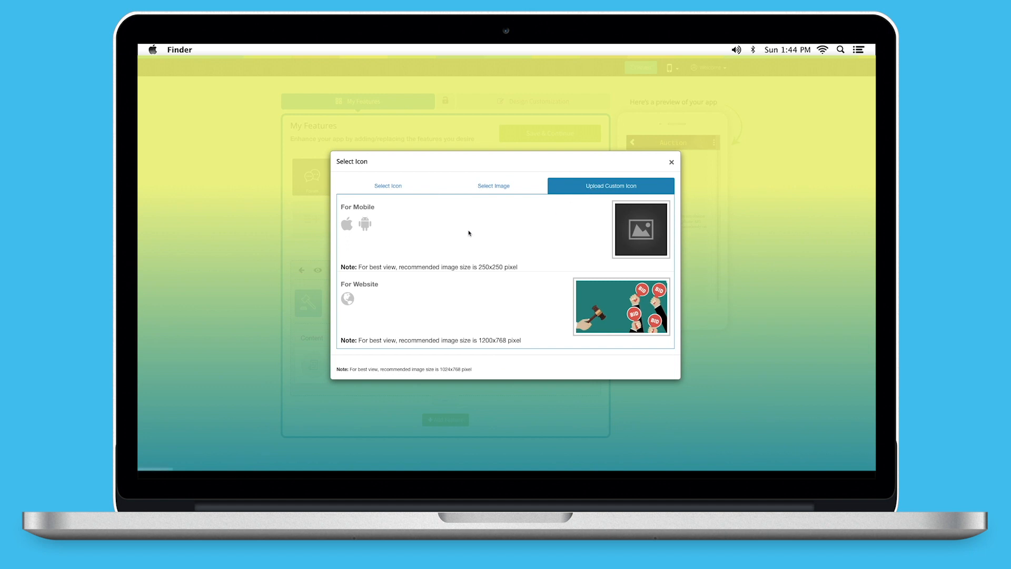
{"action": "mouse_move", "coordinate": [677, 170]}
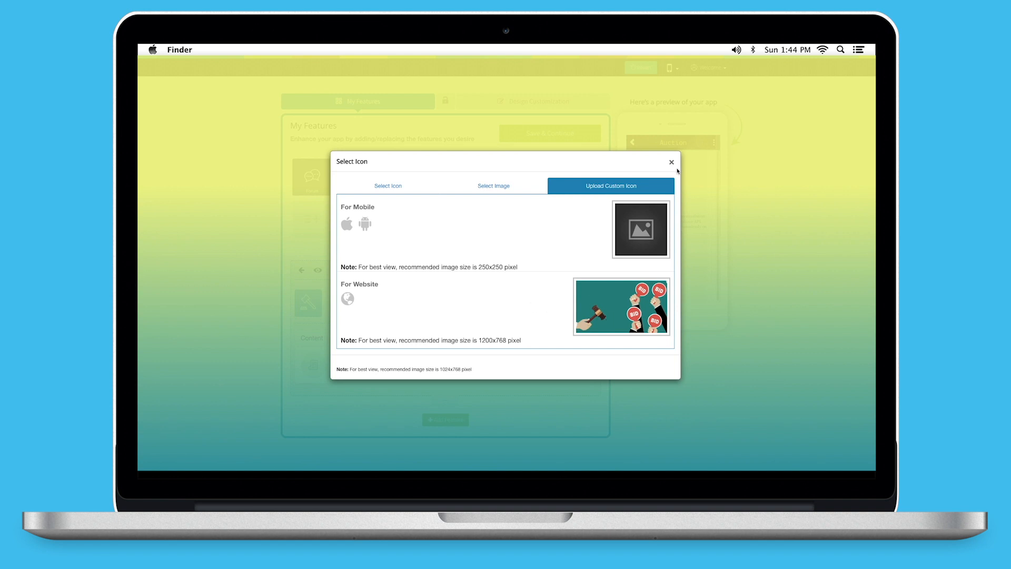
{"action": "left_click", "coordinate": [671, 162]}
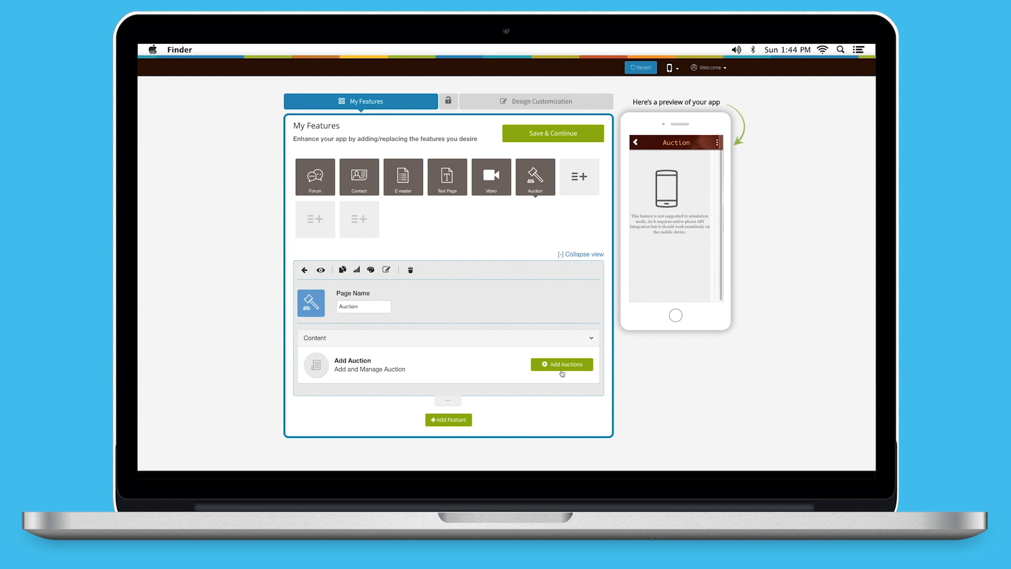
- Open the Auction content manager for Demo App via Add Auctions
{"action": "left_click", "coordinate": [562, 364]}
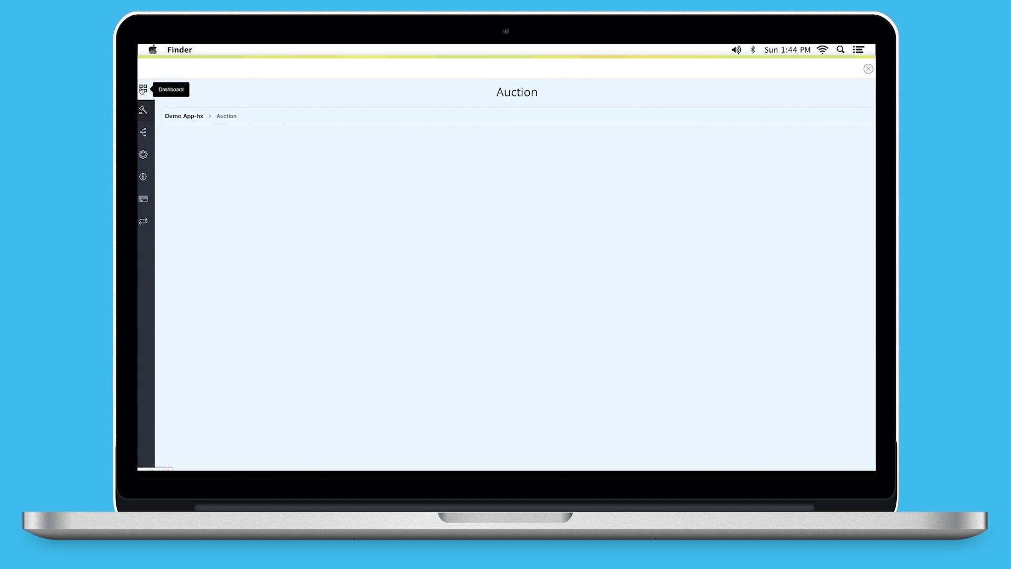
- View the auction dashboard, try the Month and Custom date filters, then start adding an auction
{"action": "left_click", "coordinate": [143, 88]}
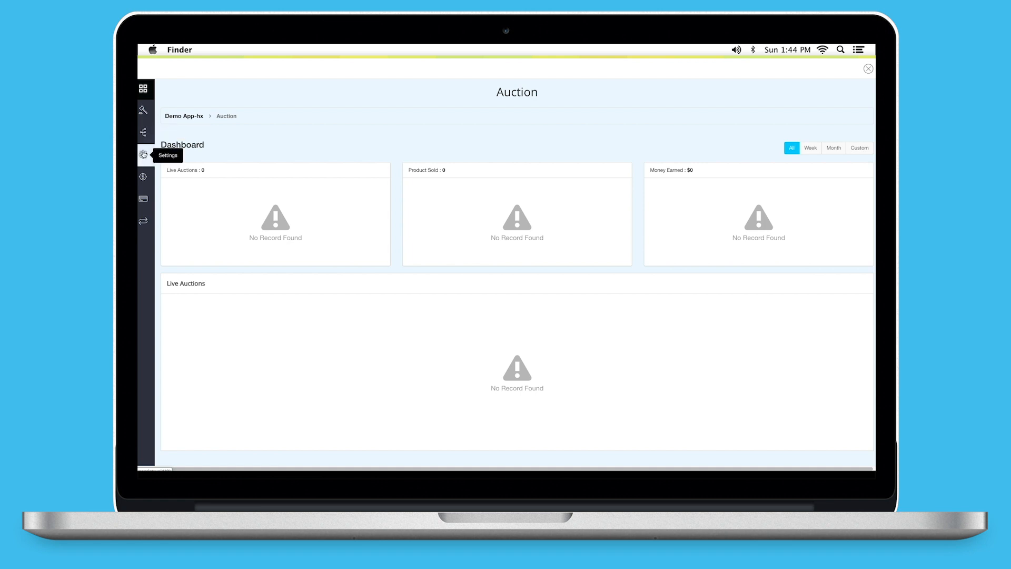
{"action": "mouse_move", "coordinate": [144, 179]}
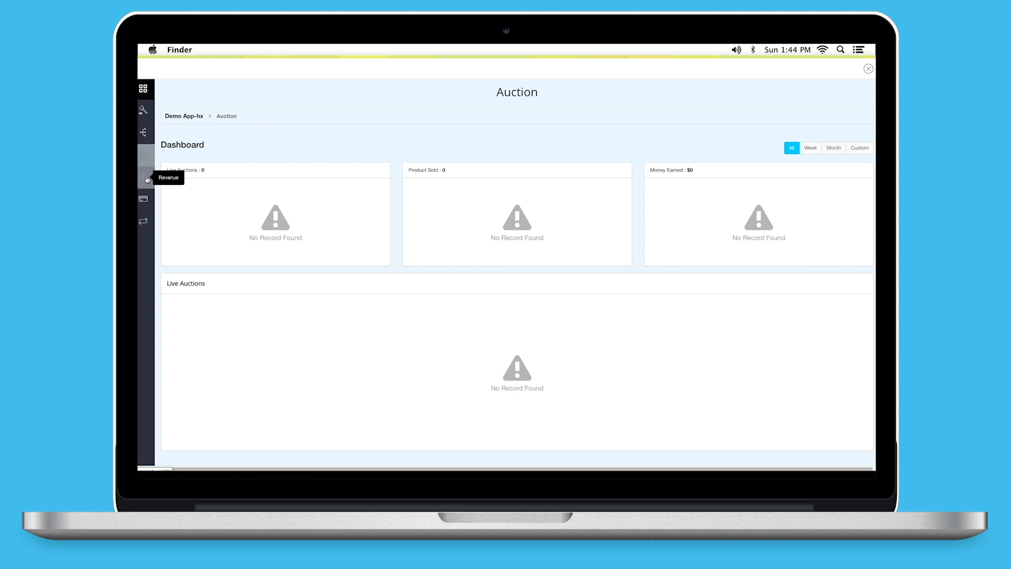
{"action": "mouse_move", "coordinate": [145, 196]}
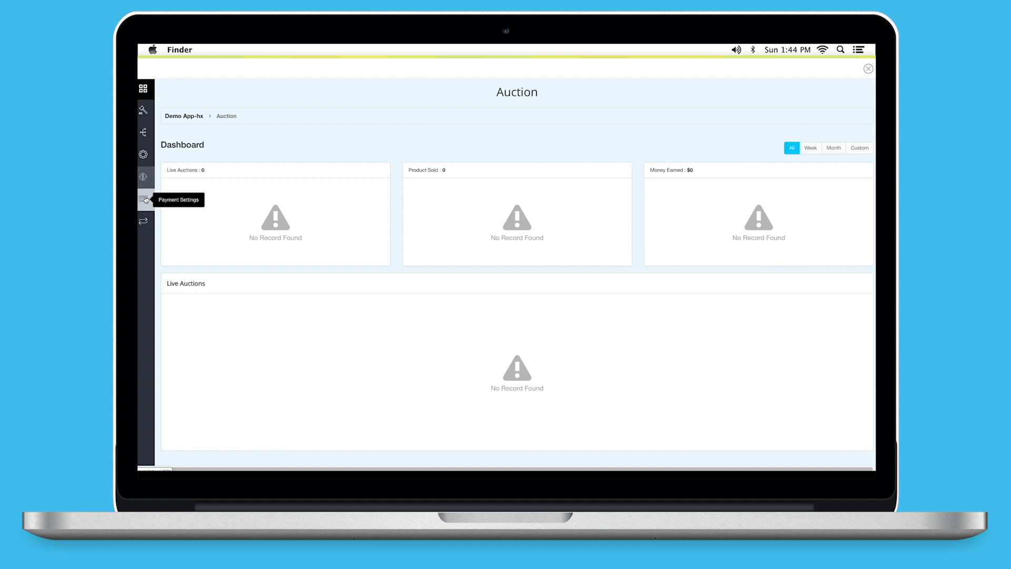
{"action": "mouse_move", "coordinate": [144, 221]}
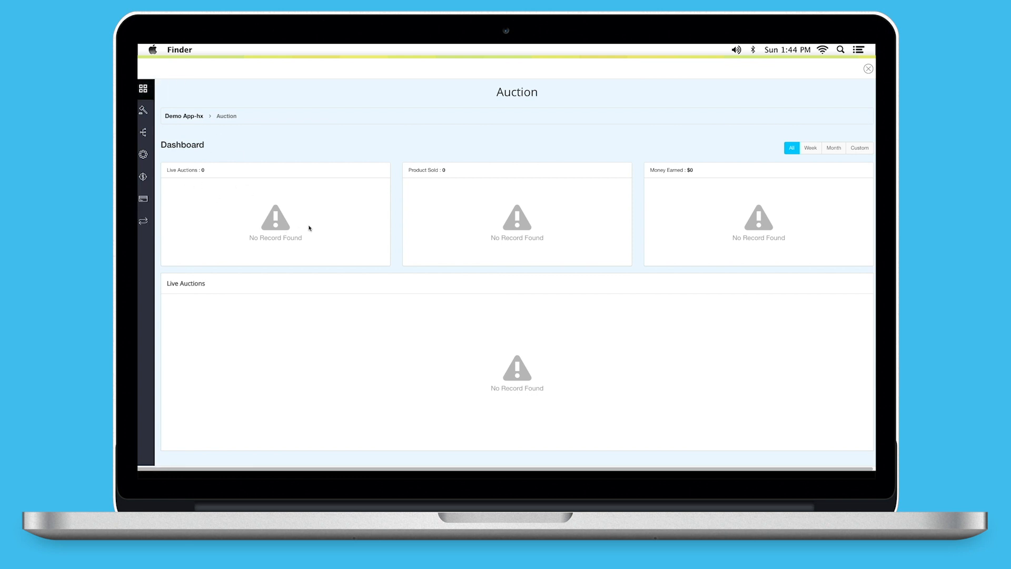
{"action": "mouse_move", "coordinate": [672, 191]}
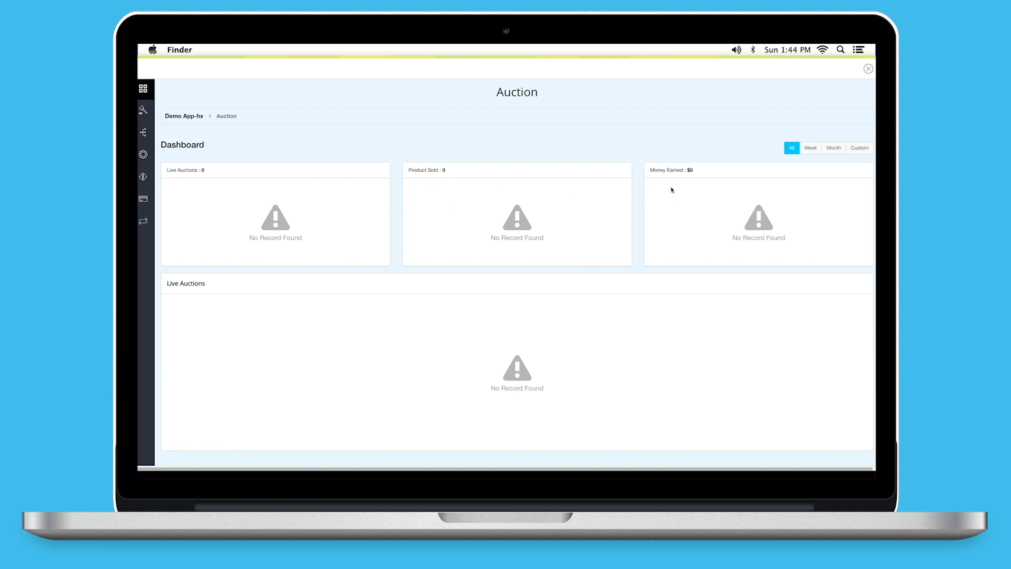
{"action": "mouse_move", "coordinate": [684, 183]}
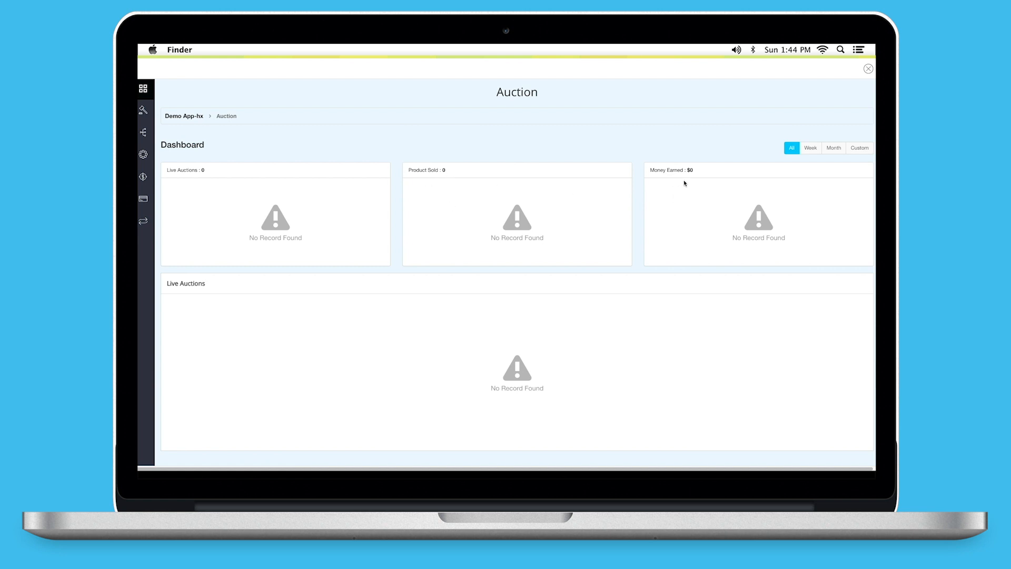
{"action": "mouse_move", "coordinate": [683, 196]}
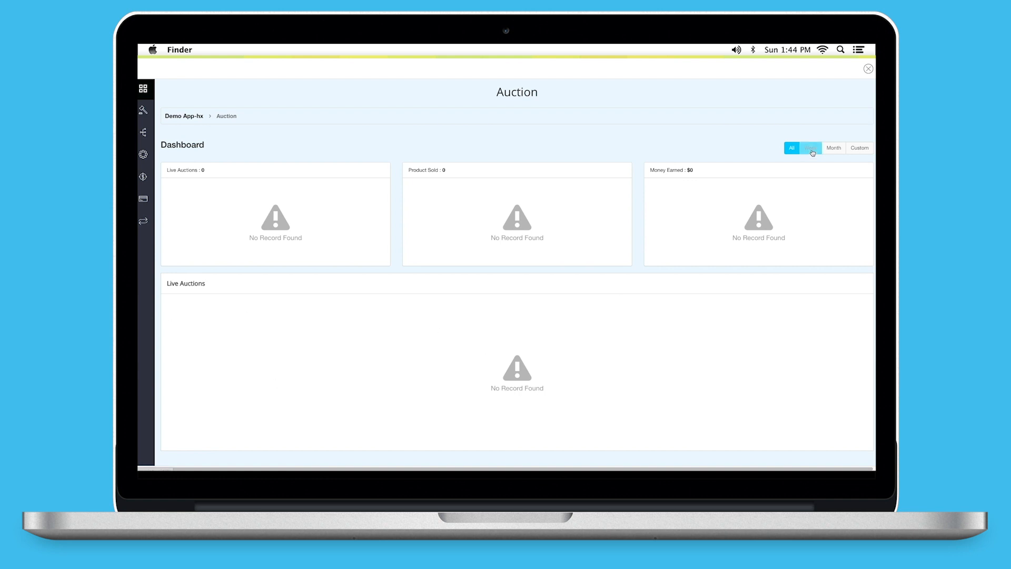
{"action": "left_click", "coordinate": [833, 148]}
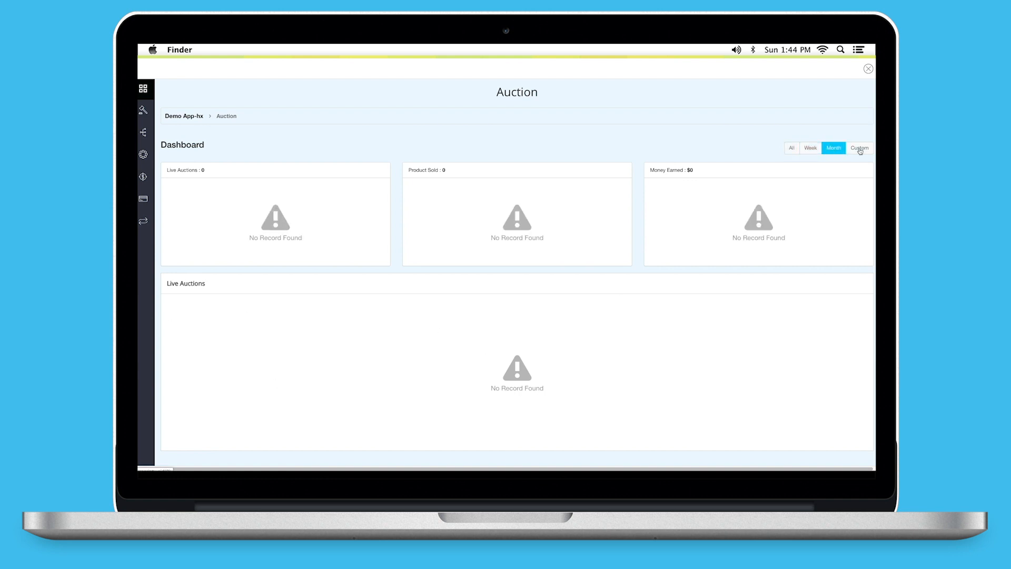
{"action": "left_click", "coordinate": [859, 147]}
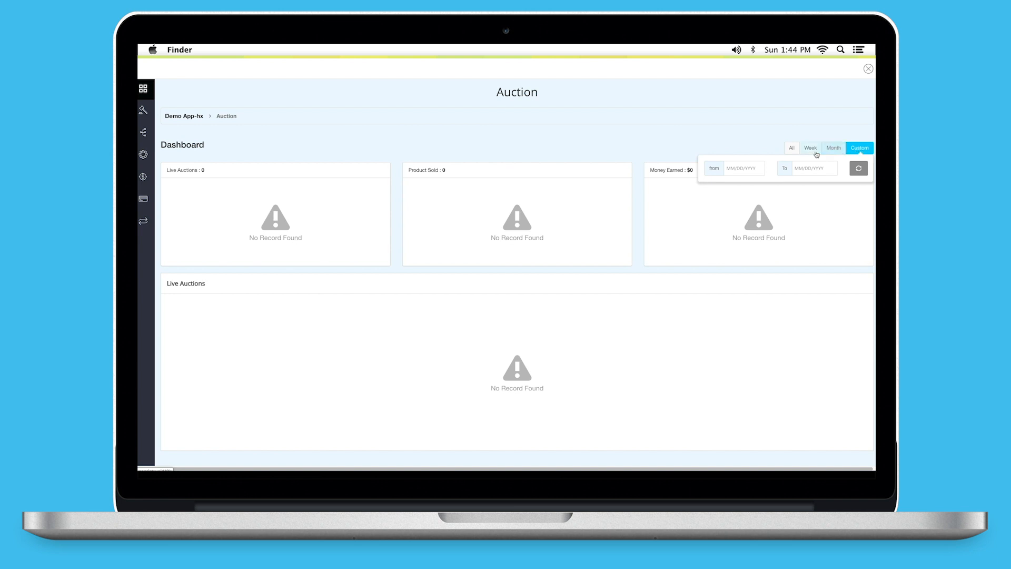
{"action": "left_click", "coordinate": [144, 111]}
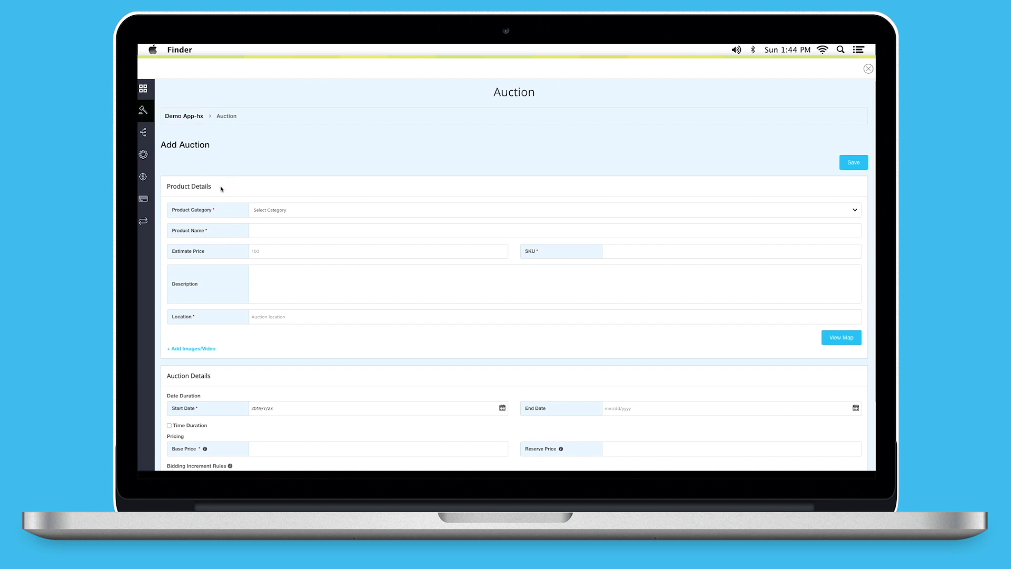
{"action": "mouse_move", "coordinate": [299, 225]}
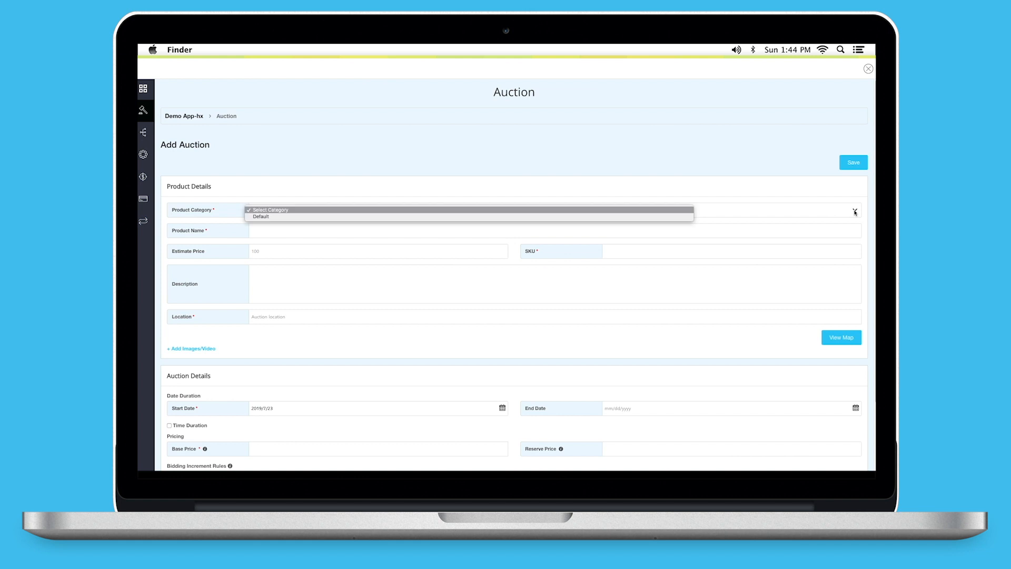
- Fill product details: category Default, name Mobile, estimate price, SKU 12345678
{"action": "left_click", "coordinate": [261, 216]}
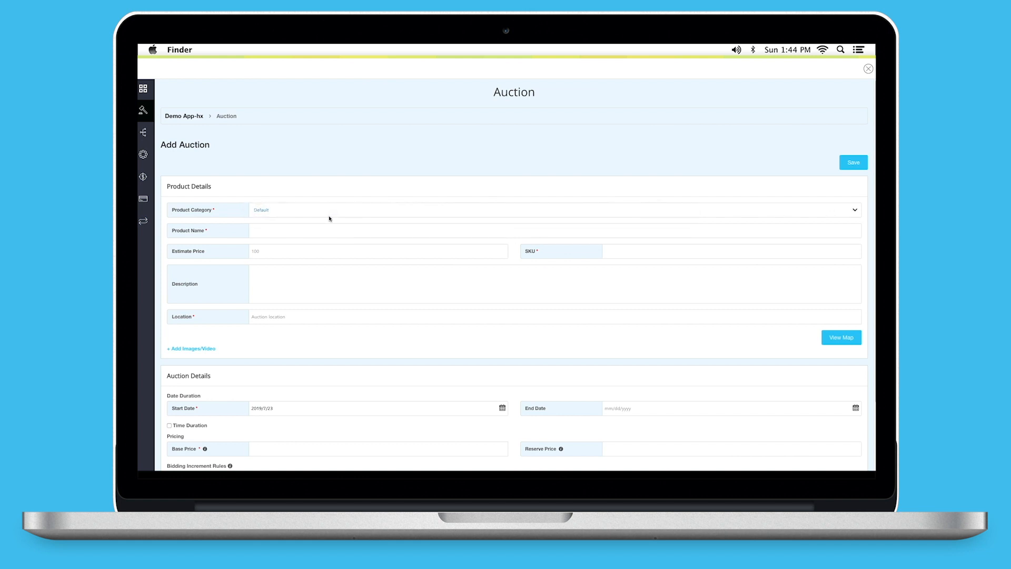
{"action": "type", "text": "M"}
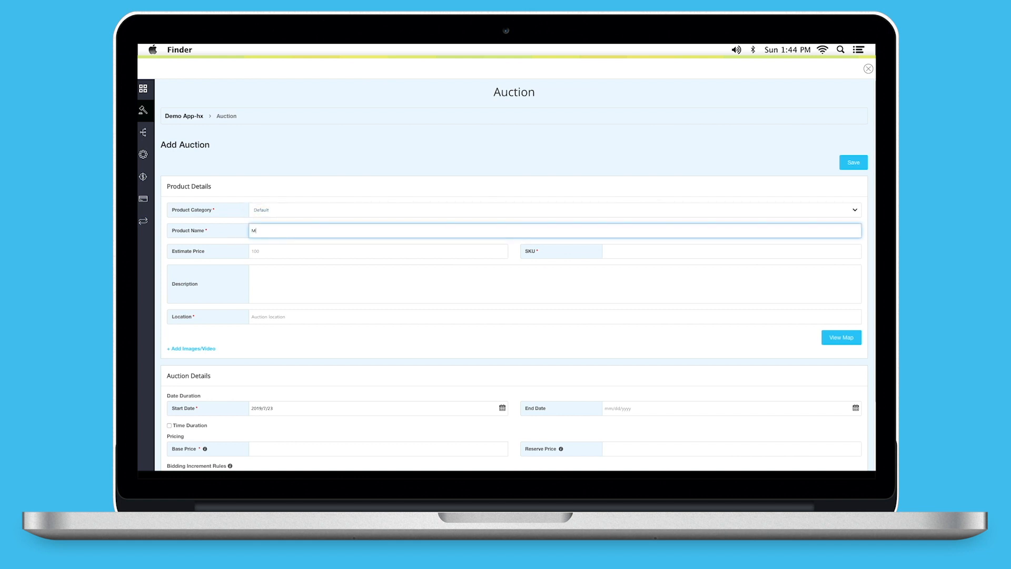
{"action": "left_click", "coordinate": [378, 250]}
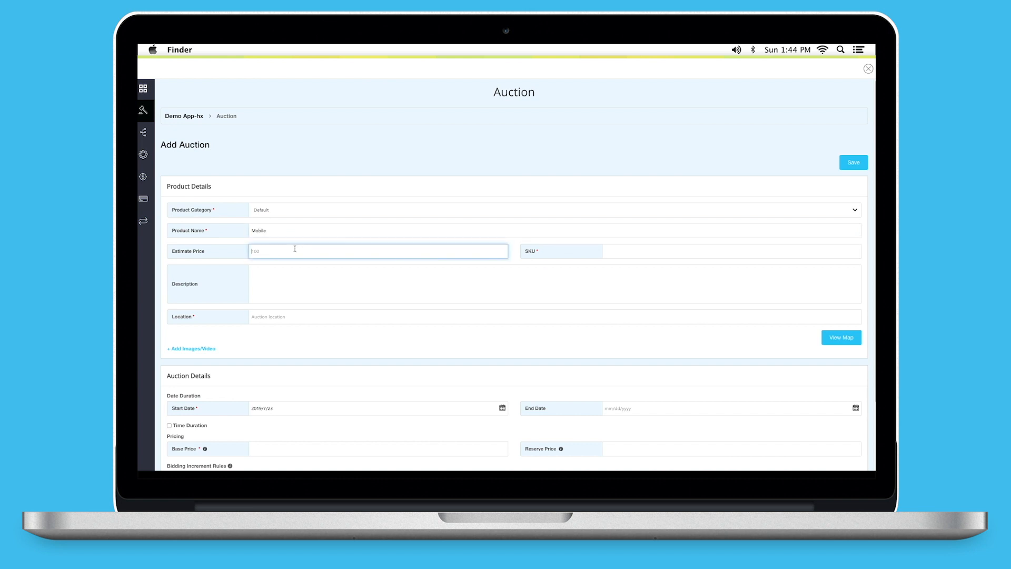
{"action": "left_click", "coordinate": [731, 251]}
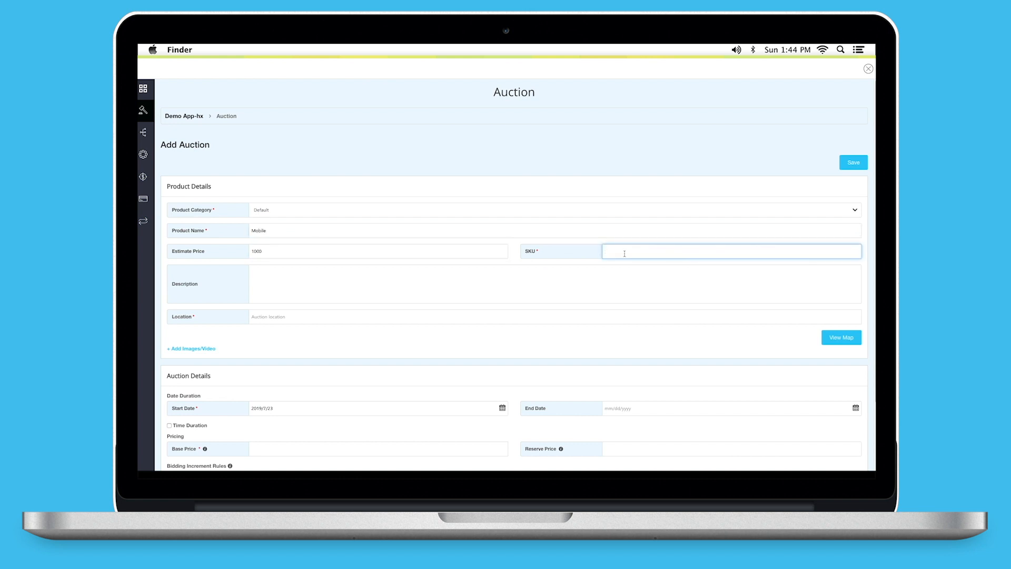
{"action": "type", "text": "12345678"}
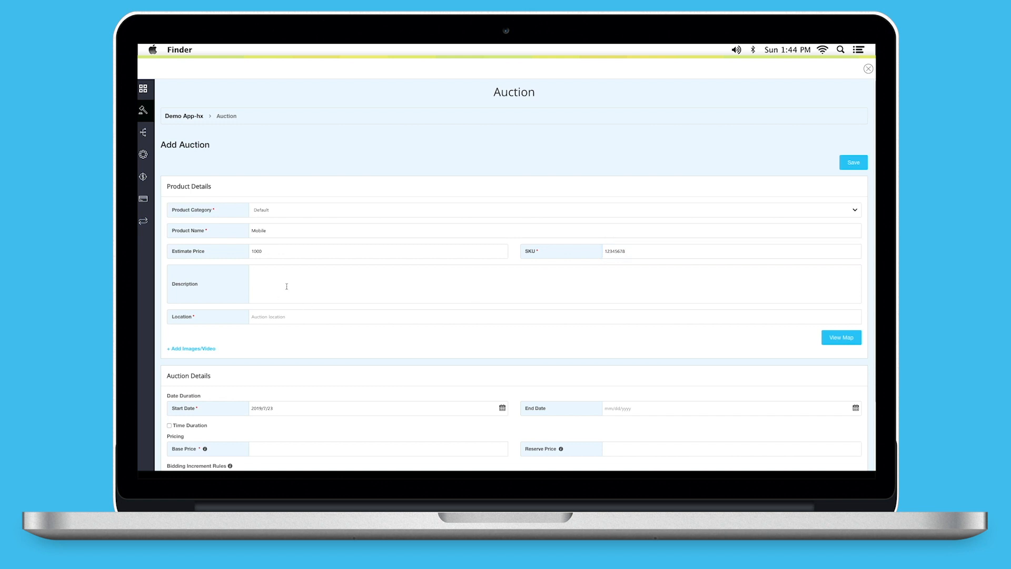
- Set the auction location to United States
{"action": "left_click", "coordinate": [555, 317]}
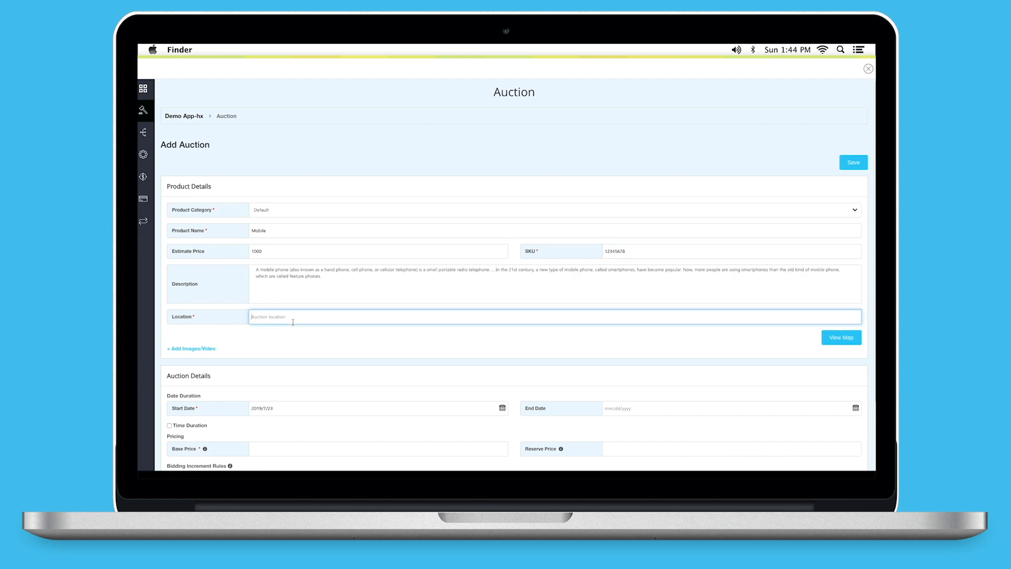
{"action": "type", "text": "Unite"}
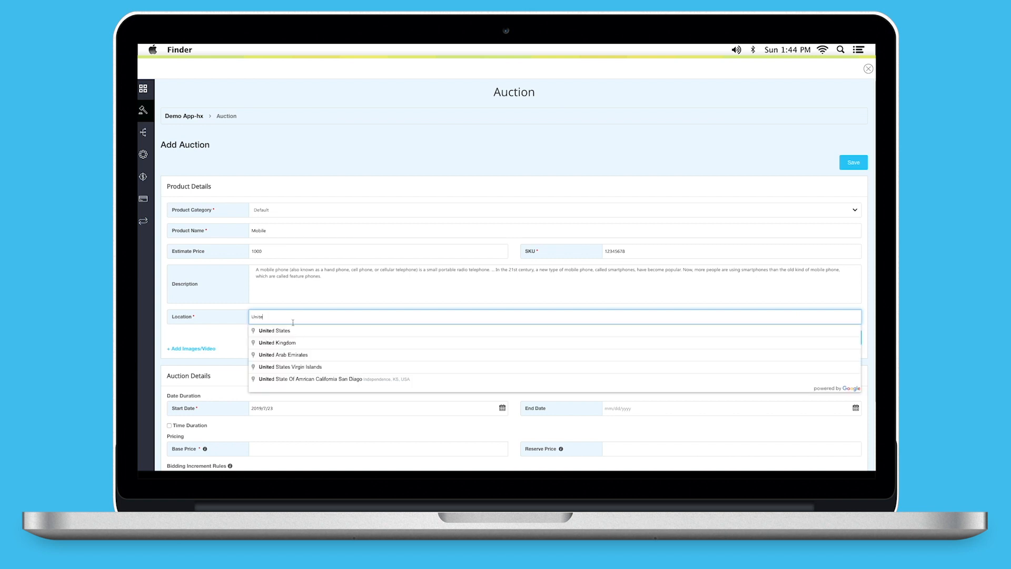
{"action": "left_click", "coordinate": [274, 330]}
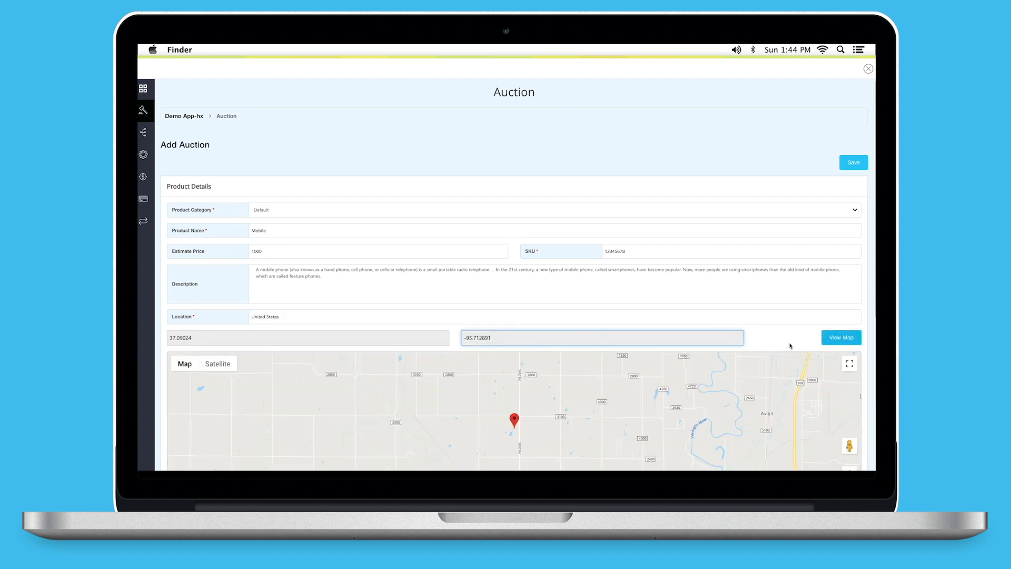
{"action": "scroll", "scroll_direction": "down", "scroll_amount": 3}
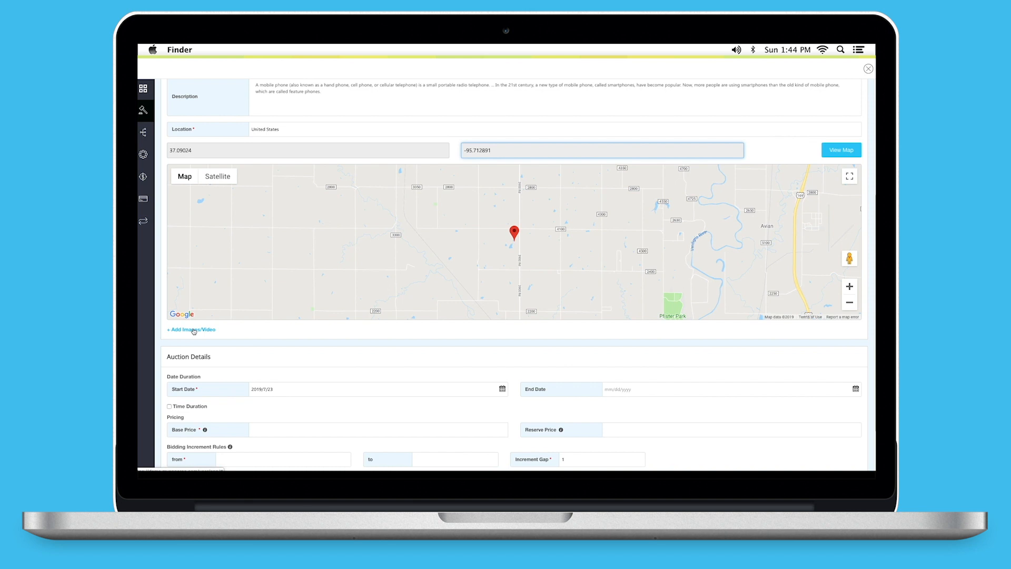
{"action": "left_click", "coordinate": [191, 329]}
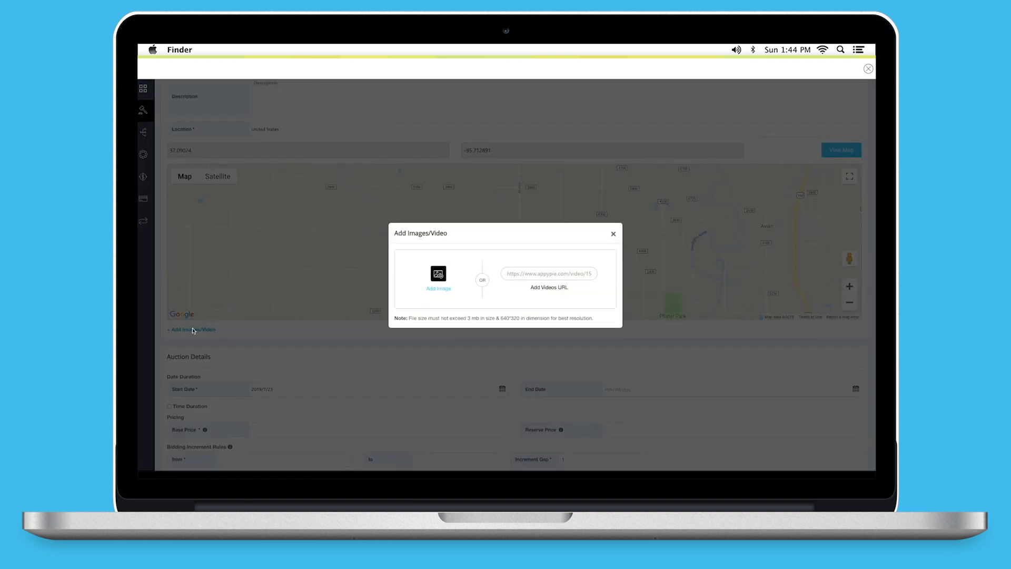
{"action": "left_click", "coordinate": [549, 274]}
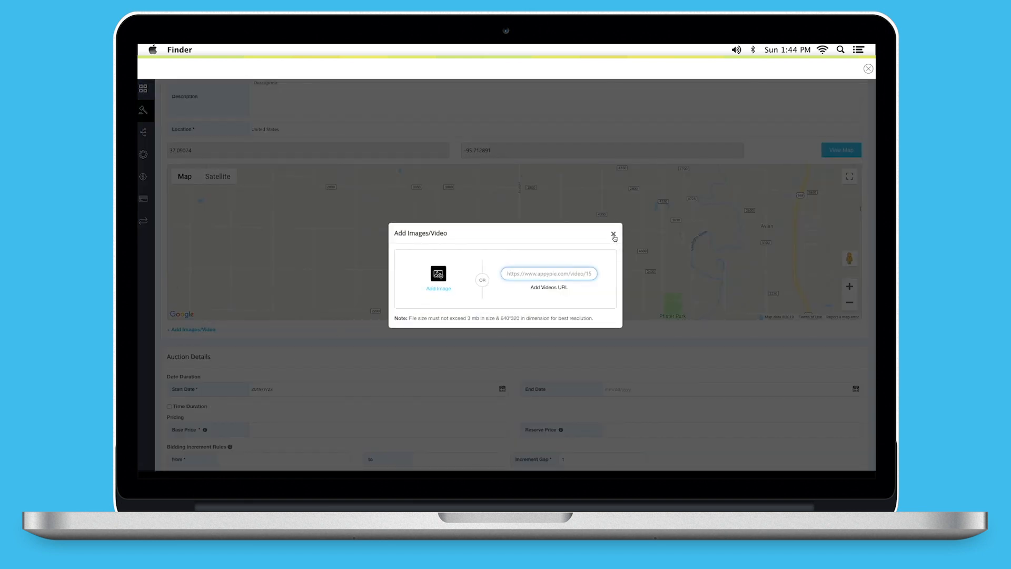
{"action": "left_click", "coordinate": [613, 233]}
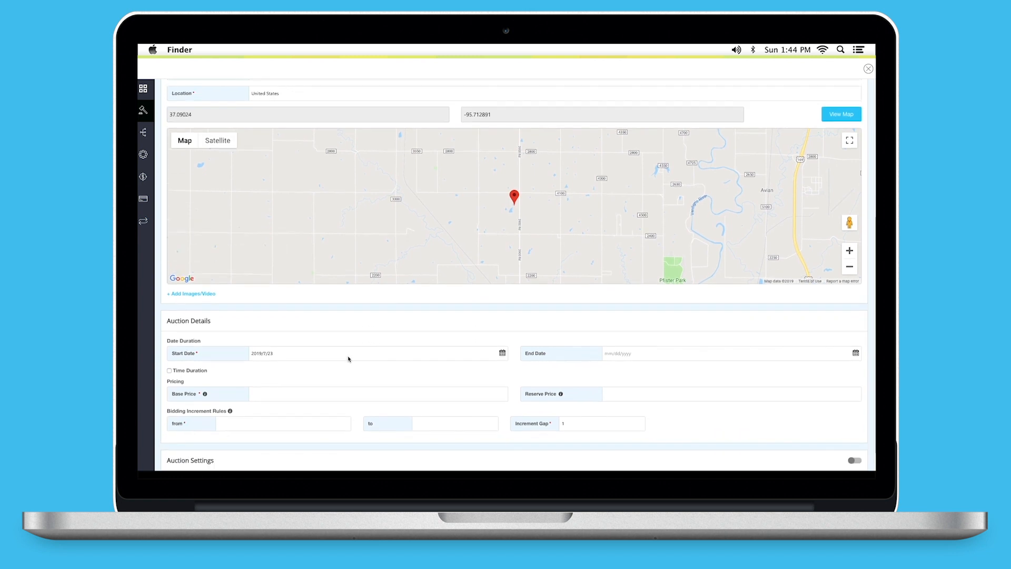
{"action": "scroll", "scroll_direction": "down", "scroll_amount": 3}
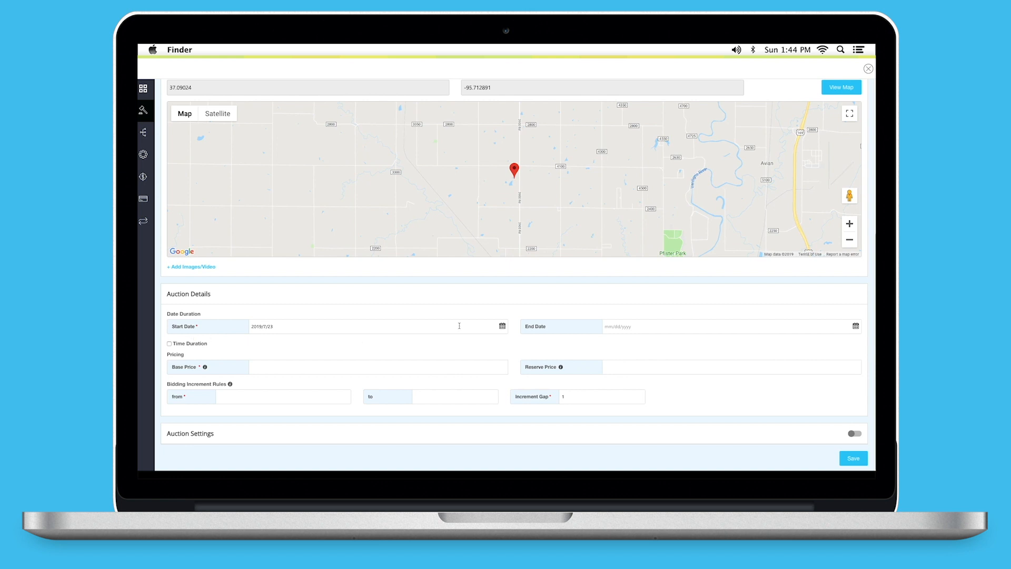
- Set the end date to July 31, enable timed duration, and set start hour and end hour 03
{"action": "left_click", "coordinate": [728, 325]}
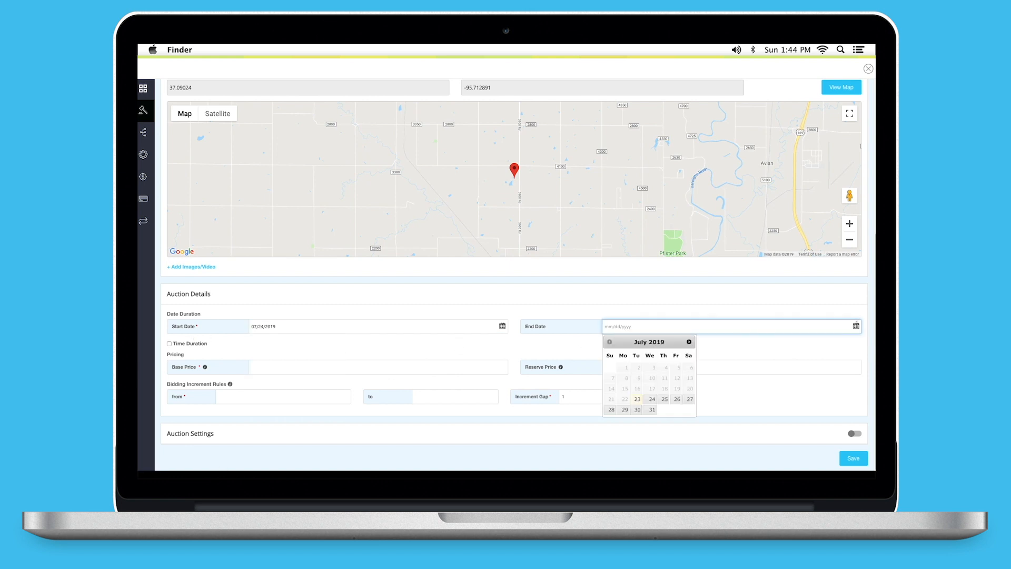
{"action": "left_click", "coordinate": [651, 409]}
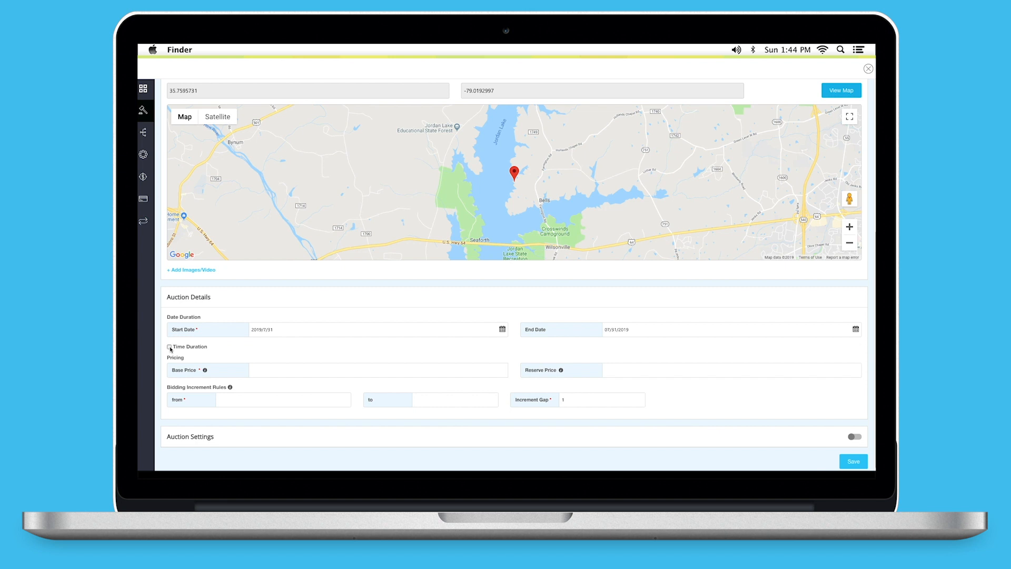
{"action": "left_click", "coordinate": [168, 347]}
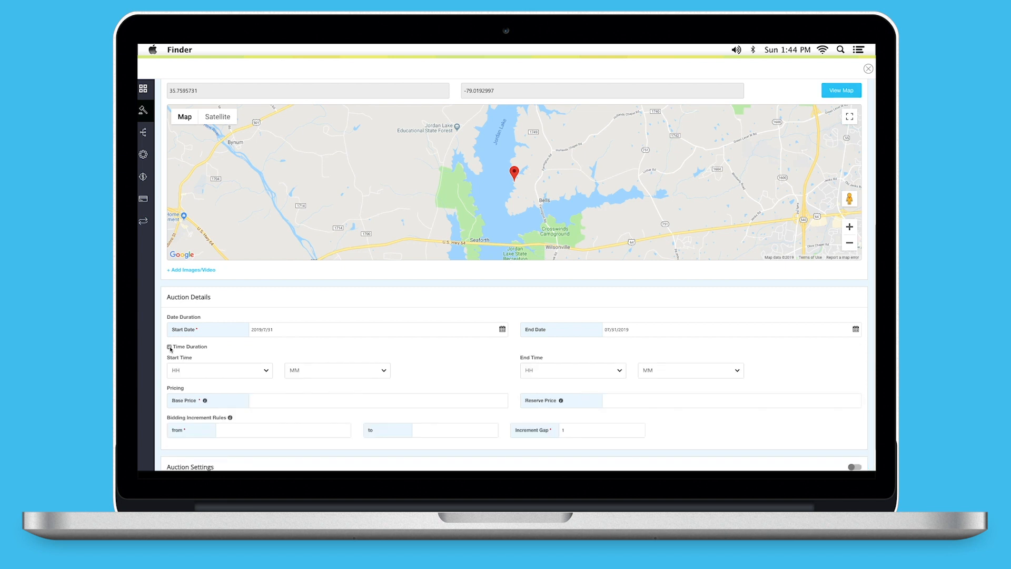
{"action": "left_click", "coordinate": [169, 346]}
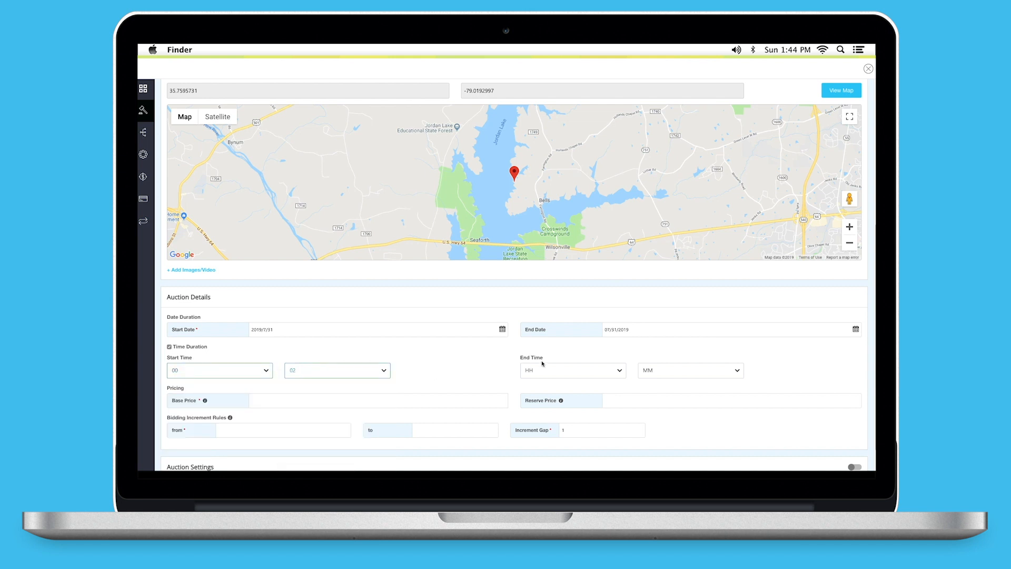
{"action": "left_click", "coordinate": [570, 369]}
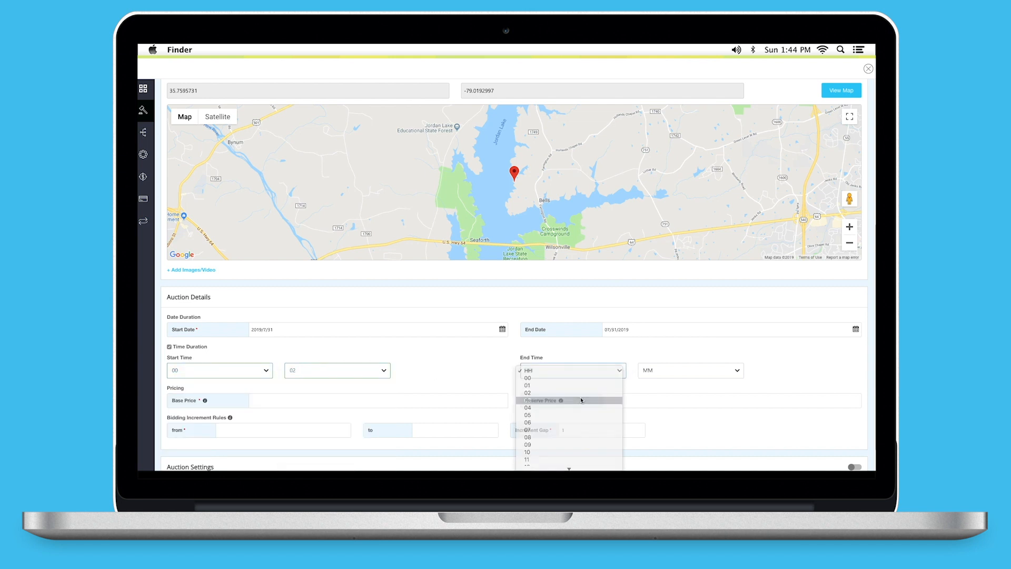
{"action": "left_click", "coordinate": [528, 400]}
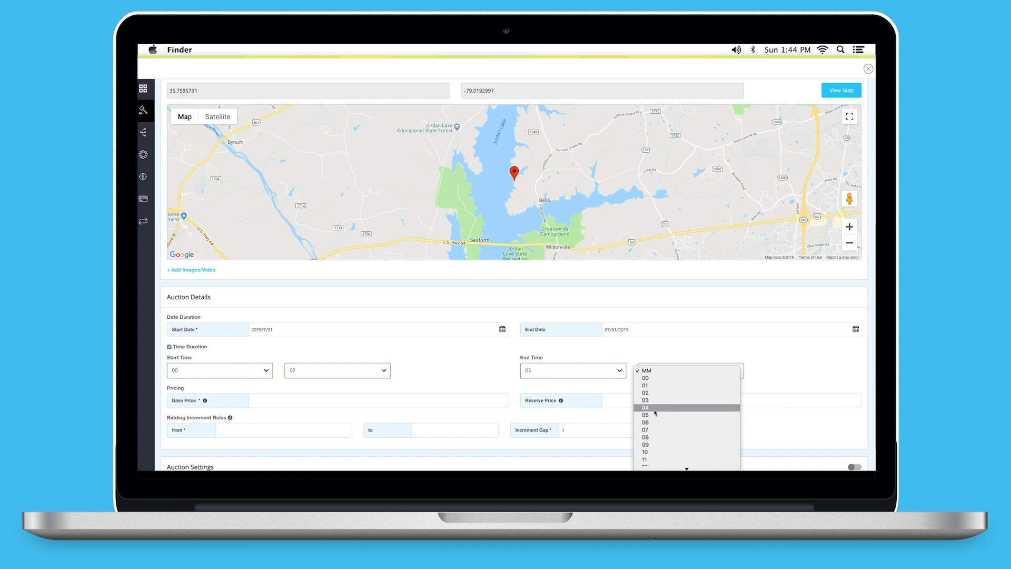
- Set end minute 04 and a bidding rule from 500 to 600 with increment gap 1
{"action": "left_click", "coordinate": [646, 407]}
{"action": "type", "text": "500"}
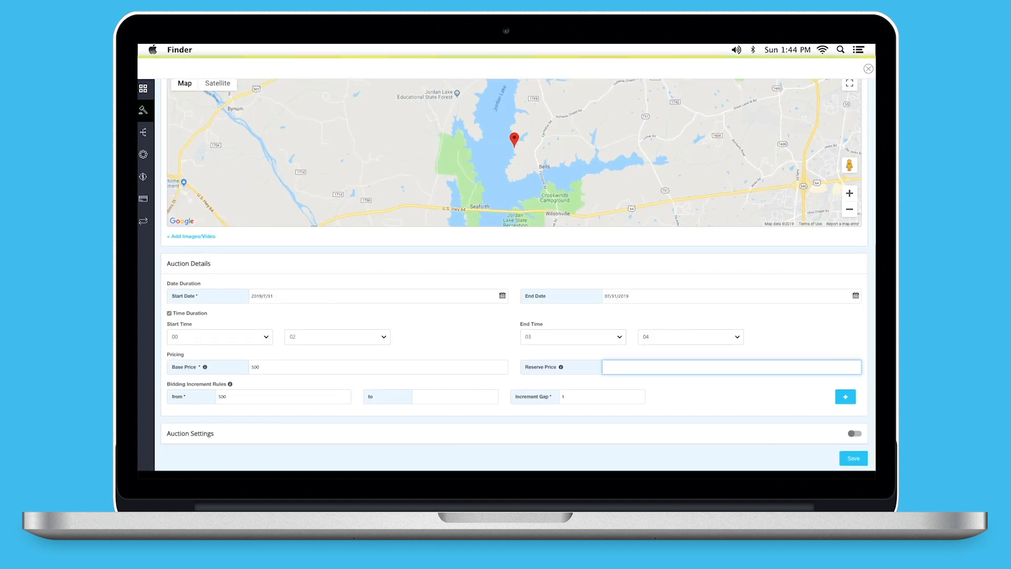
{"action": "type", "text": "1000"}
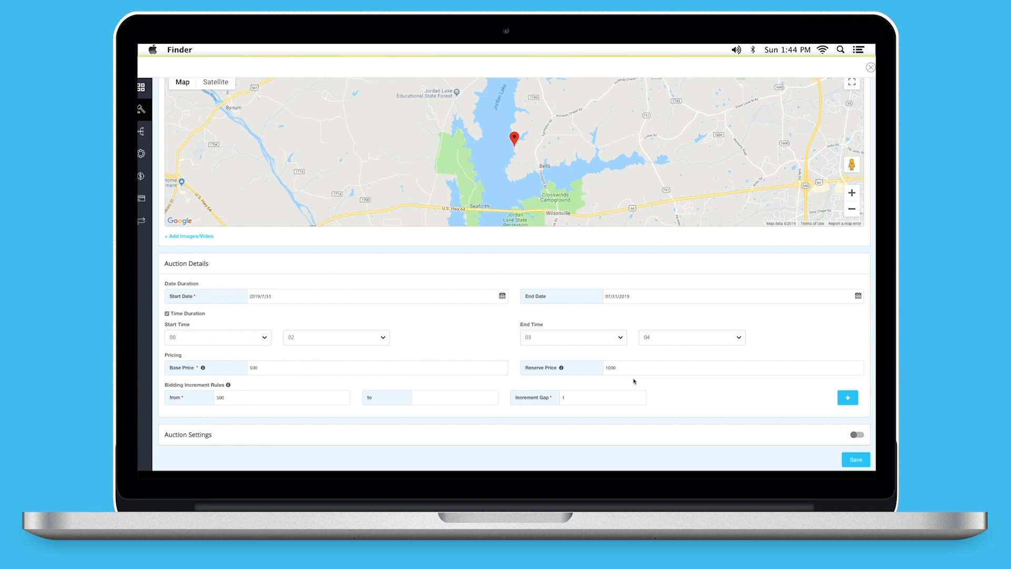
{"action": "left_click", "coordinate": [455, 396]}
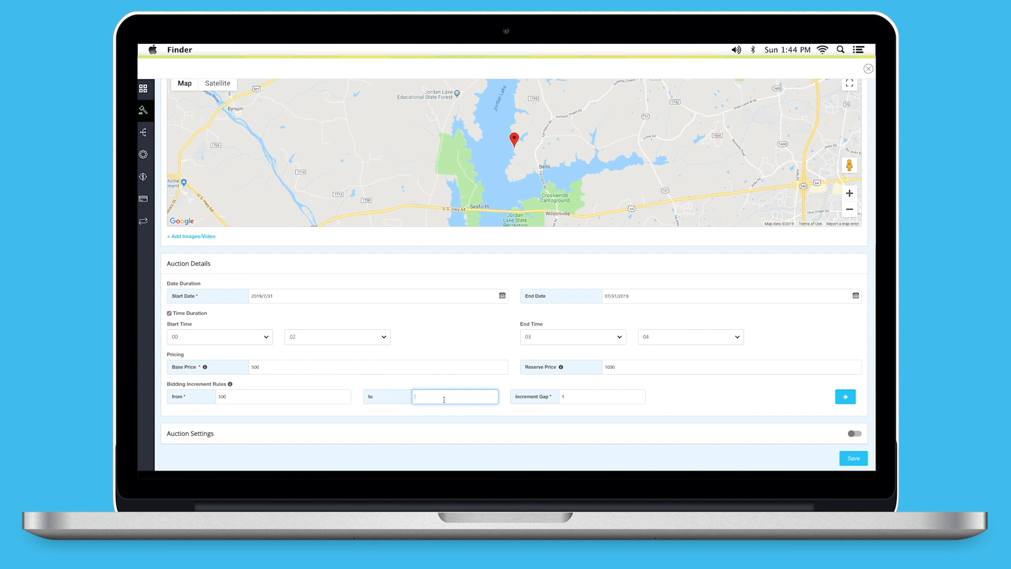
{"action": "type", "text": "600"}
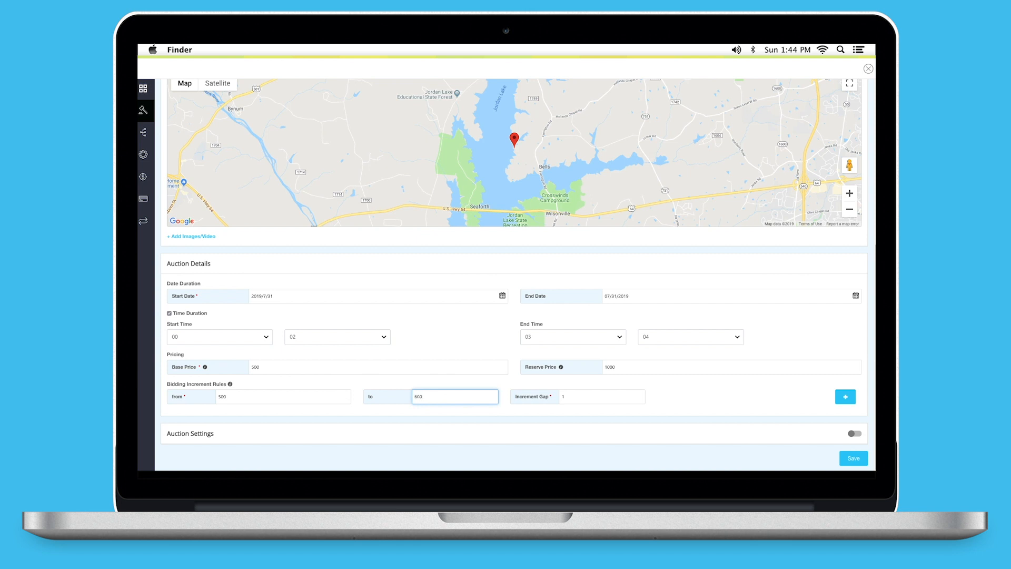
{"action": "left_click", "coordinate": [601, 396]}
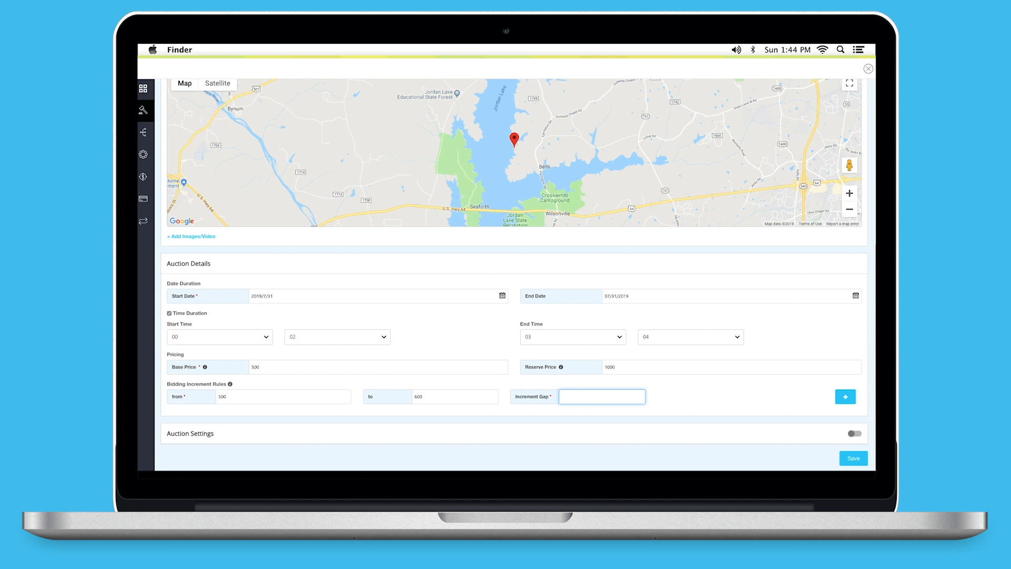
{"action": "type", "text": "1"}
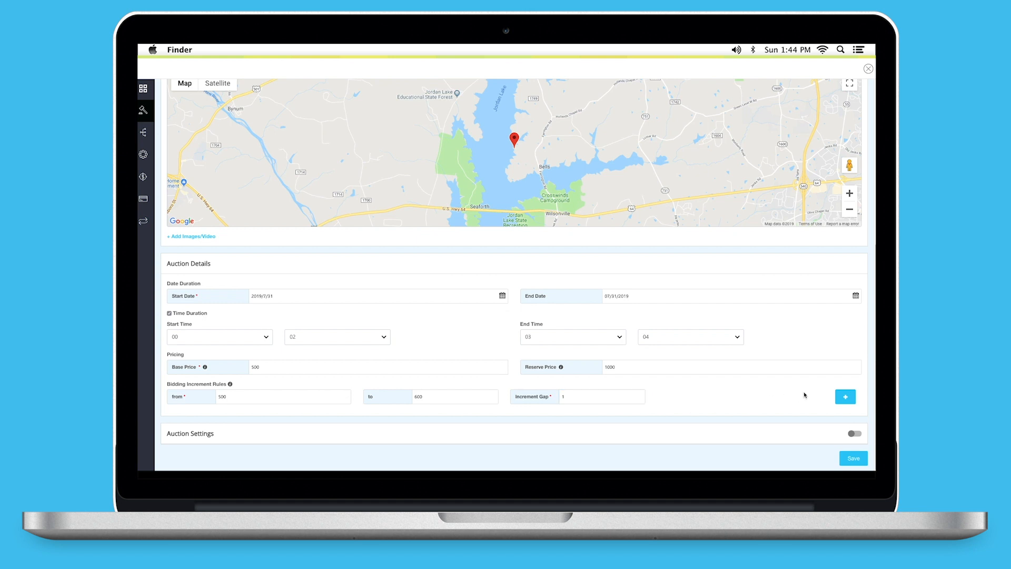
- Add a second increment rule, then delete it and confirm the removal
{"action": "left_click", "coordinate": [845, 396]}
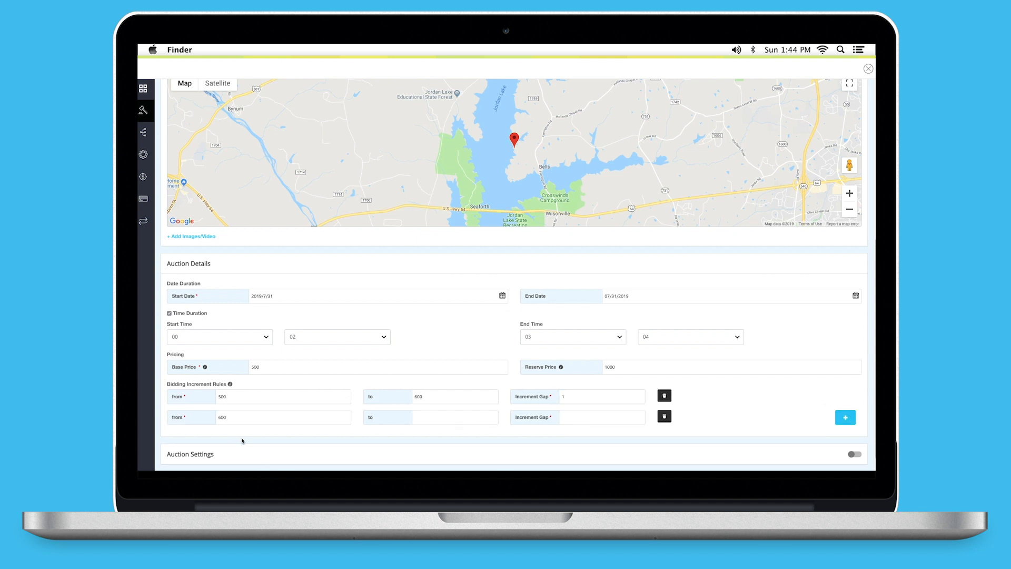
{"action": "mouse_move", "coordinate": [616, 430]}
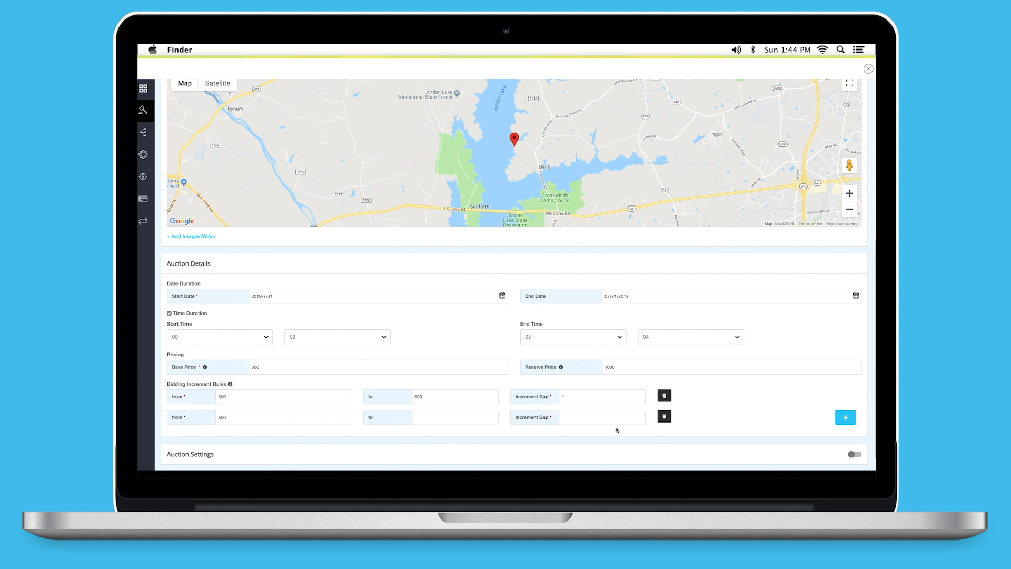
{"action": "left_click", "coordinate": [665, 416]}
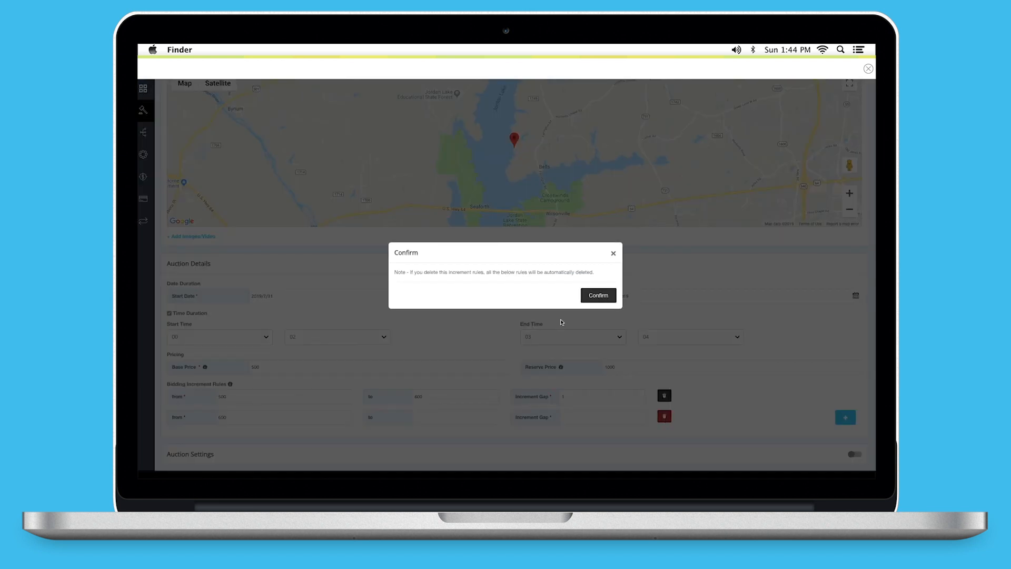
{"action": "left_click", "coordinate": [597, 295]}
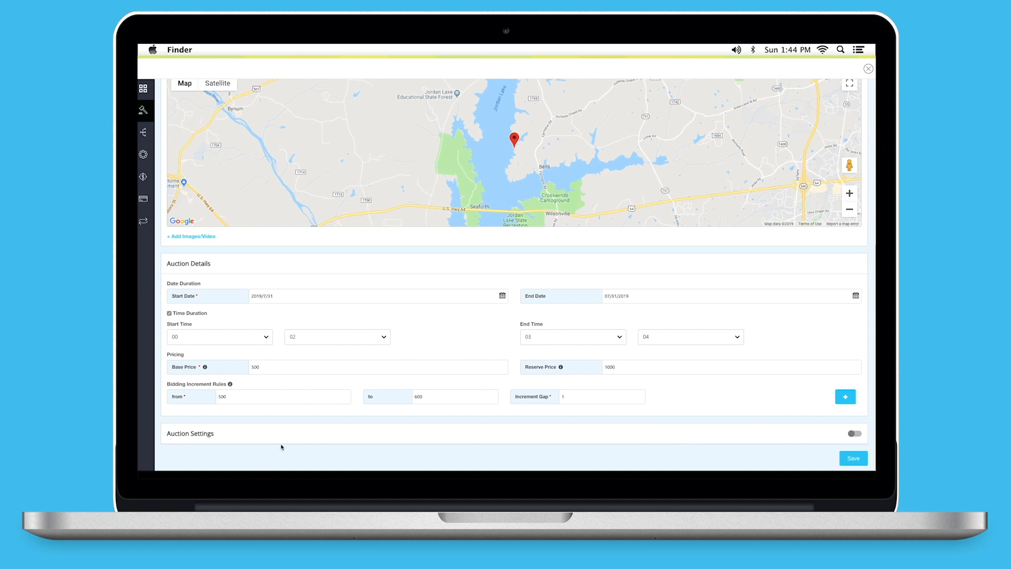
{"action": "mouse_move", "coordinate": [791, 436]}
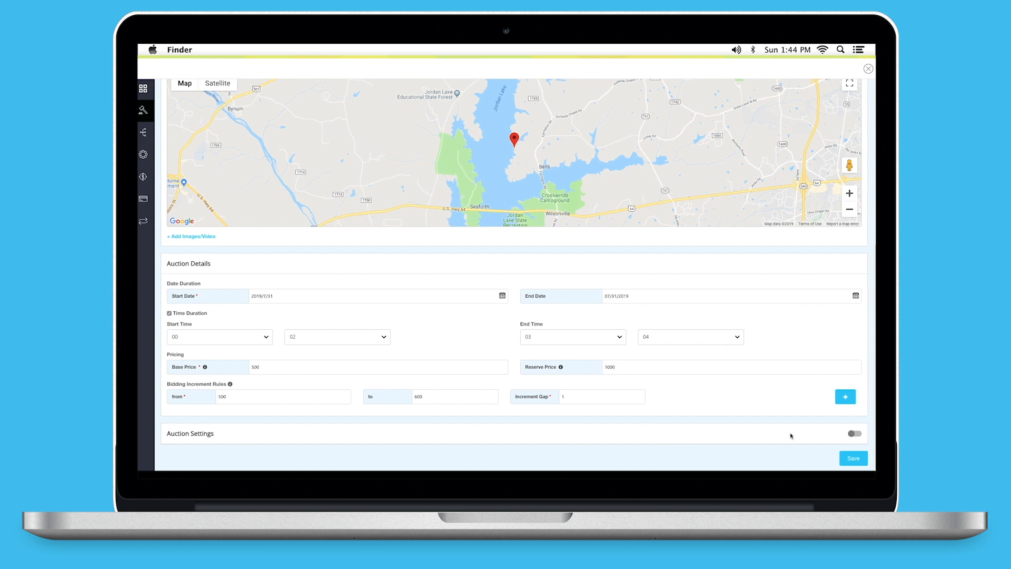
- Enable the auction settings toggle and save the Mobile auction as Pending
{"action": "left_click", "coordinate": [854, 432]}
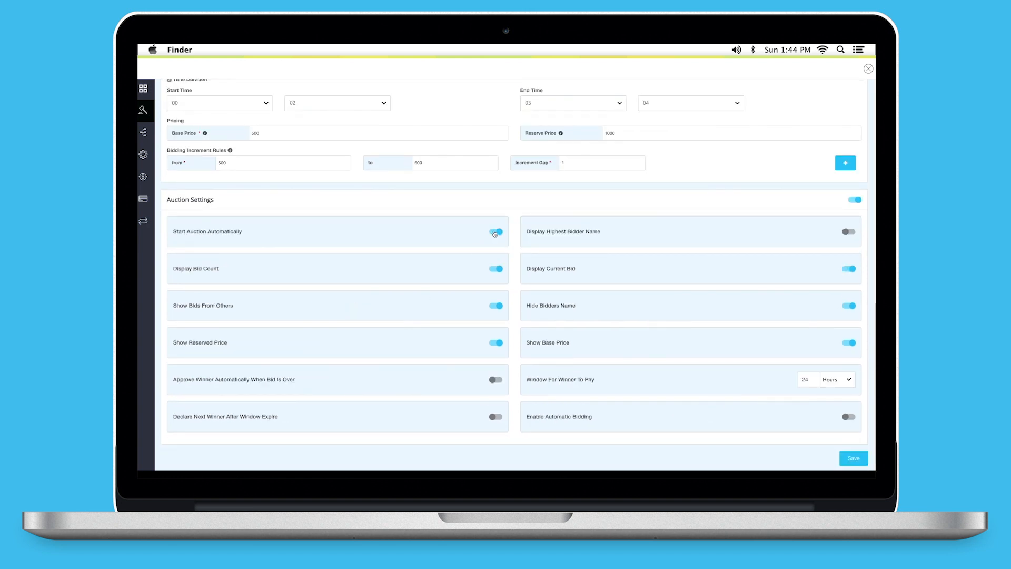
{"action": "left_click", "coordinate": [495, 231]}
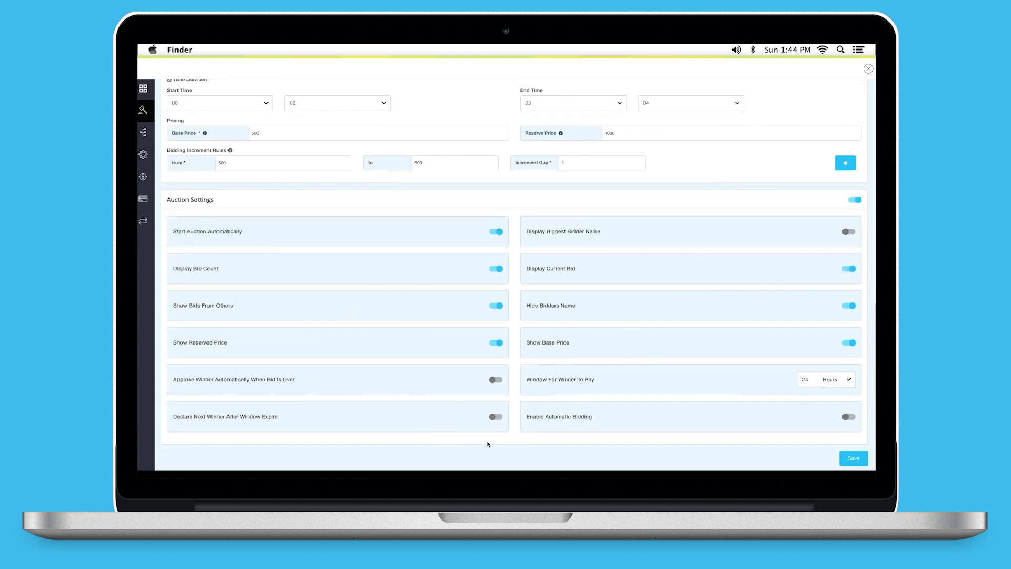
{"action": "left_click", "coordinate": [853, 458]}
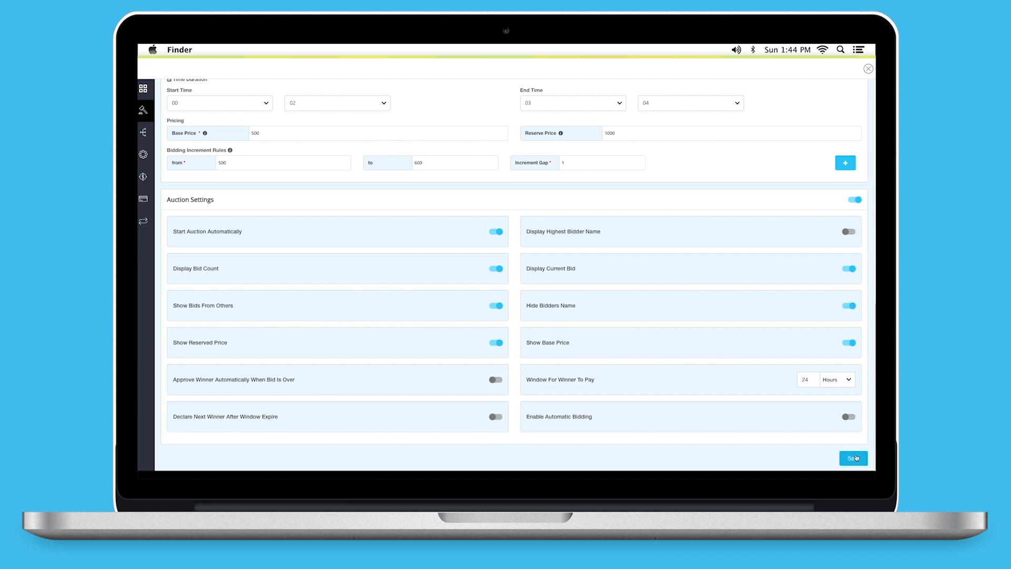
{"action": "left_click", "coordinate": [852, 458]}
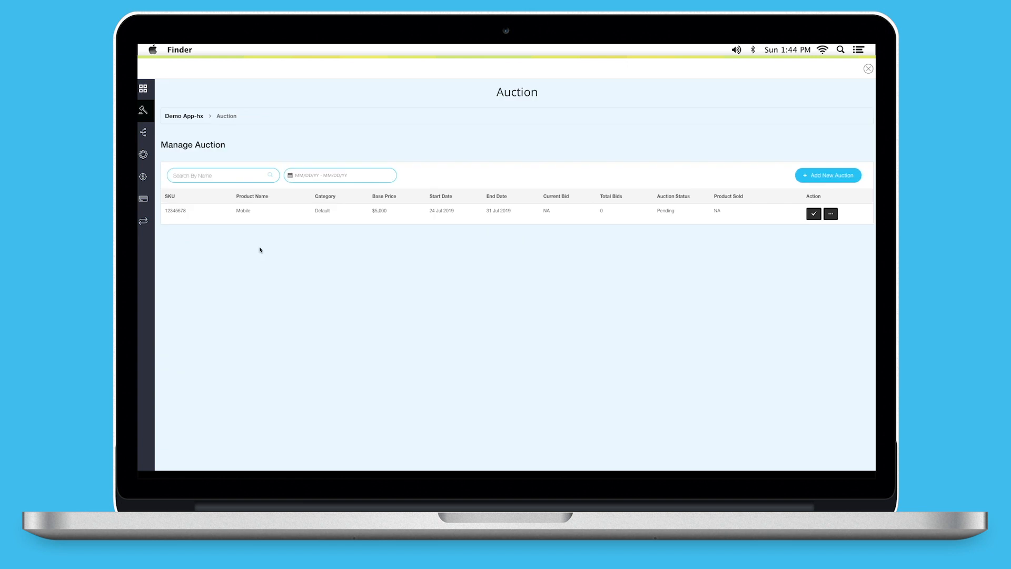
{"action": "mouse_move", "coordinate": [264, 247]}
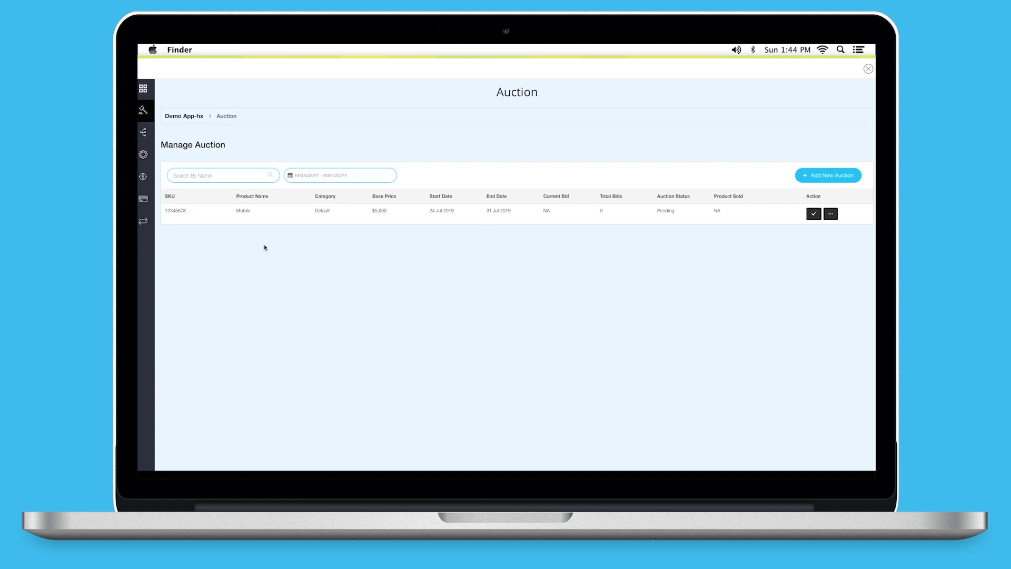
{"action": "mouse_move", "coordinate": [274, 219]}
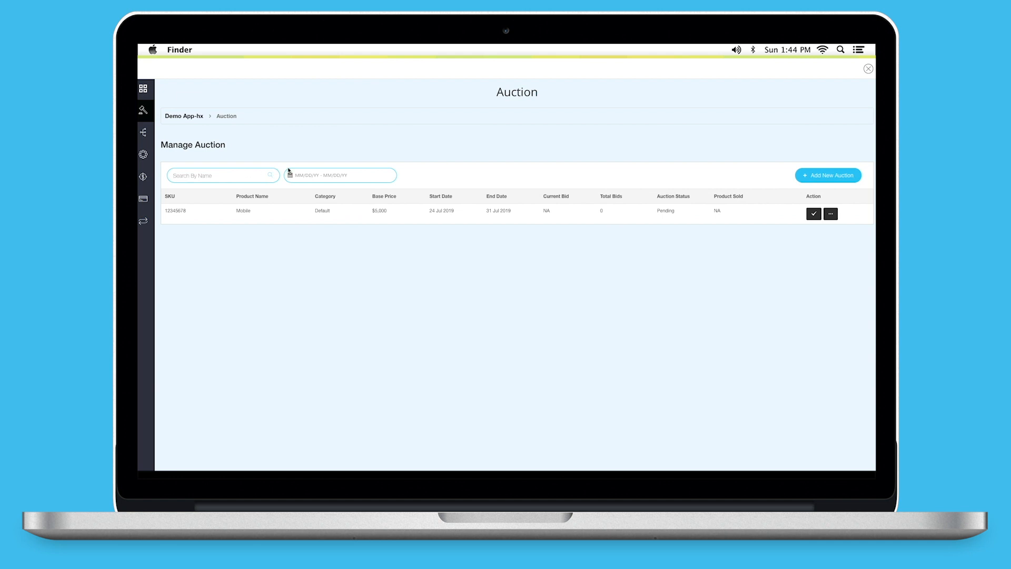
- Try the date range filter and open then leave the Add New Auction form
{"action": "left_click", "coordinate": [340, 175]}
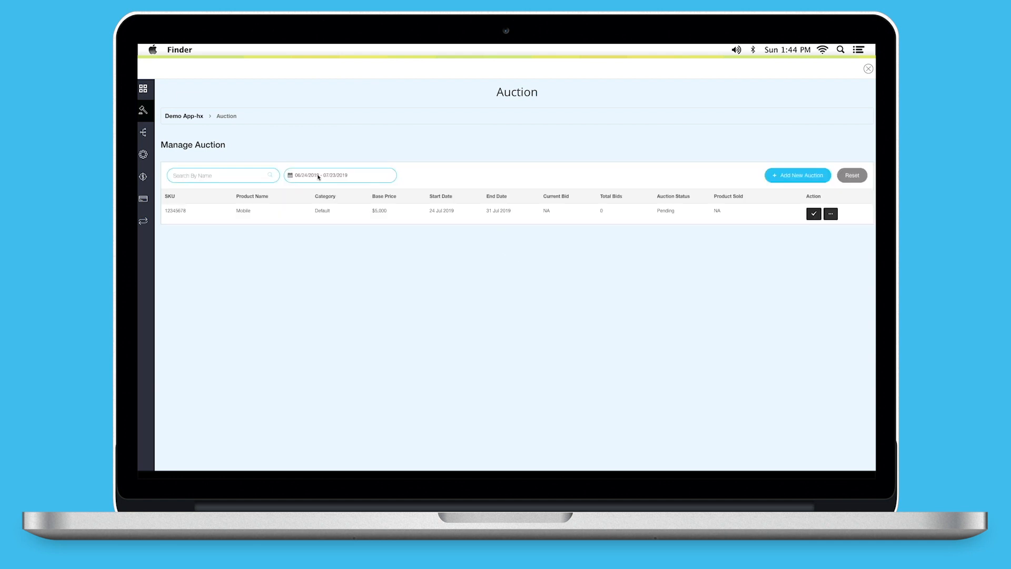
{"action": "left_click", "coordinate": [797, 175]}
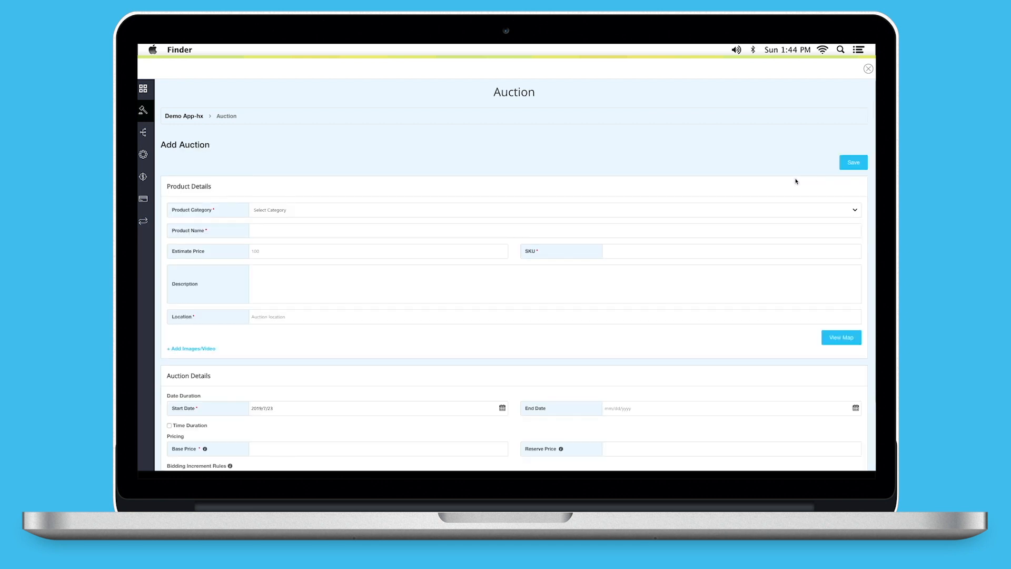
{"action": "left_click", "coordinate": [852, 162]}
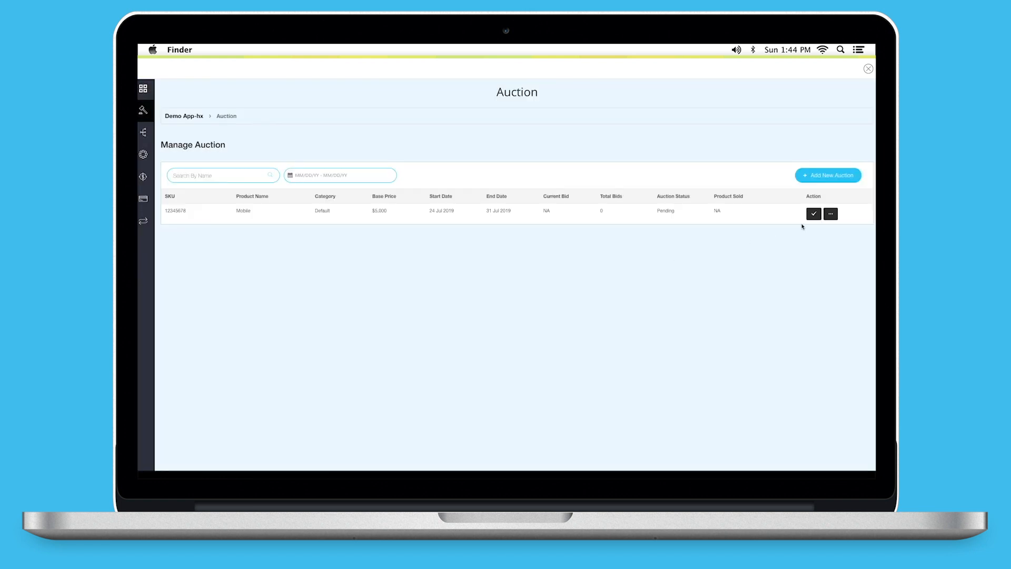
- Delete the Mobile auction from its row actions and confirm
{"action": "left_click", "coordinate": [830, 213]}
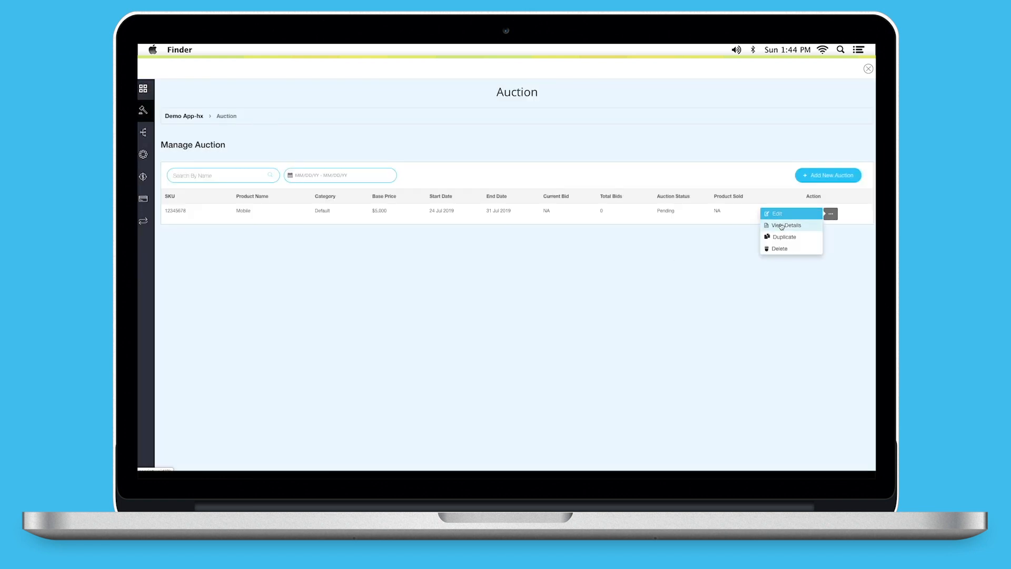
{"action": "mouse_move", "coordinate": [780, 248]}
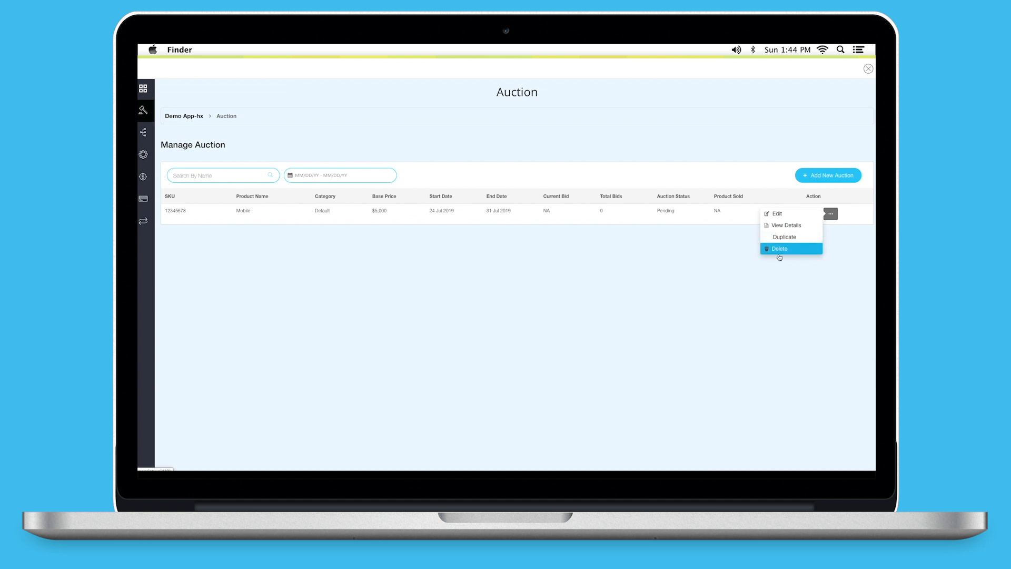
{"action": "left_click", "coordinate": [779, 249]}
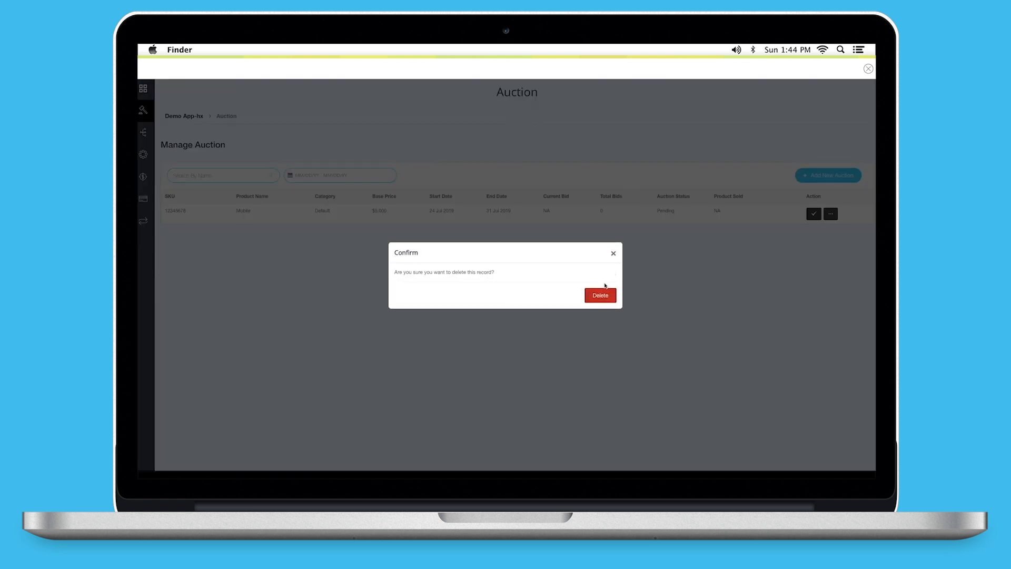
{"action": "left_click", "coordinate": [613, 252]}
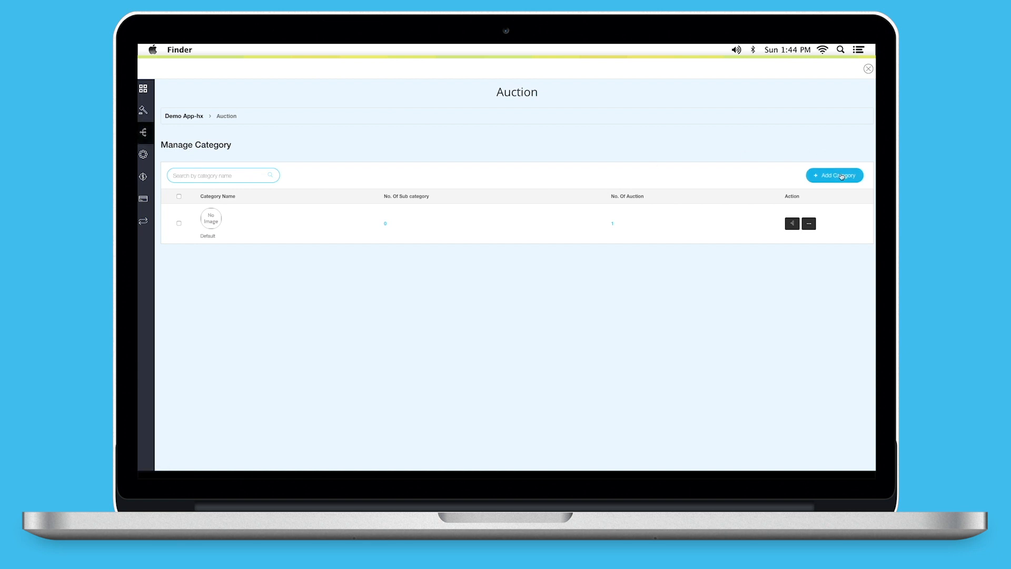
- Add a new category named Cate1 with no image and save it
{"action": "left_click", "coordinate": [834, 174]}
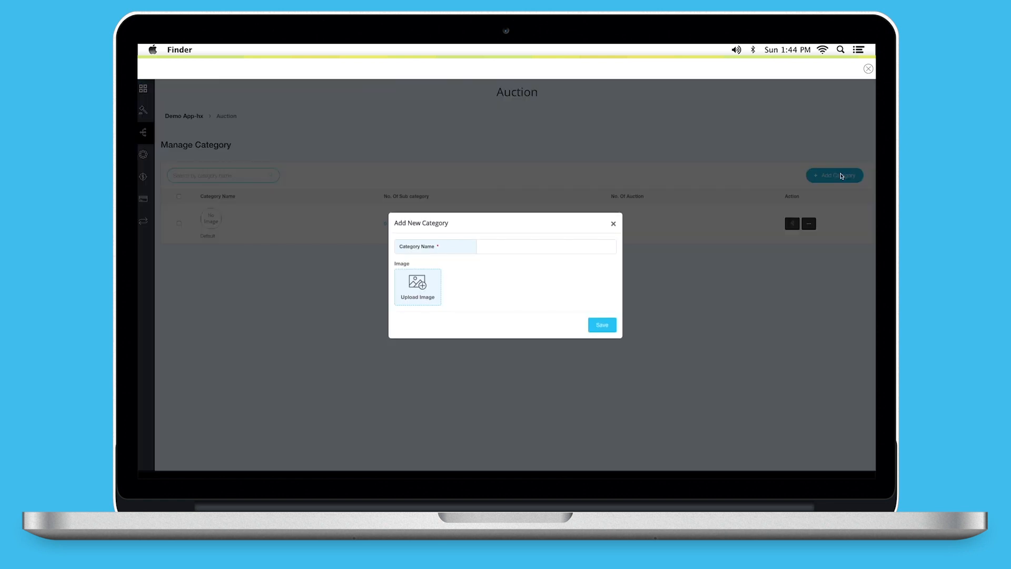
{"action": "type", "text": "Cate1"}
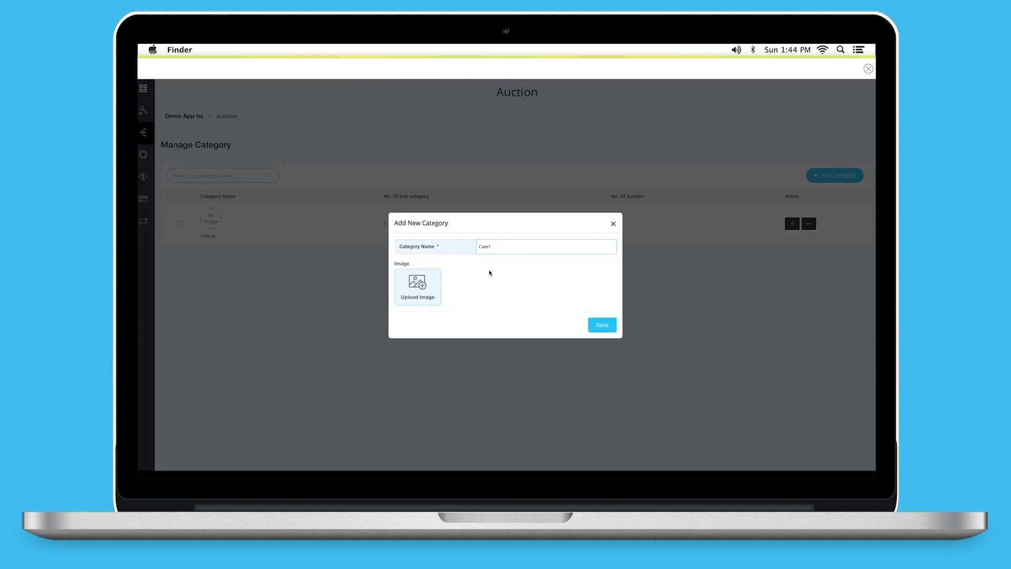
{"action": "left_click", "coordinate": [601, 324]}
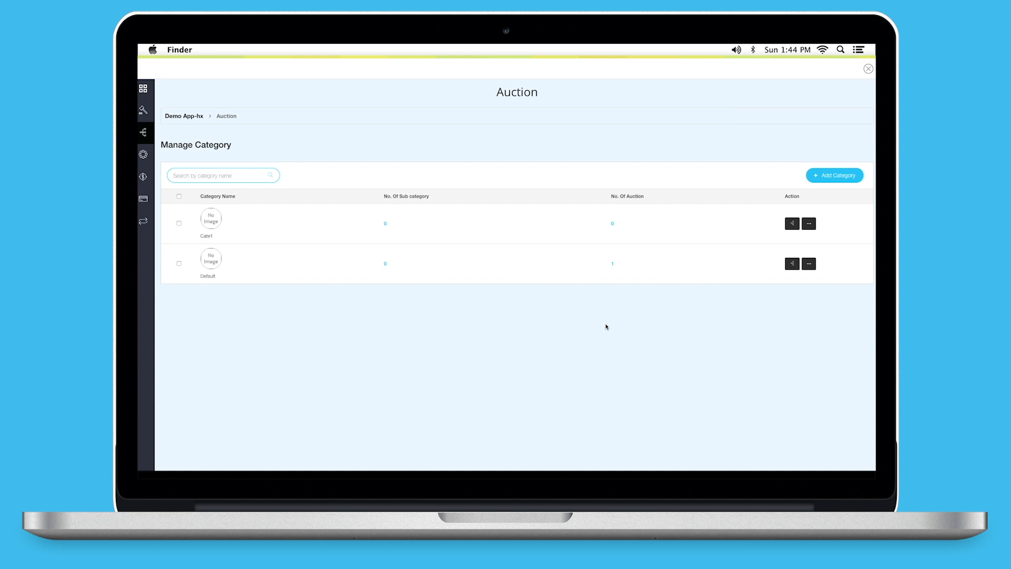
{"action": "mouse_move", "coordinate": [358, 228]}
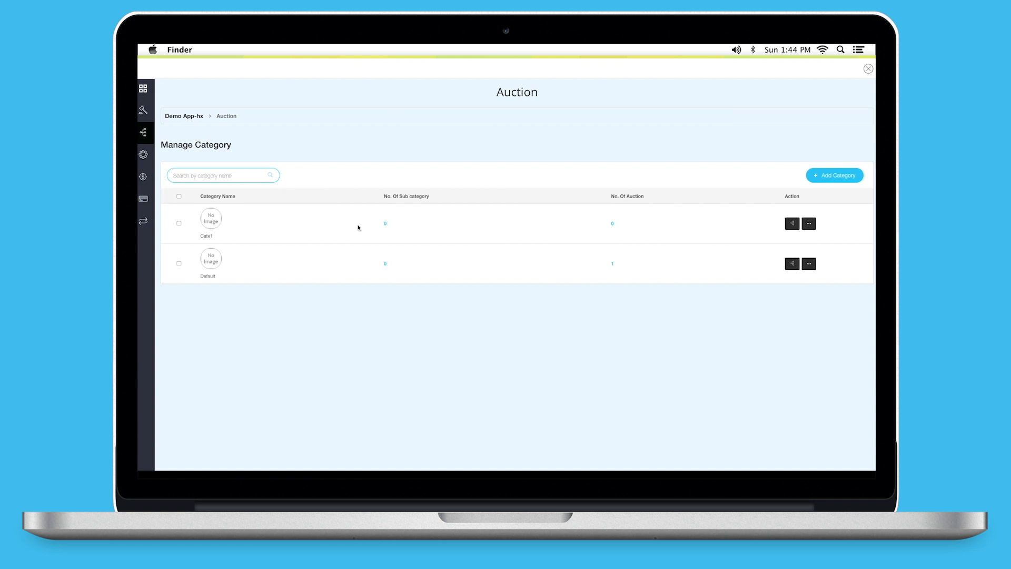
{"action": "mouse_move", "coordinate": [616, 230]}
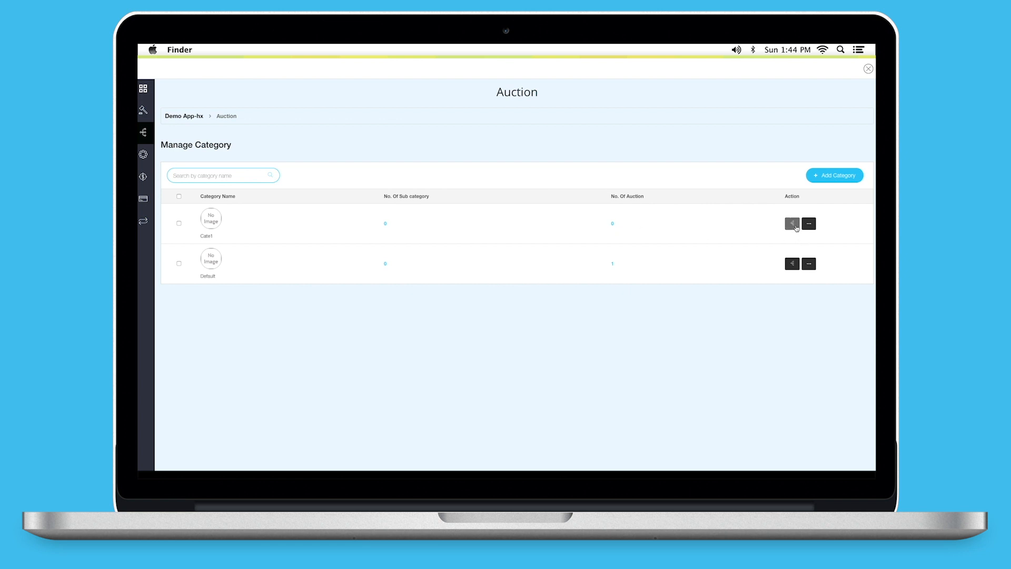
- Add a subcategory named Subcate1 under Cate1 and save it
{"action": "left_click", "coordinate": [792, 223]}
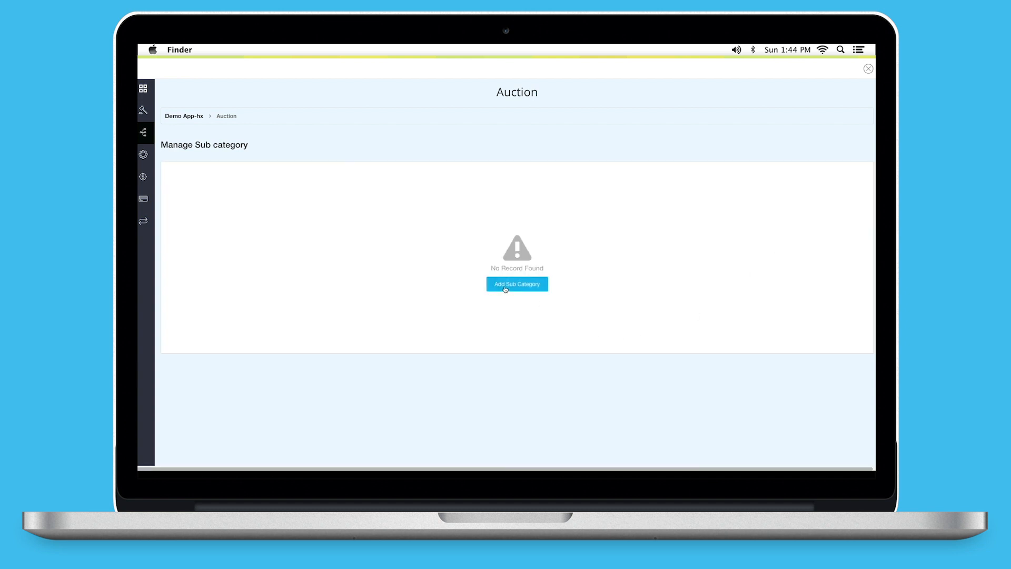
{"action": "left_click", "coordinate": [516, 284]}
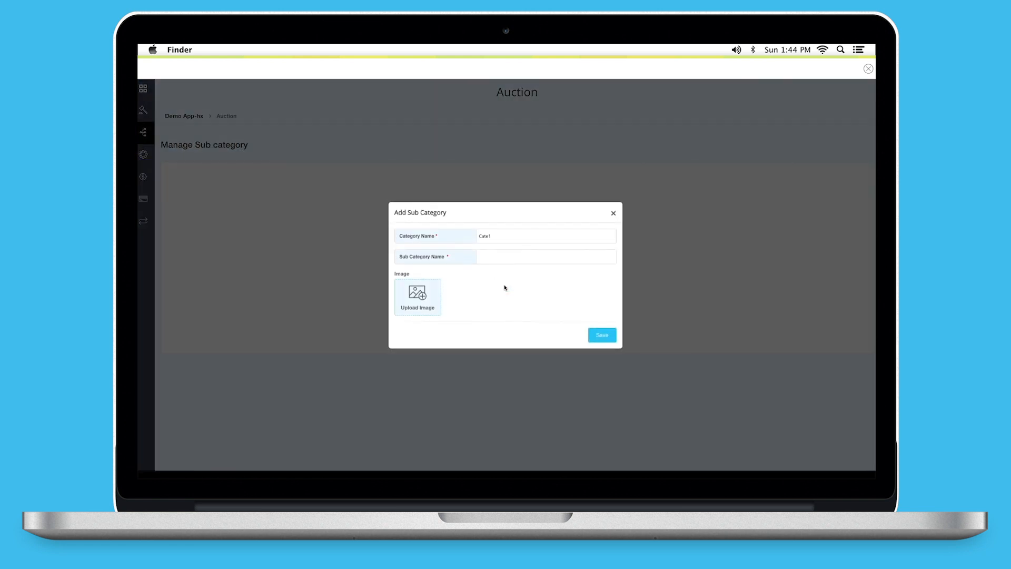
{"action": "left_click", "coordinate": [546, 257]}
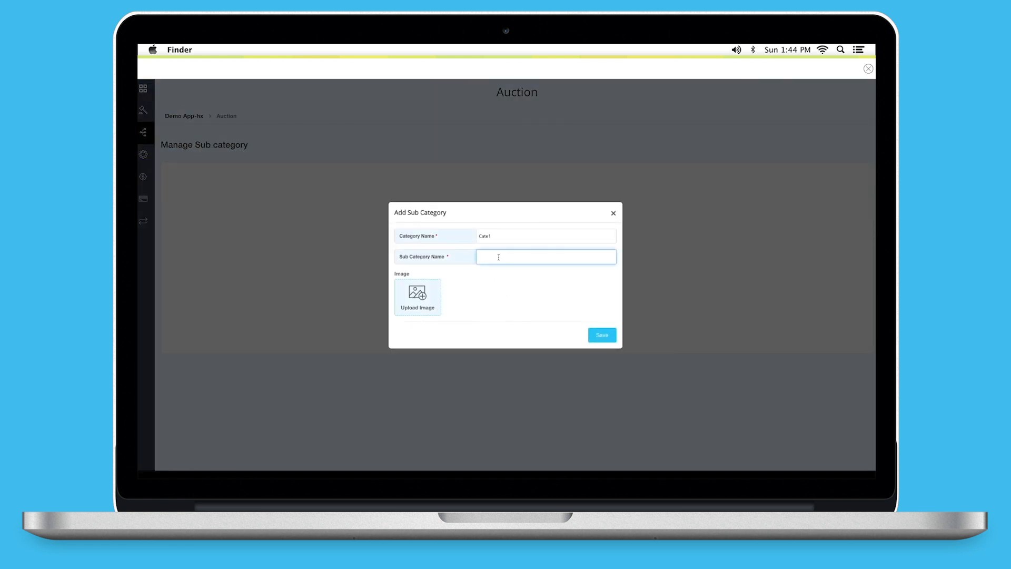
{"action": "type", "text": "Subcate1"}
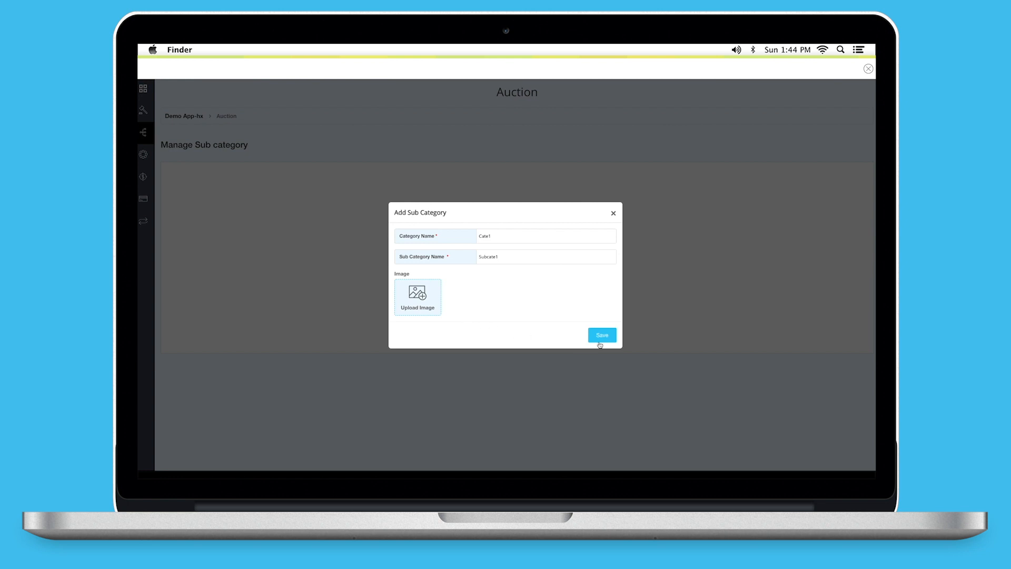
{"action": "left_click", "coordinate": [602, 335]}
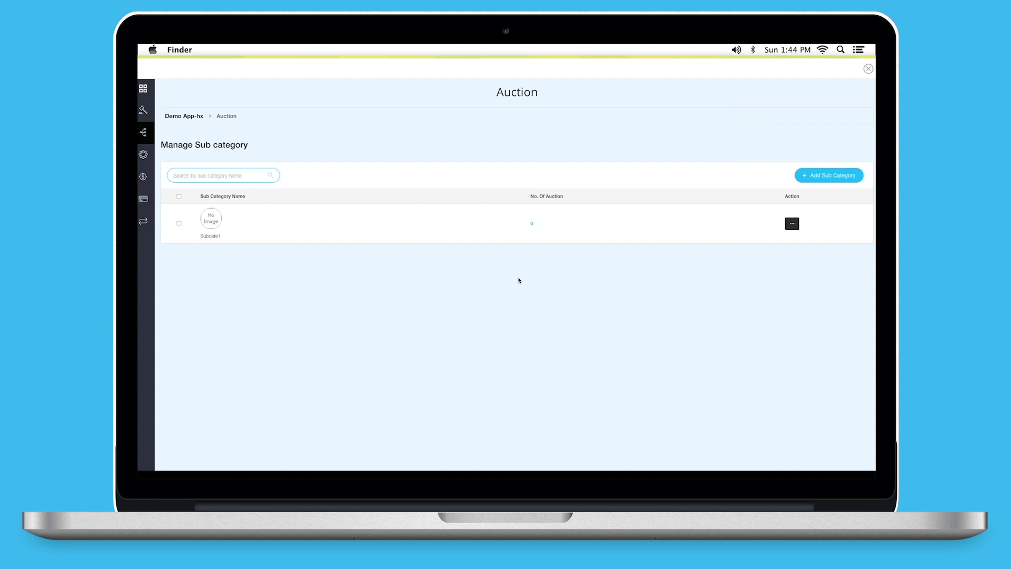
{"action": "mouse_move", "coordinate": [541, 280]}
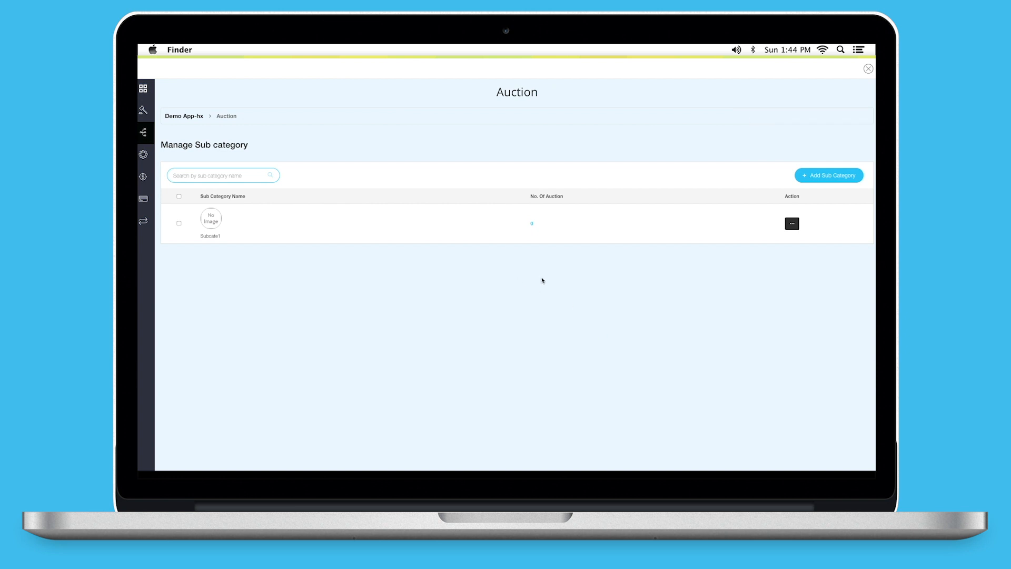
{"action": "mouse_move", "coordinate": [397, 271]}
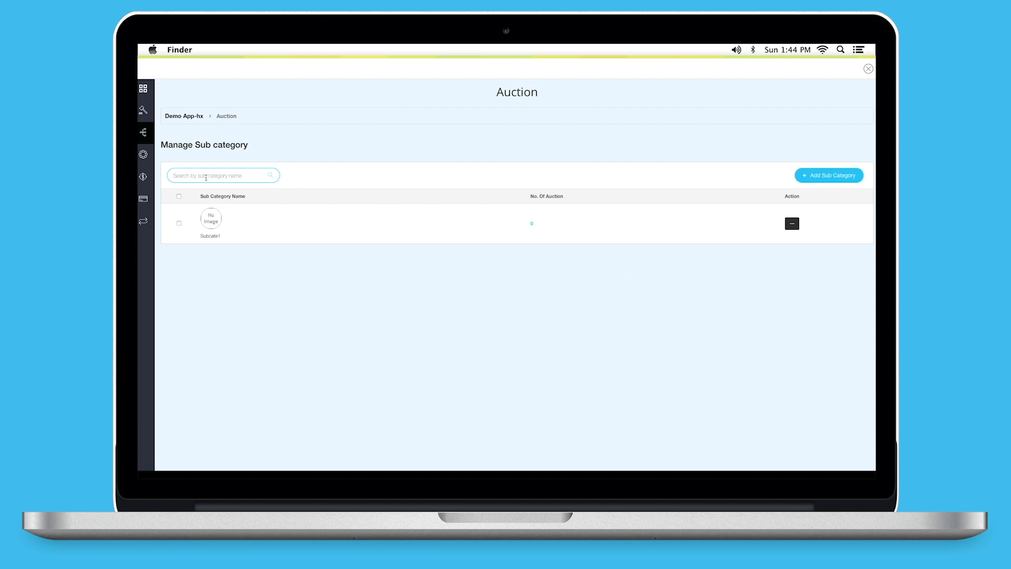
{"action": "mouse_move", "coordinate": [814, 193]}
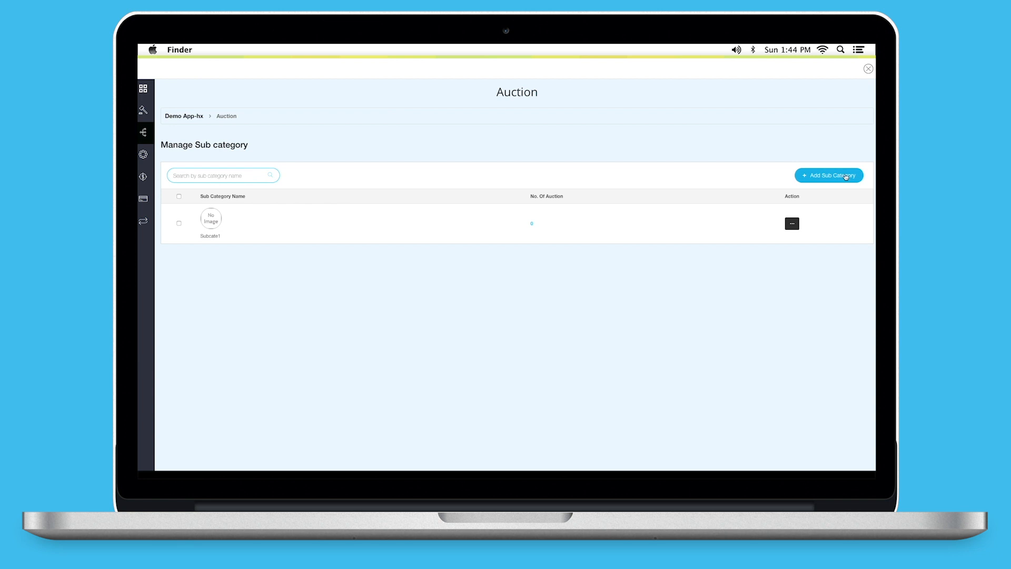
- Choose Delete for Subcate1 from its action menu and confirm the prompt
{"action": "left_click", "coordinate": [791, 224]}
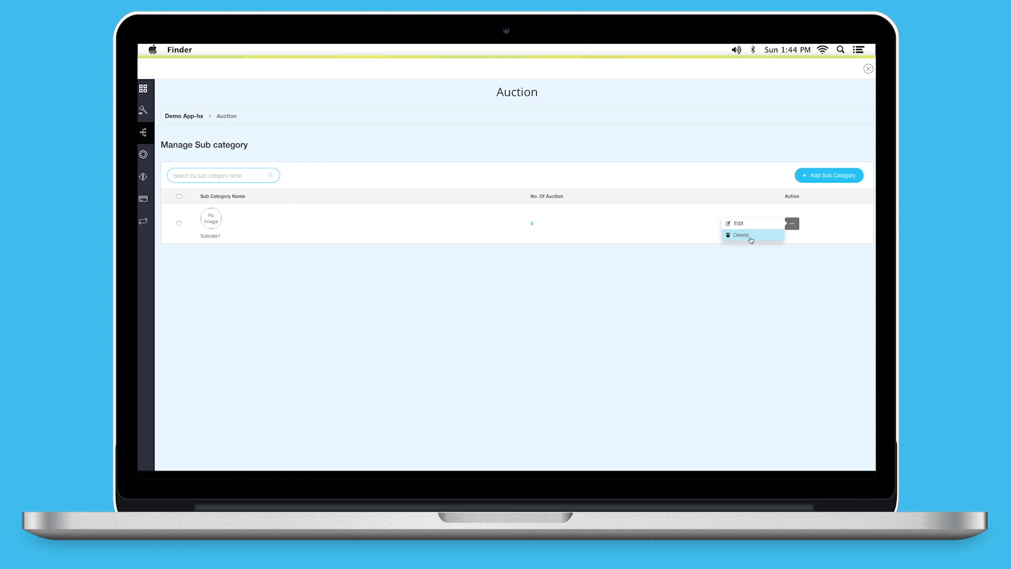
{"action": "left_click", "coordinate": [739, 234]}
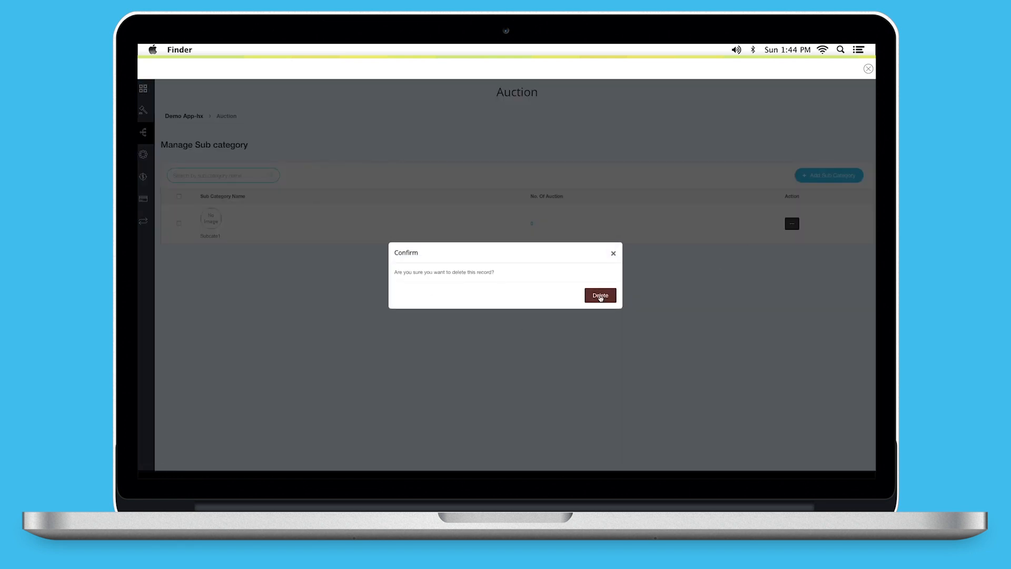
{"action": "left_click", "coordinate": [598, 294]}
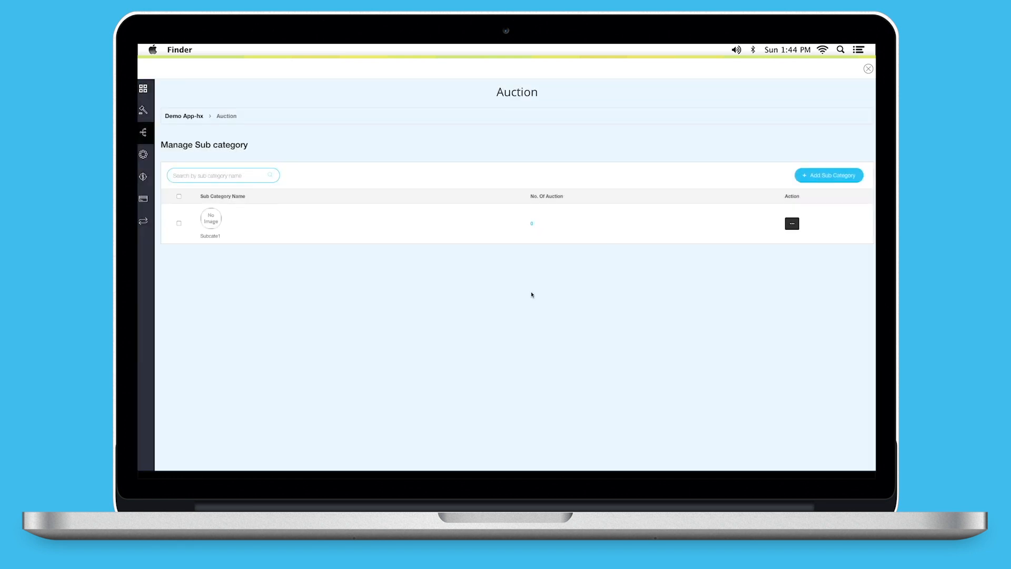
- Return to the Manage Category list showing Cate1 with one subcategory
{"action": "left_click", "coordinate": [144, 133]}
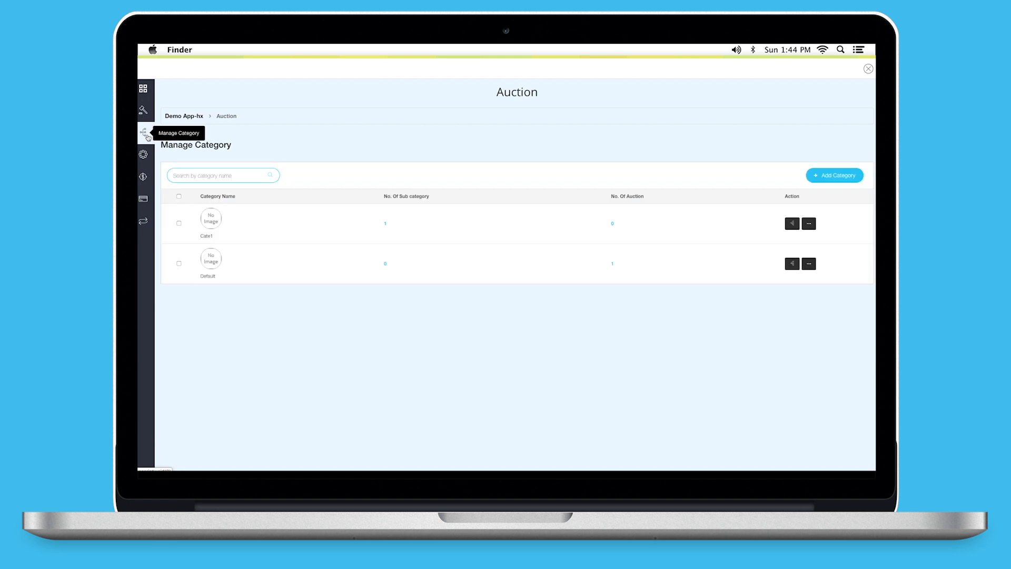
{"action": "left_click", "coordinate": [809, 224]}
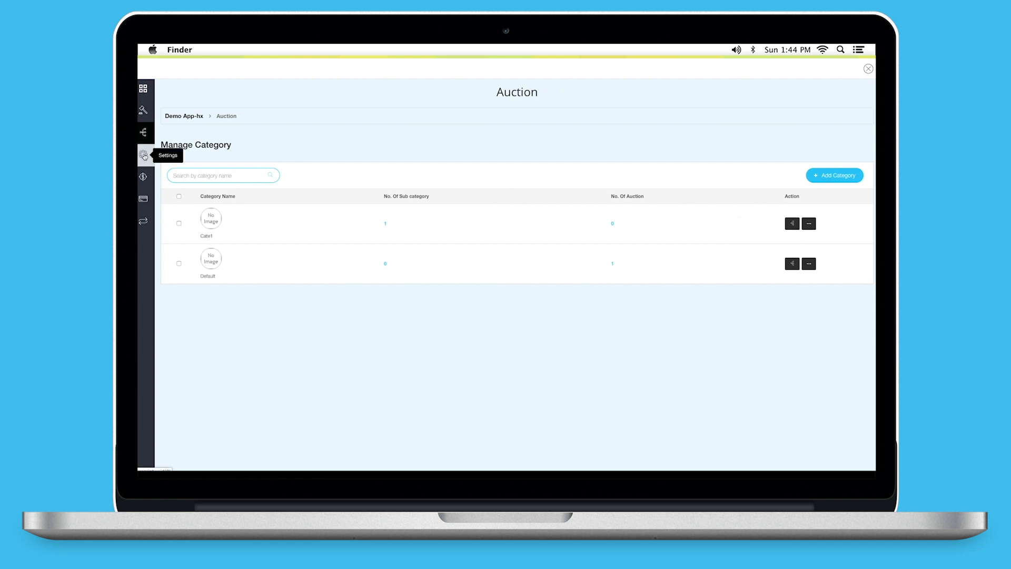
- Enable Show Finished Auction Detail and early auction viewing in General Settings and save
{"action": "left_click", "coordinate": [144, 154]}
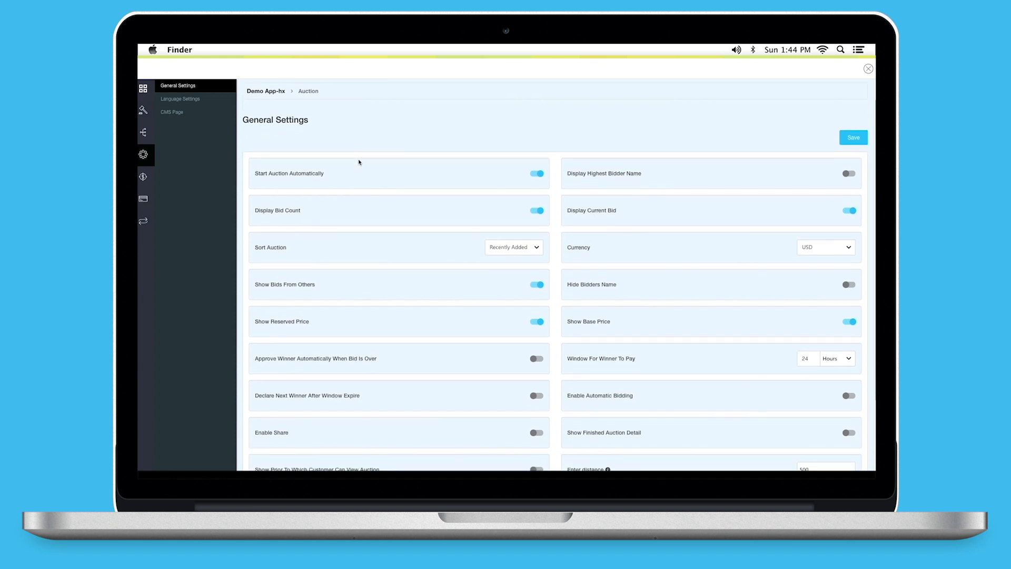
{"action": "scroll", "scroll_direction": "down", "scroll_amount": 3}
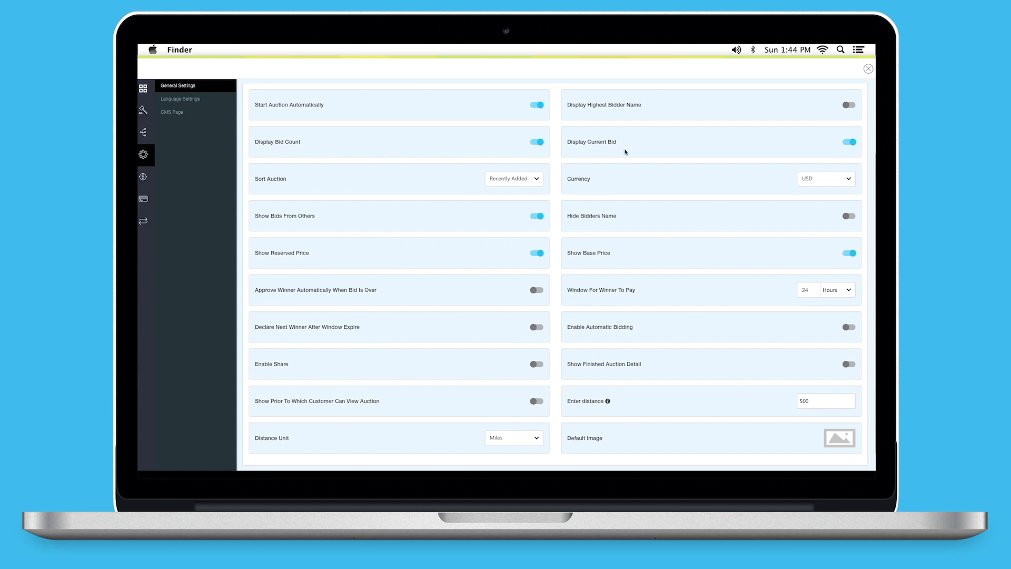
{"action": "mouse_move", "coordinate": [566, 195]}
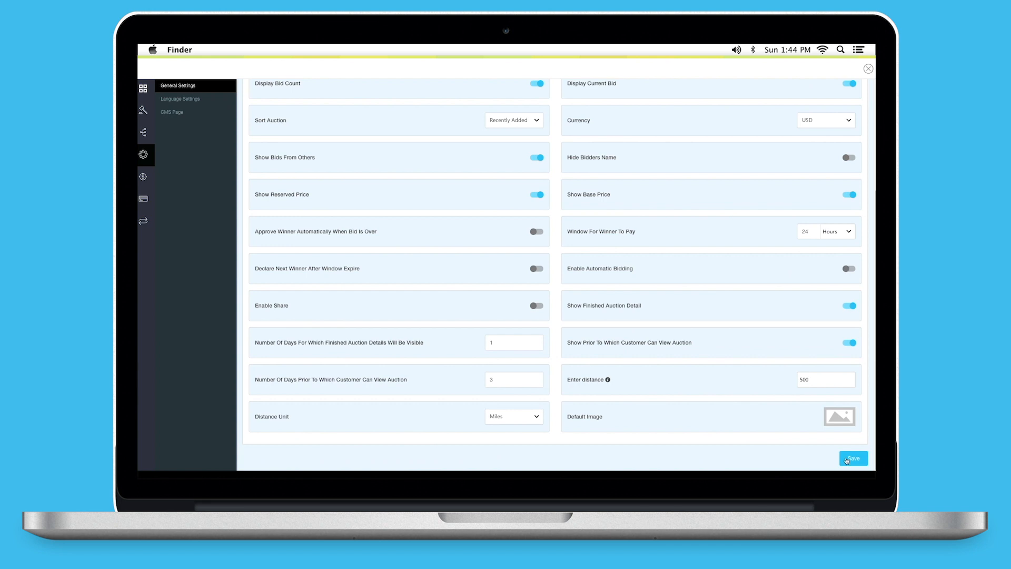
{"action": "left_click", "coordinate": [852, 458]}
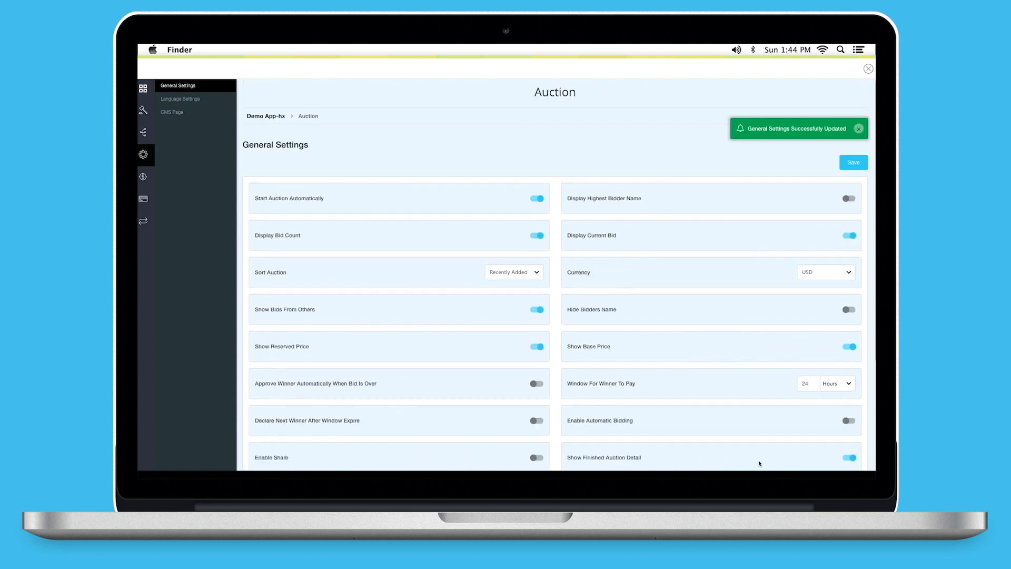
{"action": "left_click", "coordinate": [180, 99]}
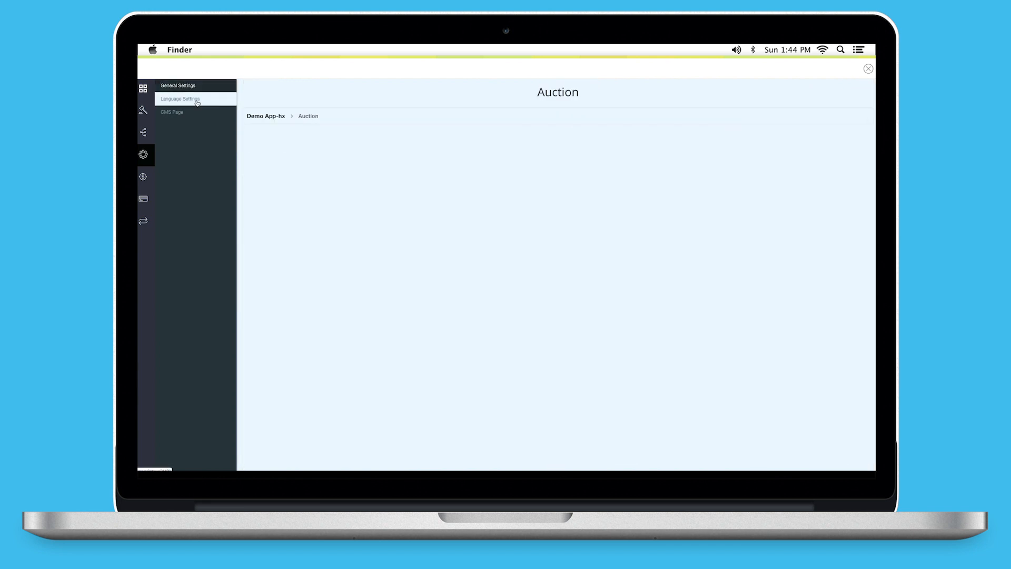
- Review the auction's language labels, save them unchanged, and move to Revenue
{"action": "left_click", "coordinate": [180, 99]}
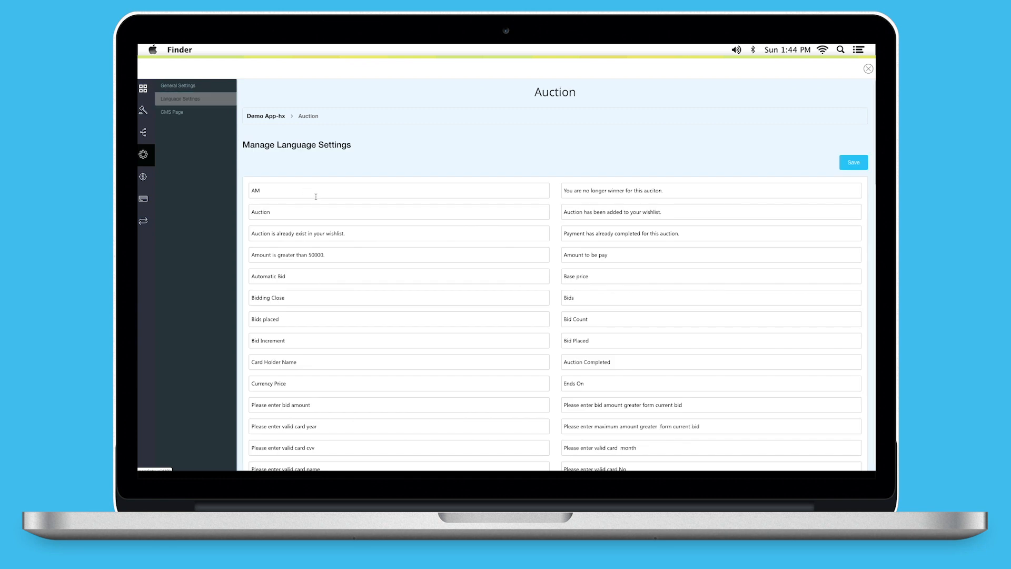
{"action": "left_click", "coordinate": [398, 212]}
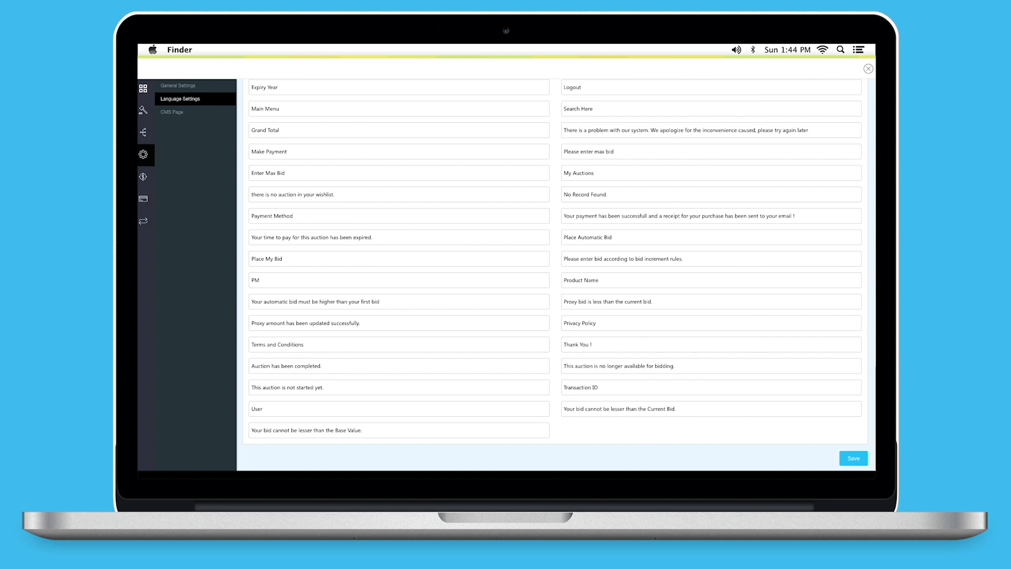
{"action": "left_click", "coordinate": [853, 458]}
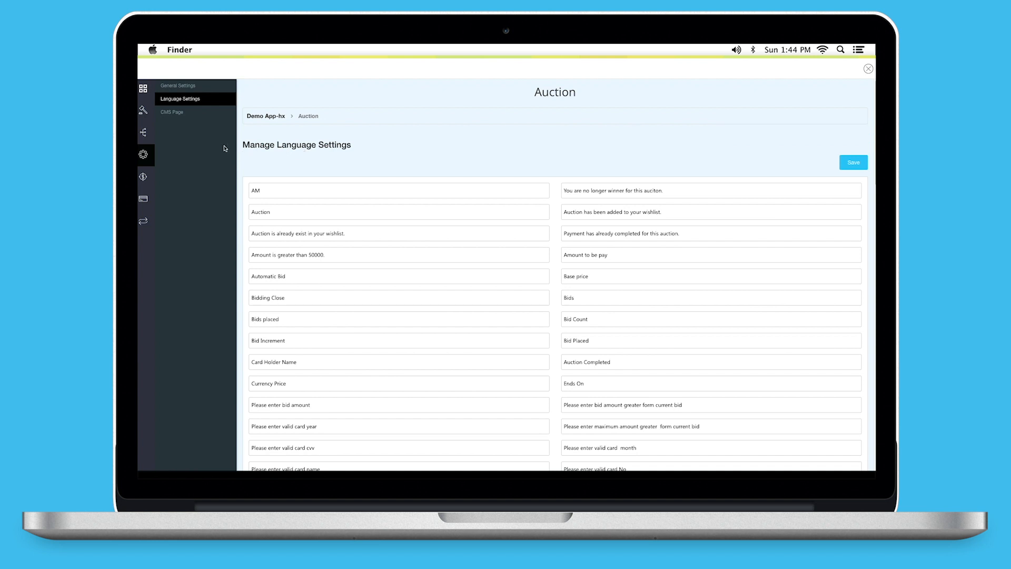
{"action": "left_click", "coordinate": [172, 111]}
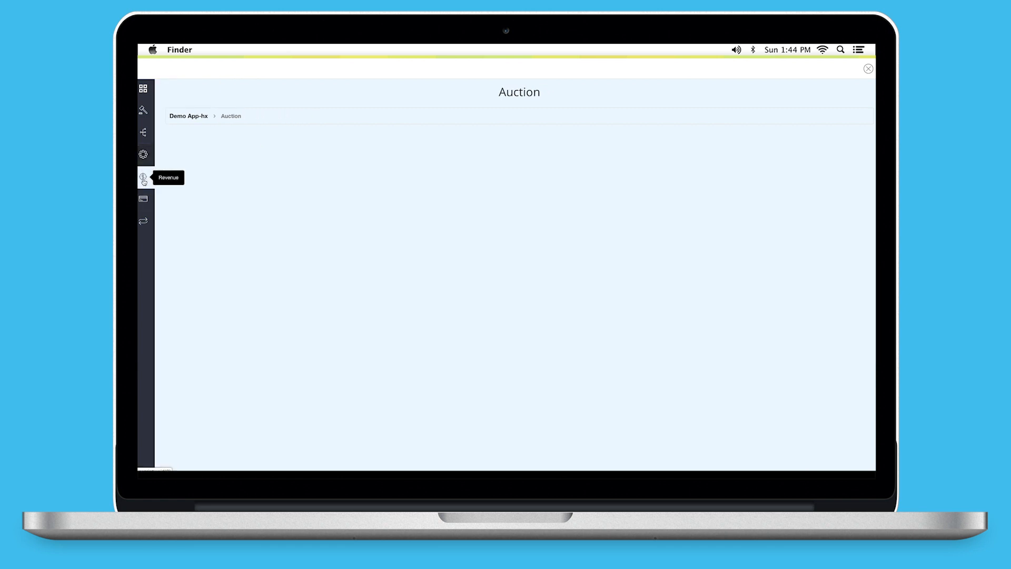
- View the empty Manage Revenue list, then go to the auction's Payment Settings
{"action": "left_click", "coordinate": [145, 177]}
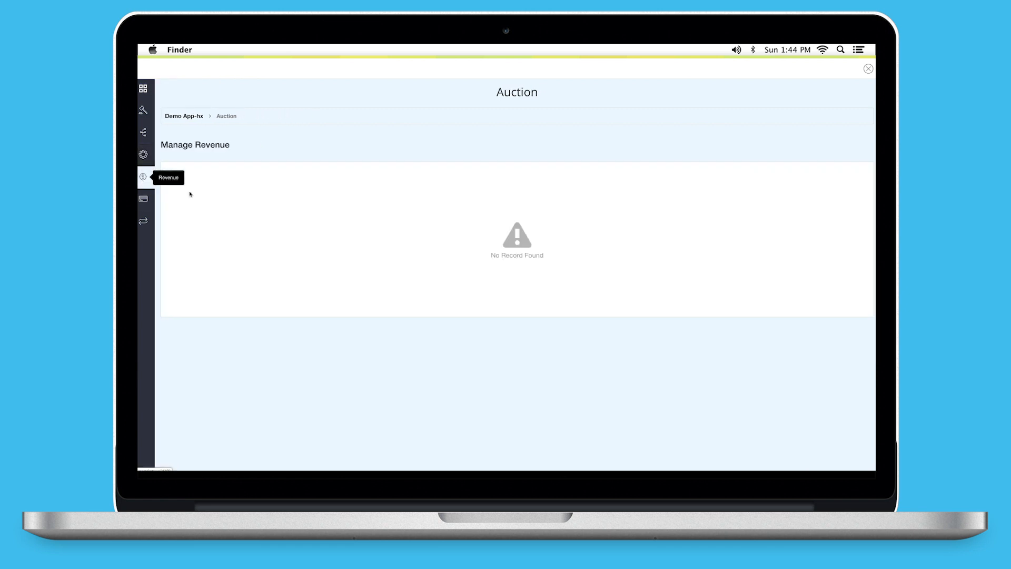
{"action": "mouse_move", "coordinate": [467, 280]}
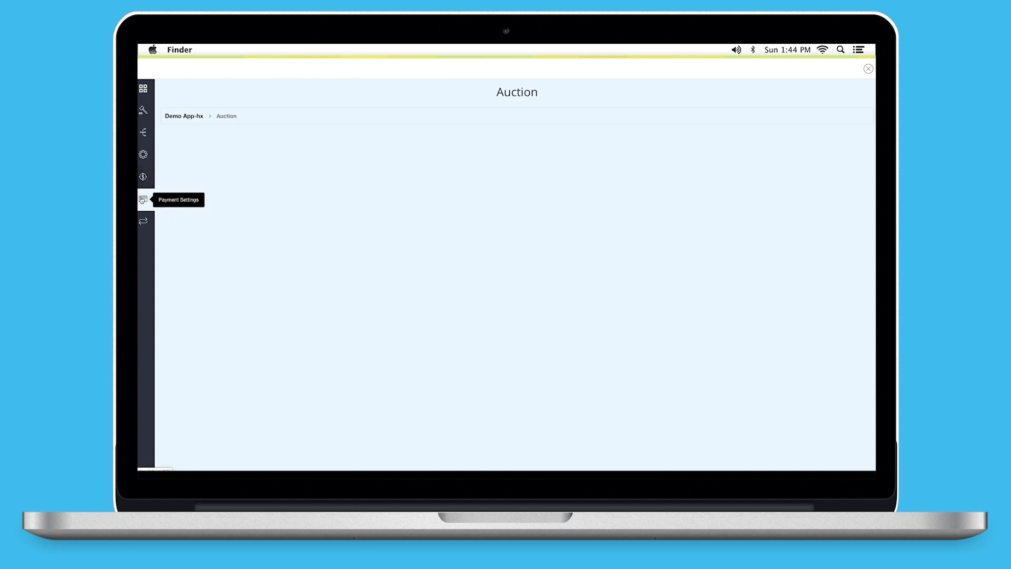
{"action": "left_click", "coordinate": [144, 199]}
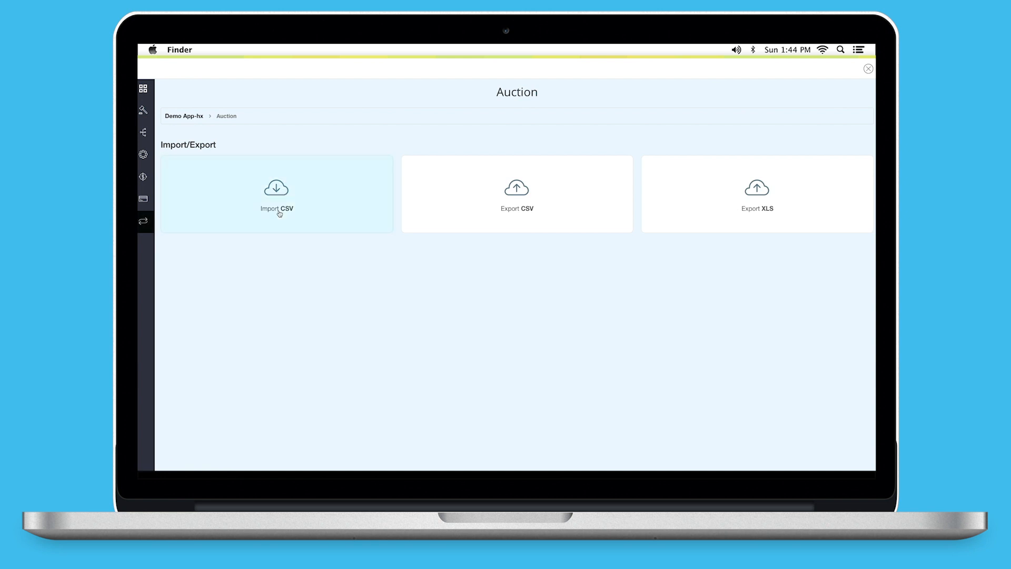
- Start an Import CSV from the auction's Import/Export options
{"action": "left_click", "coordinate": [276, 194]}
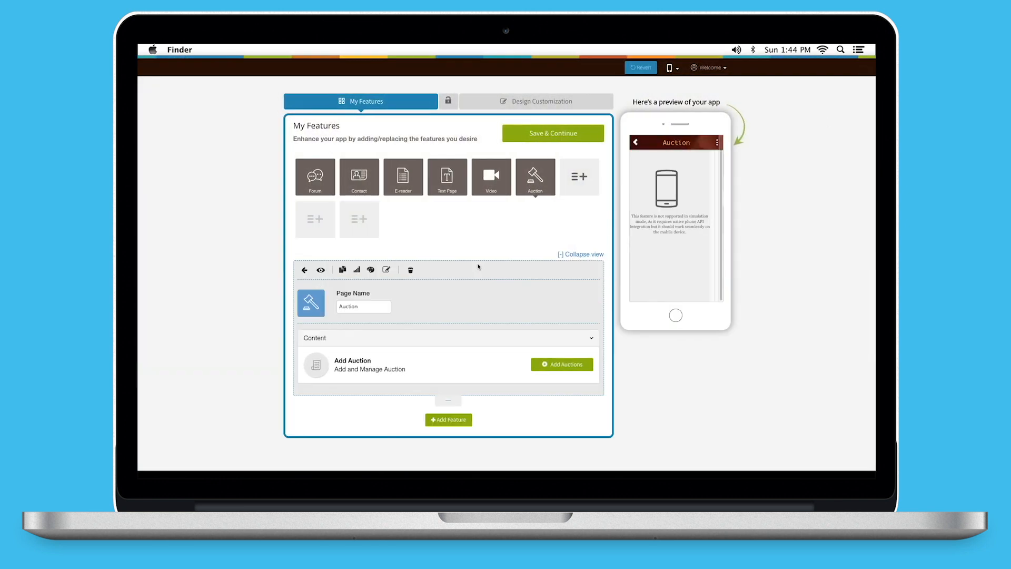
- Review the Auction page's Page Style & Color Scheme and close it unchanged
{"action": "left_click", "coordinate": [369, 268]}
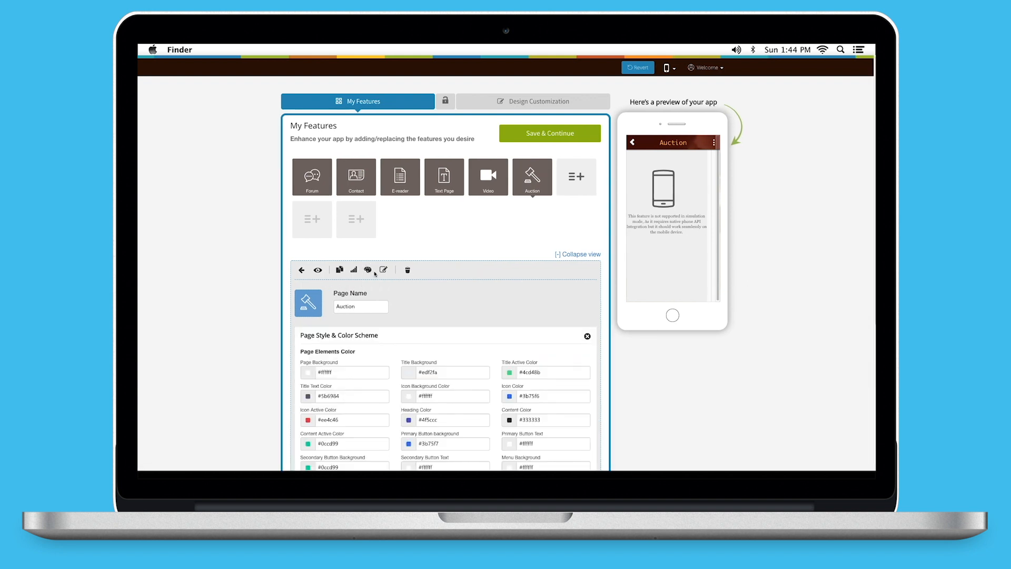
{"action": "scroll", "scroll_direction": "down", "scroll_amount": 3}
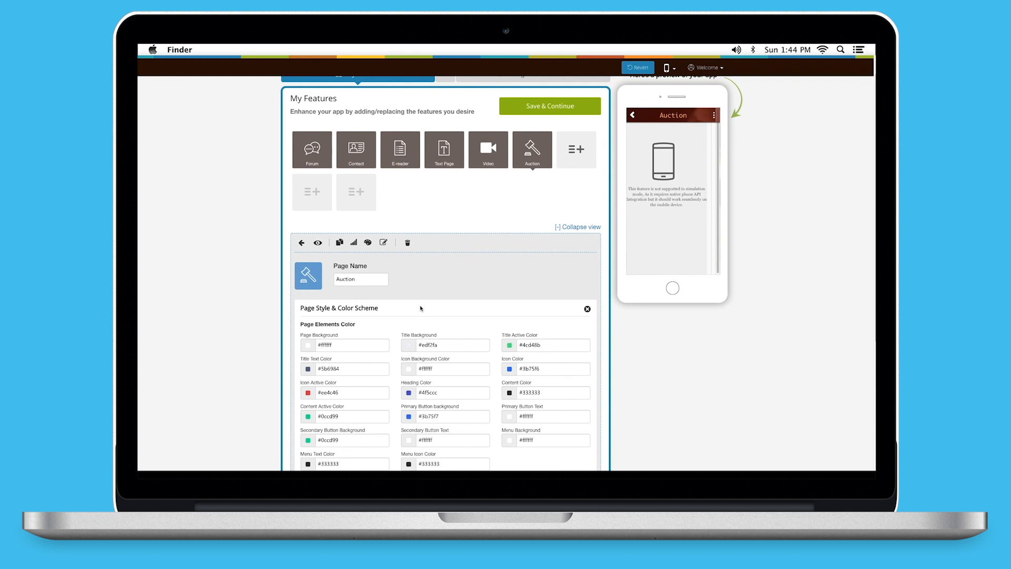
{"action": "scroll", "scroll_direction": "down", "scroll_amount": 3}
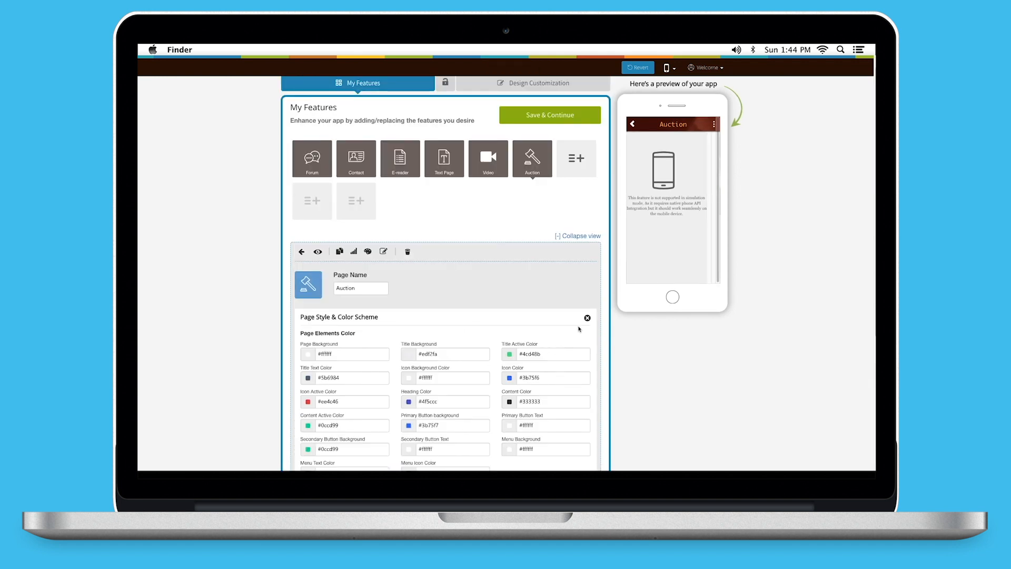
{"action": "left_click", "coordinate": [586, 317]}
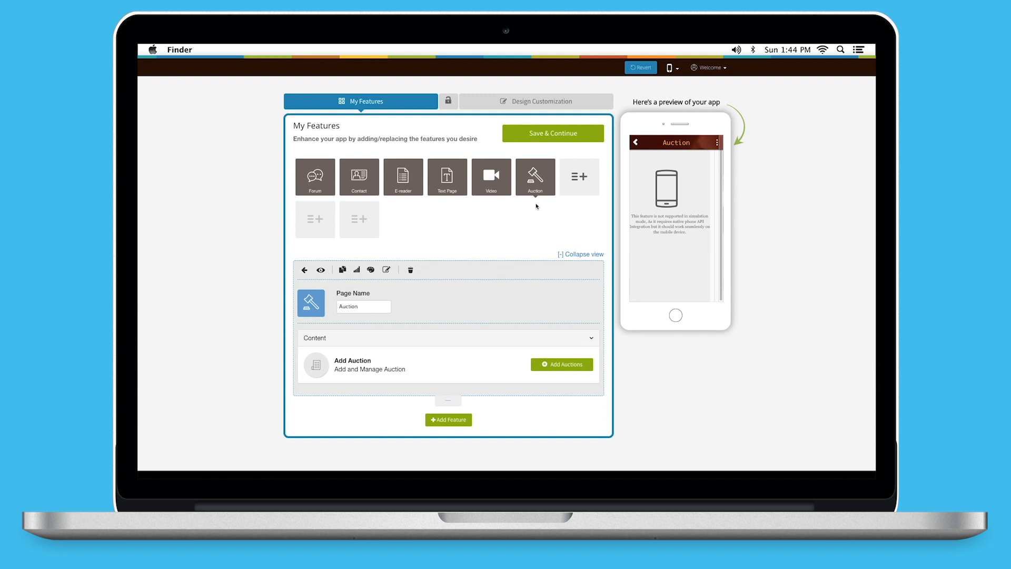
- Save the app's features with Save & Continue
{"action": "left_click", "coordinate": [551, 133]}
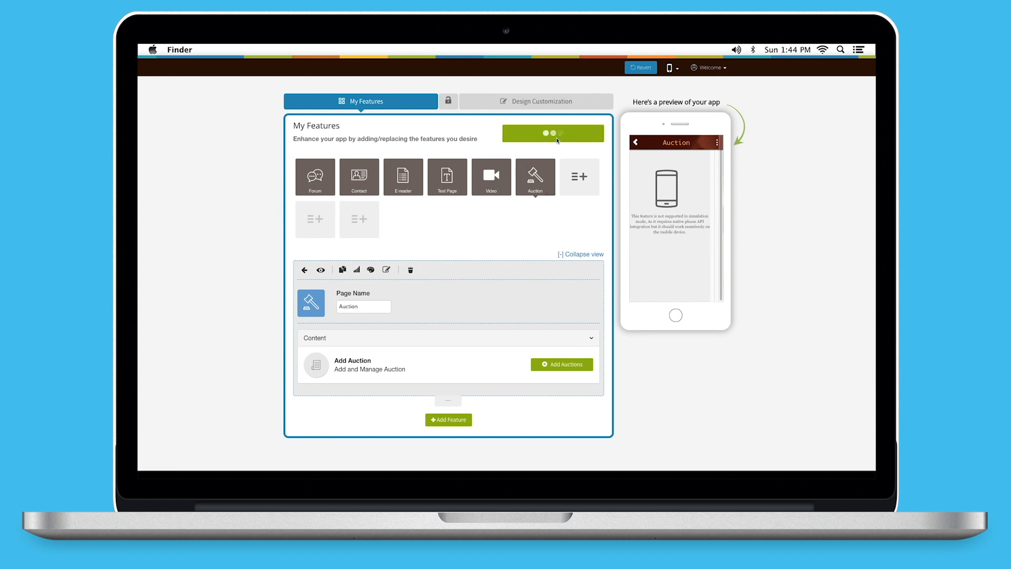